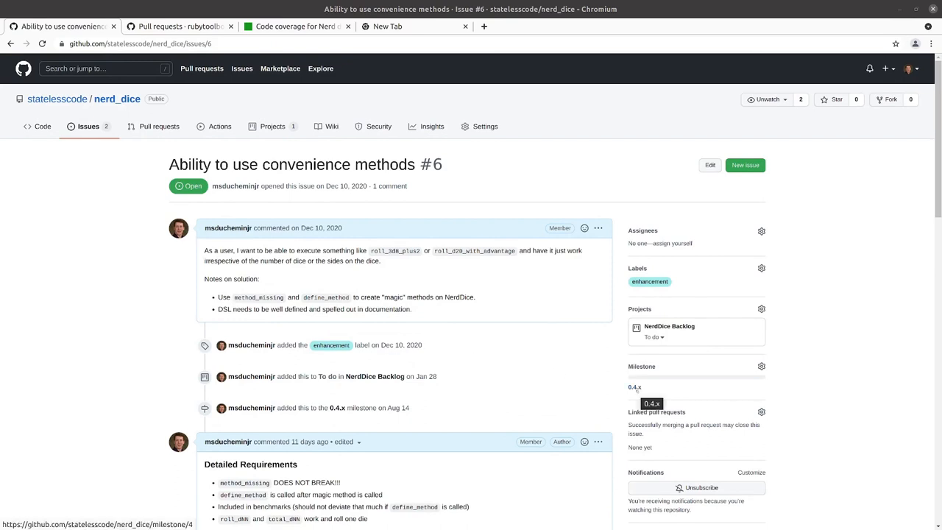
mouse_move(543, 398)
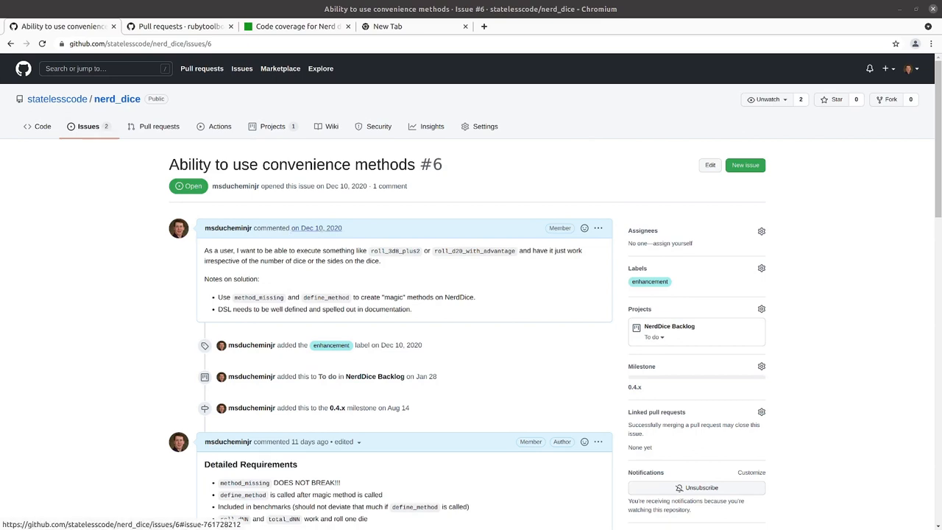
mouse_move(300, 228)
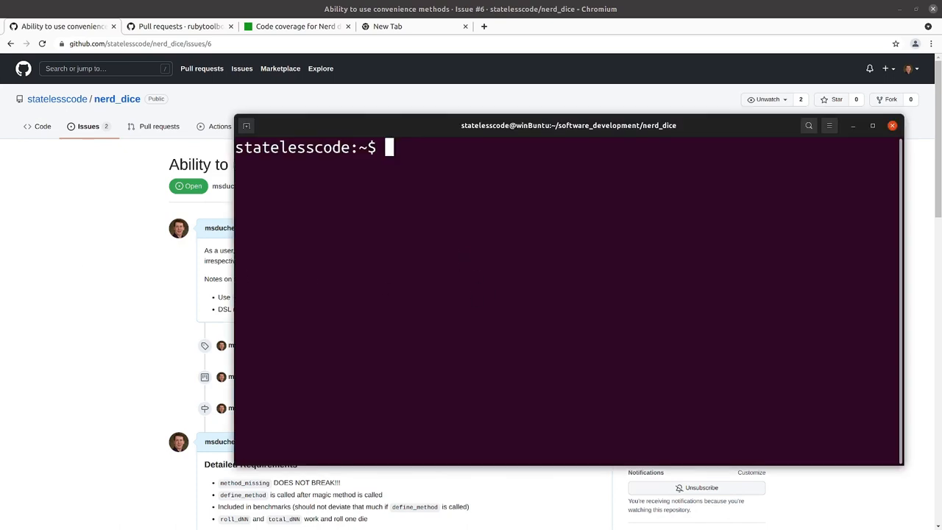
Run bin/console, create o = Object.new and call o.foo to get NoMethodError
text(bin/col)
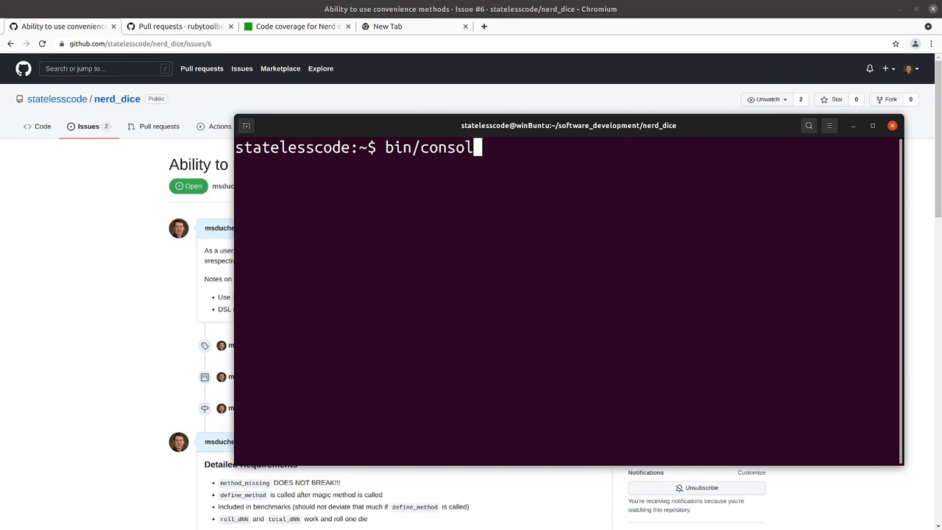
key(Enter)
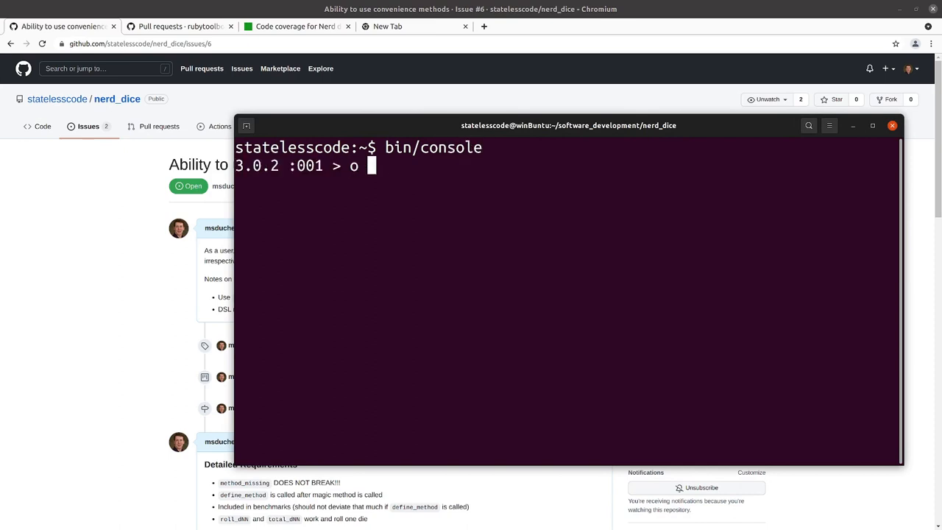
text(= Object.new)
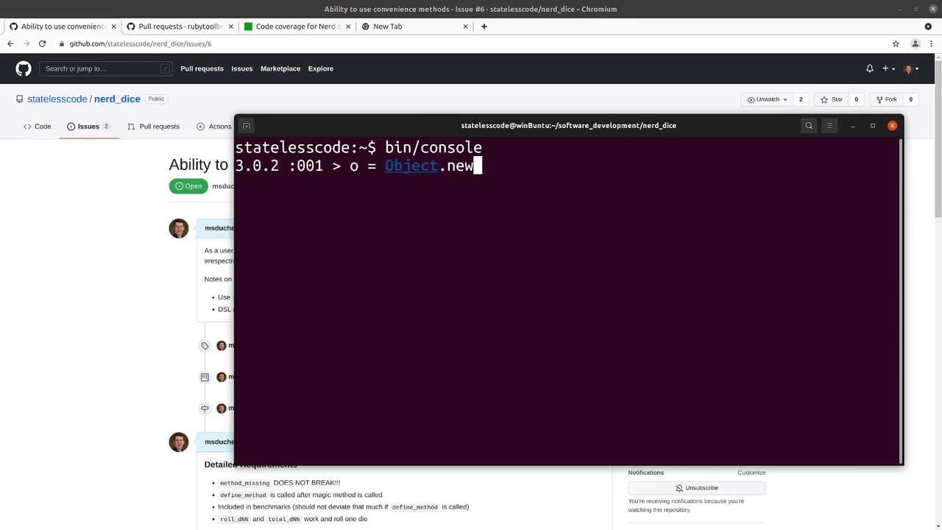
text(o.foo)
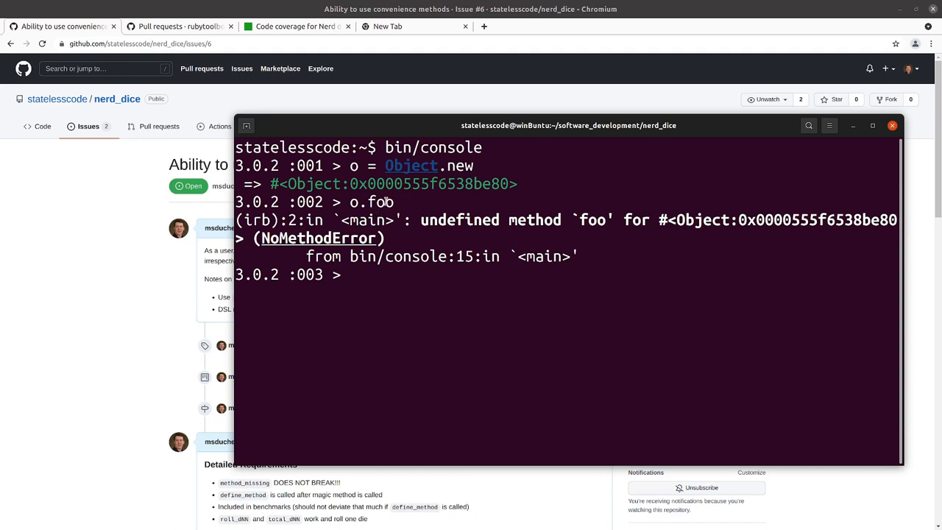
mouse_move(377, 249)
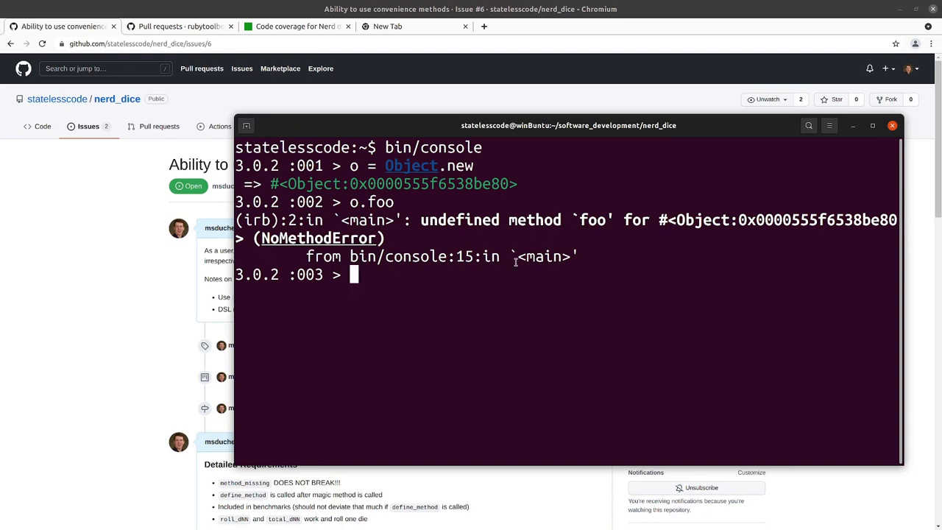
mouse_move(389, 327)
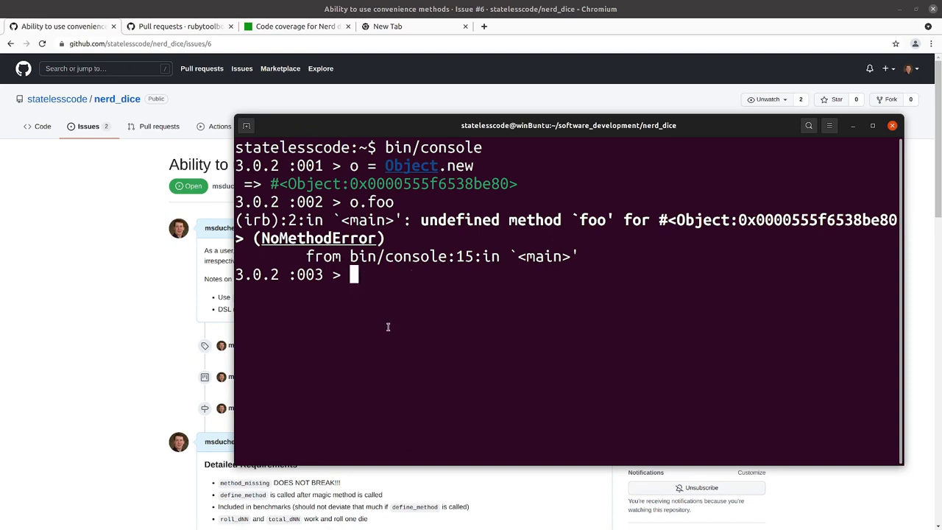
mouse_move(424, 271)
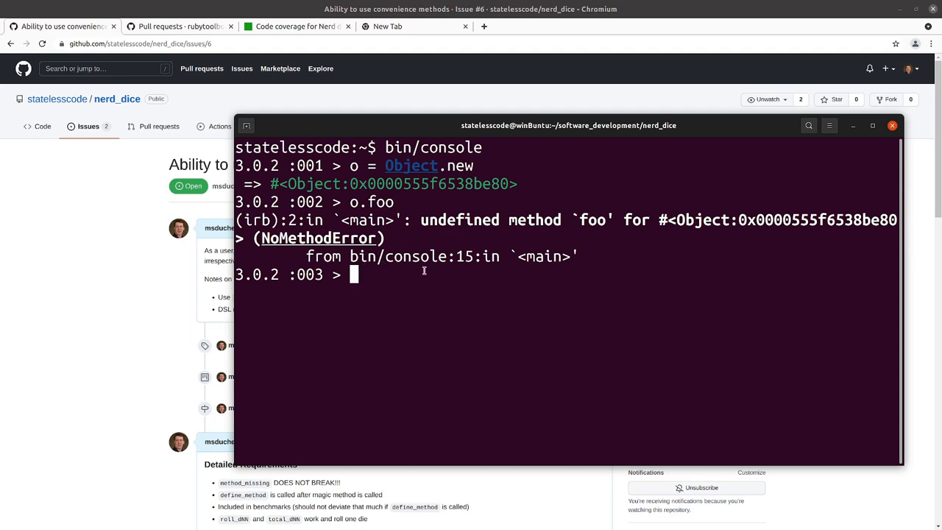
Move the terminal window up-left and enlarge it
drag(568, 125, 546, 121)
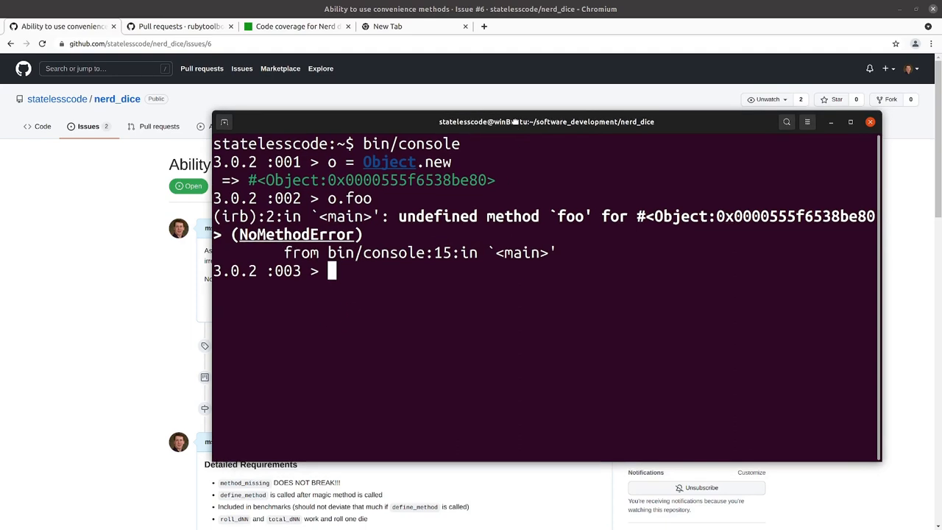
drag(547, 121, 477, 135)
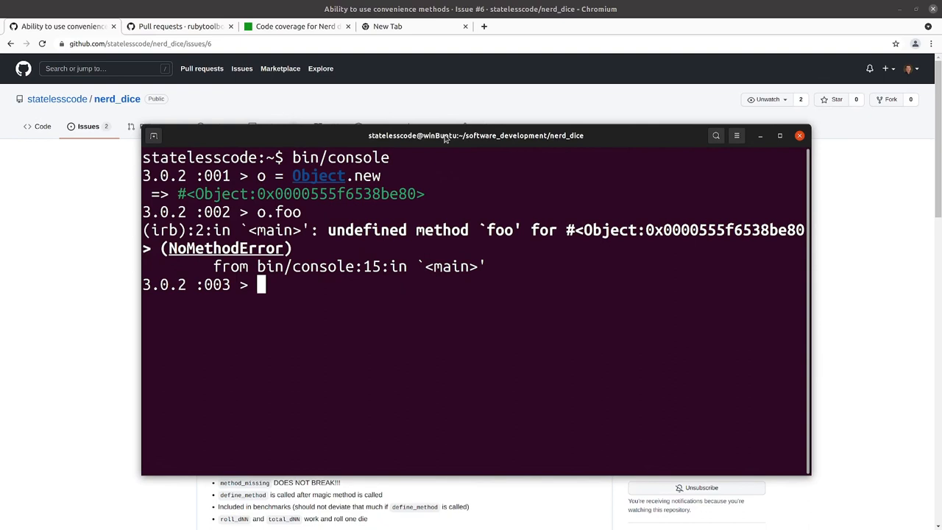
mouse_move(586, 145)
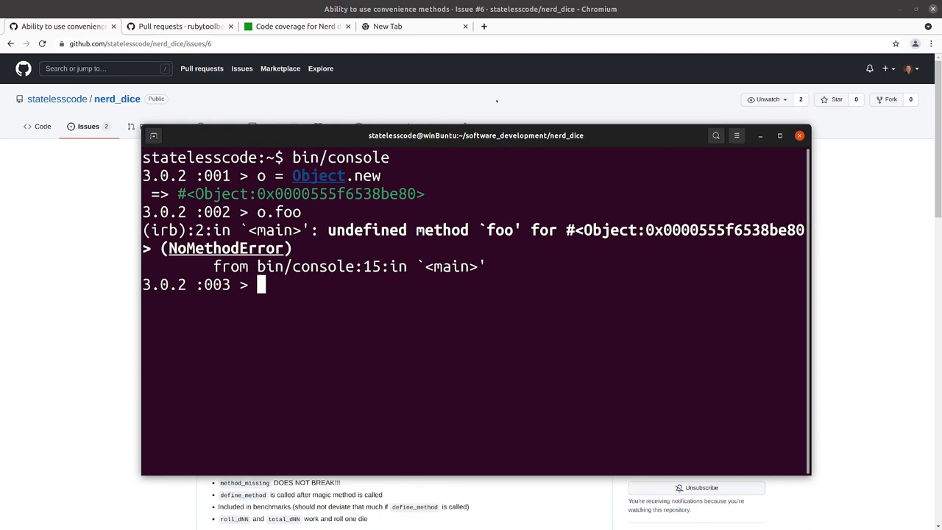
Bring the Chromium window with GitHub issue #6 back to the front
click(801, 136)
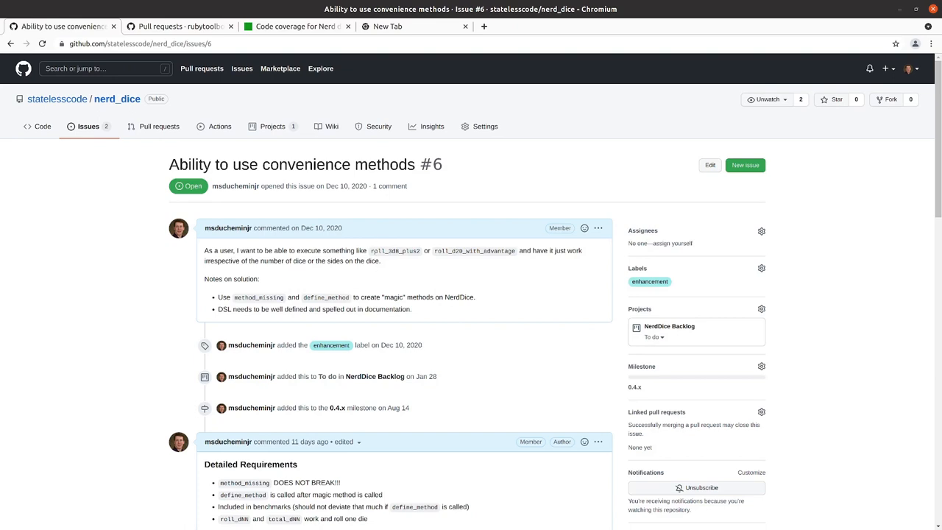
mouse_move(418, 253)
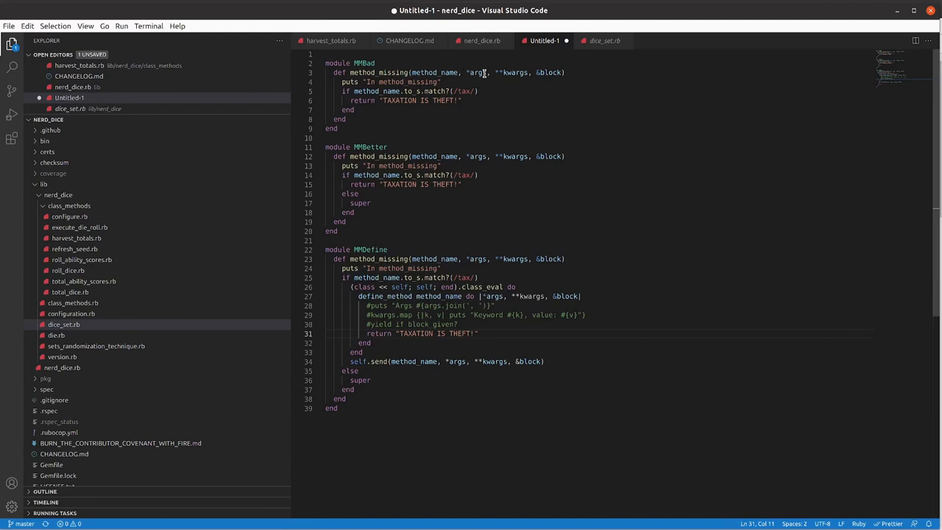
Select the MMBad module code in the Untitled-1 scratch file for copying
double_click(477, 72)
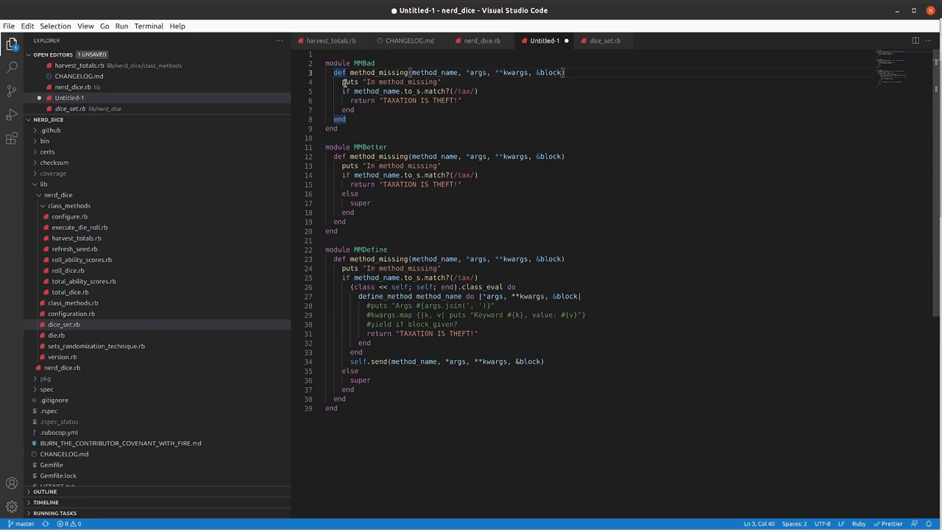
mouse_move(409, 150)
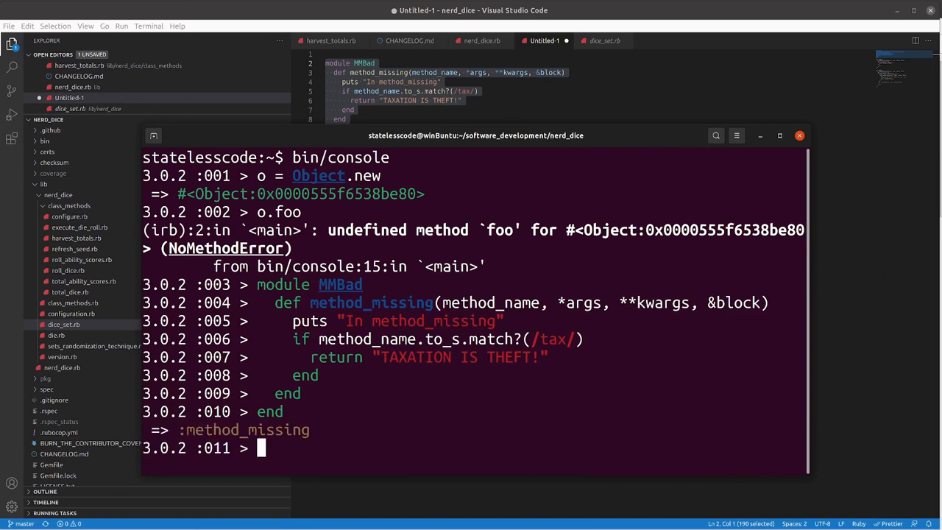
Extend the object o with the MMBad module in irb
text(o.exten)
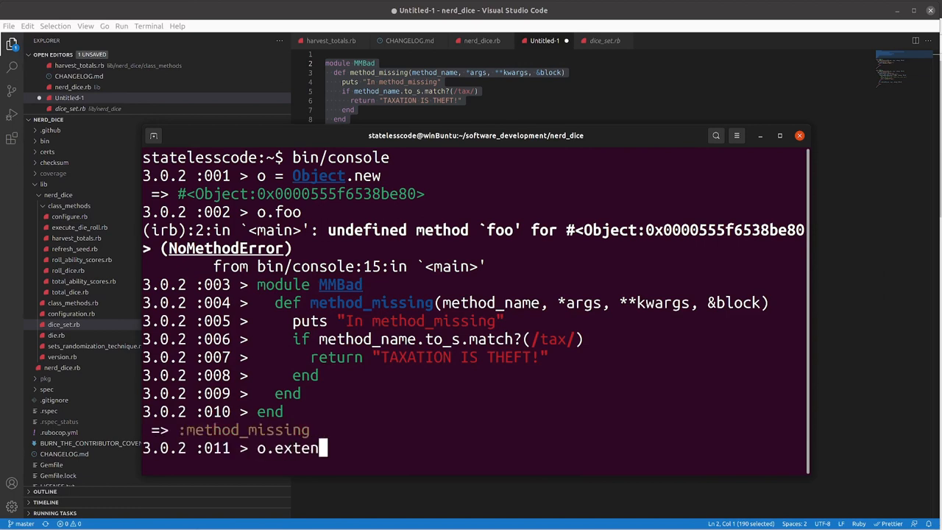
text(d()
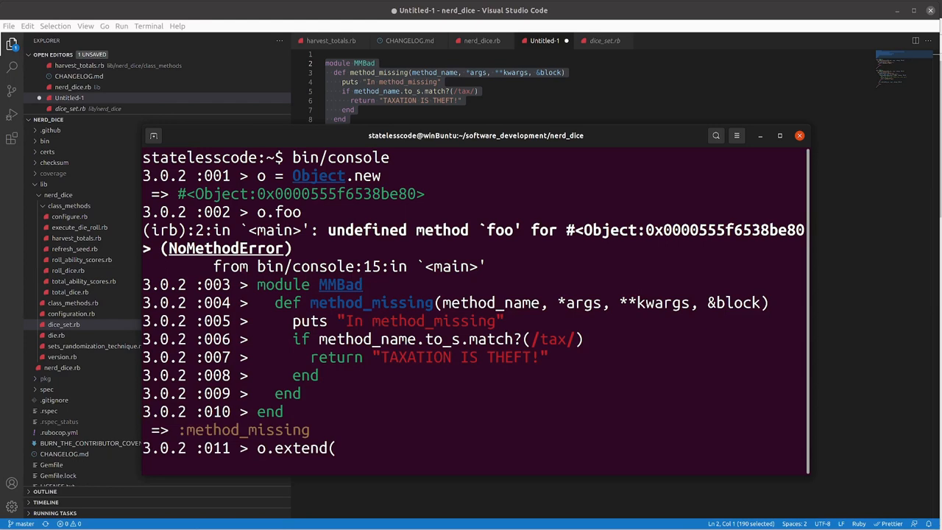
text(j)
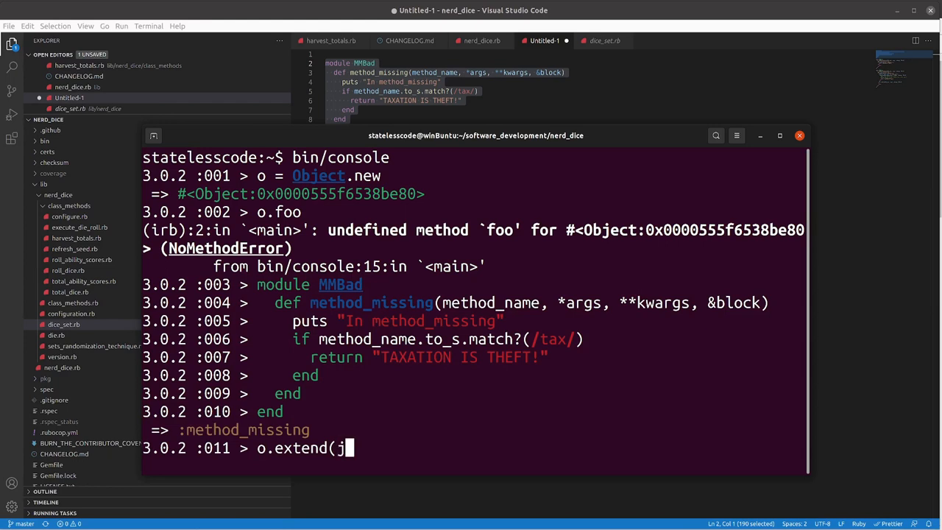
text(MMBad)
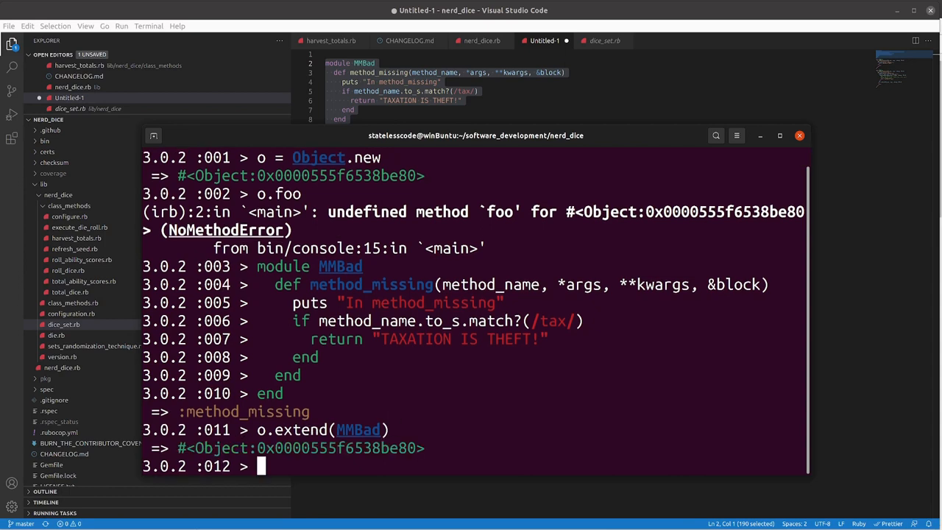
Call o.tax_the_rich and get "TAXATION IS THEFT!" back
text(o.)
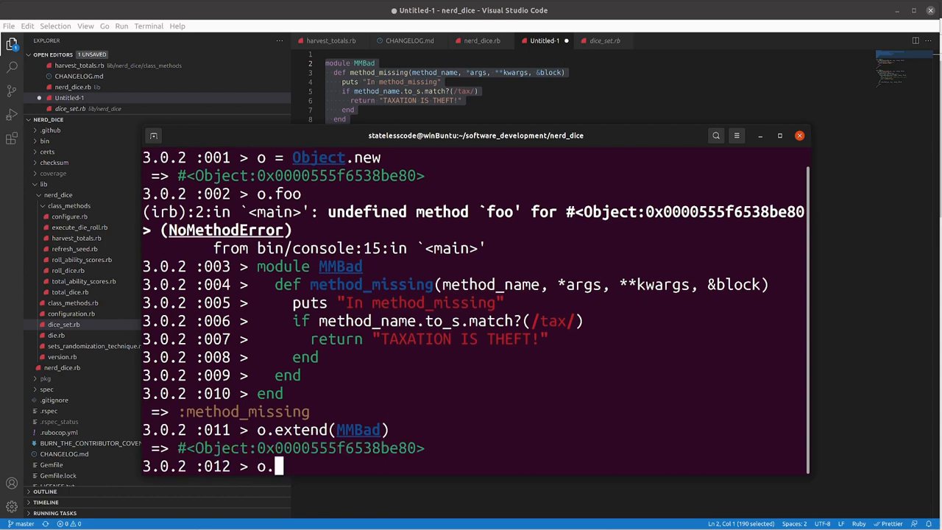
text(tax_)
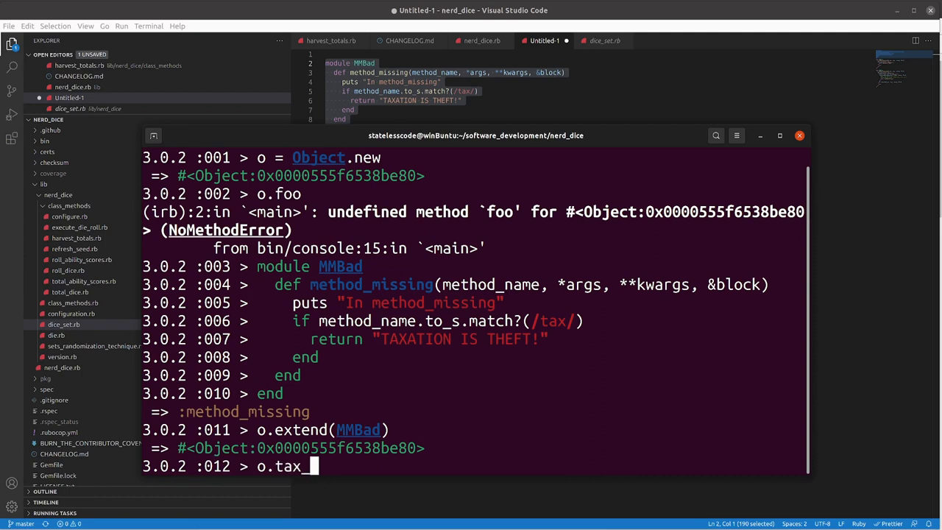
text(the_ri)
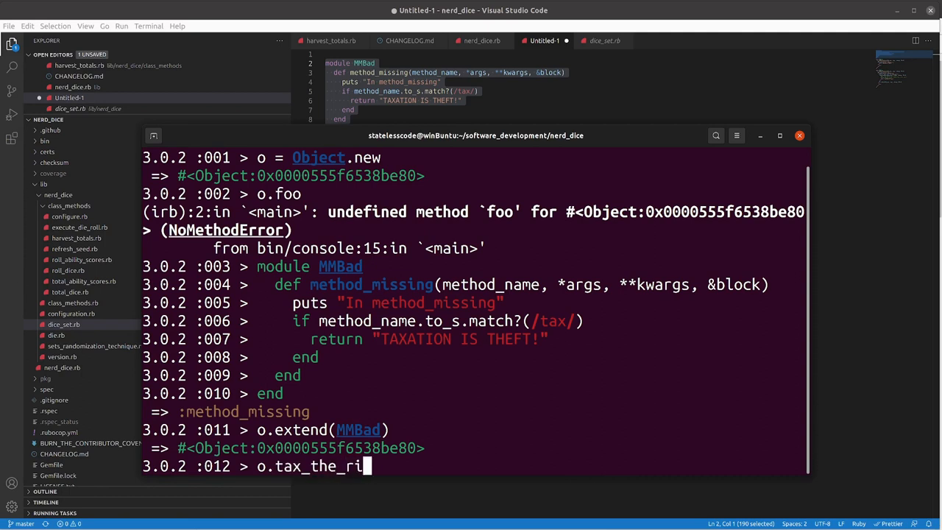
text(ch)
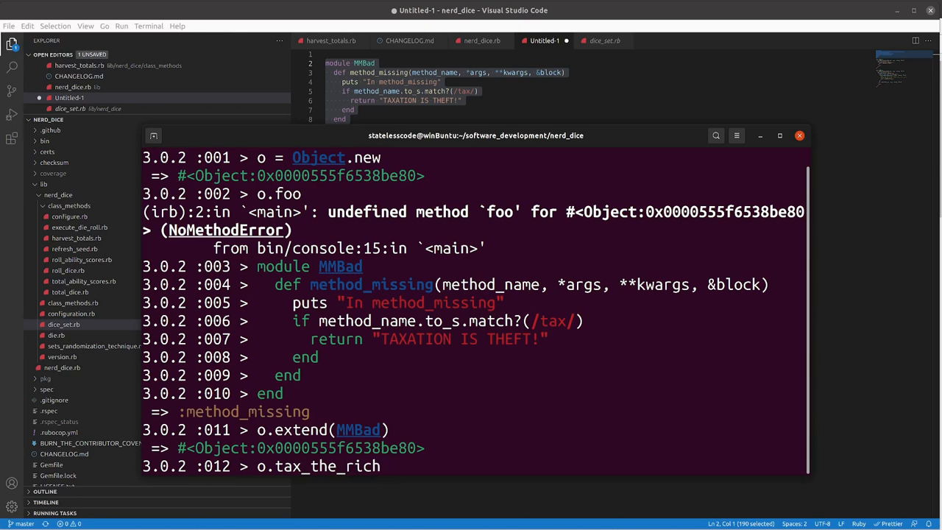
key(Enter)
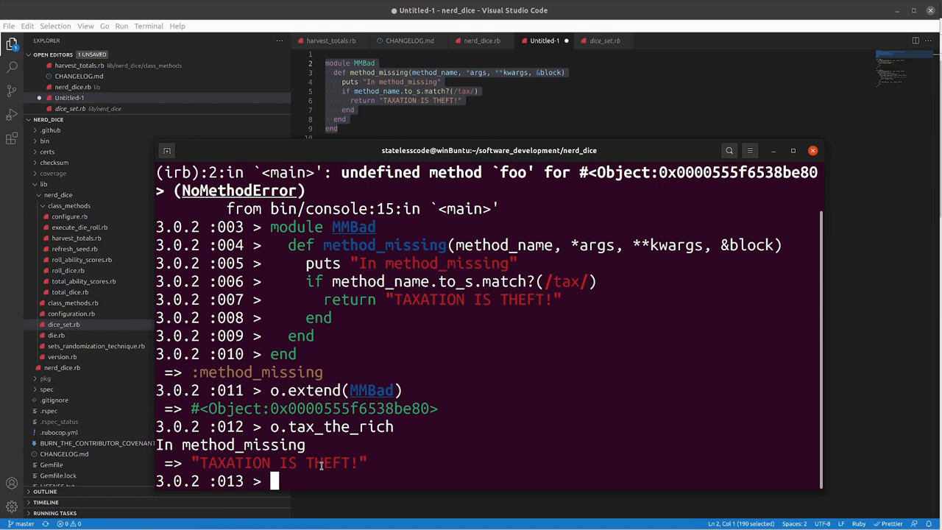
text(o.foo)
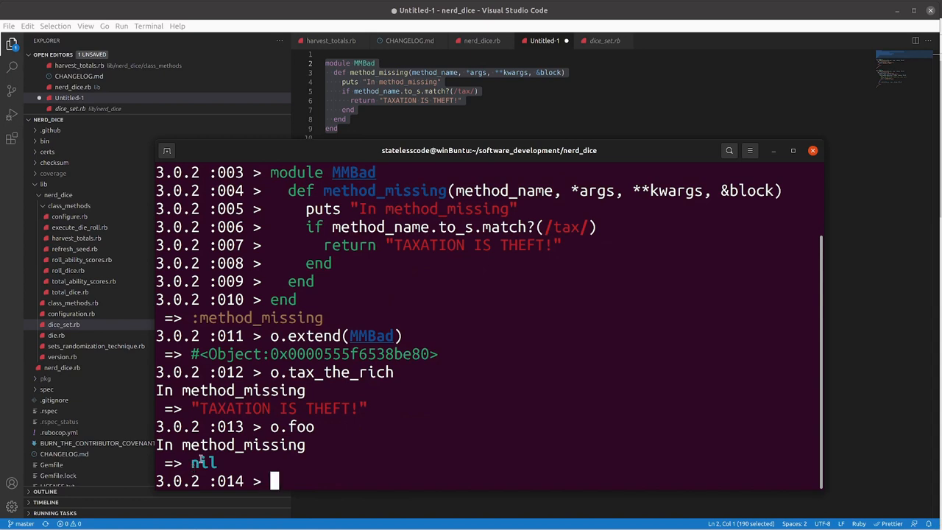
mouse_move(309, 342)
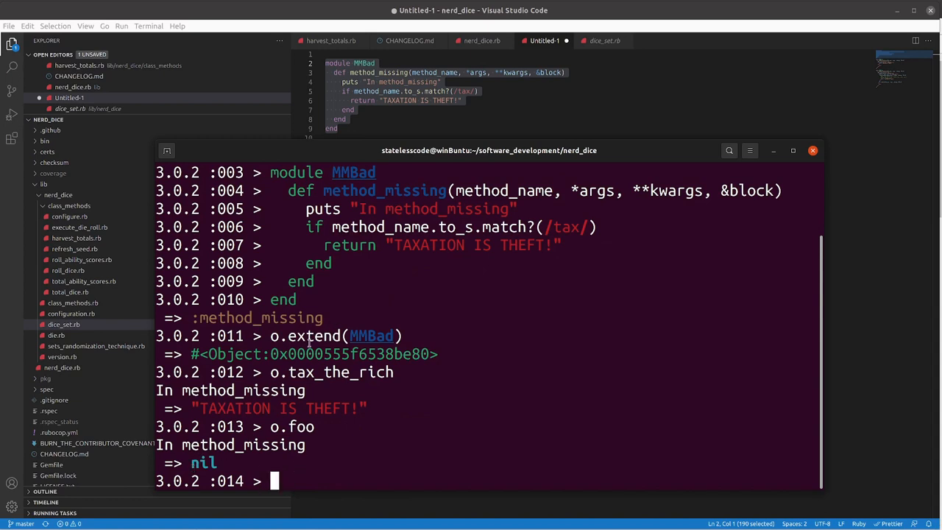
mouse_move(489, 156)
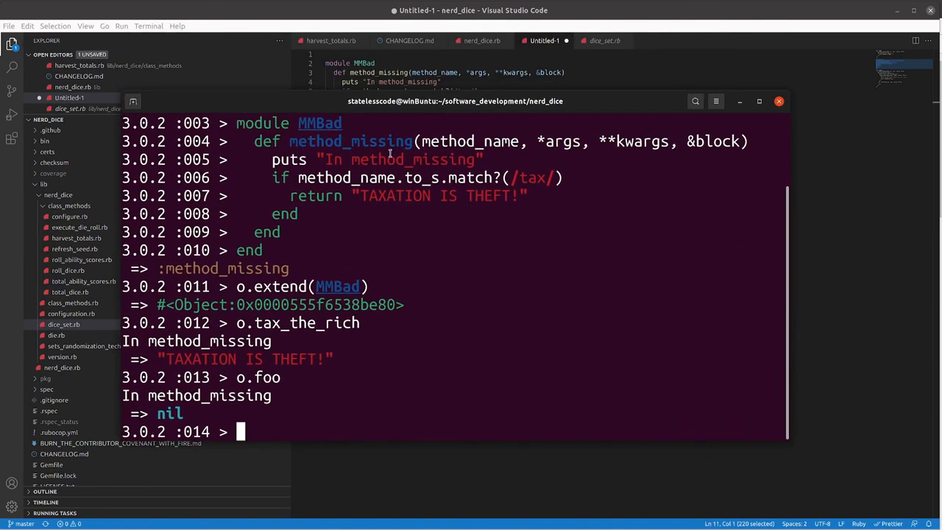
mouse_move(338, 384)
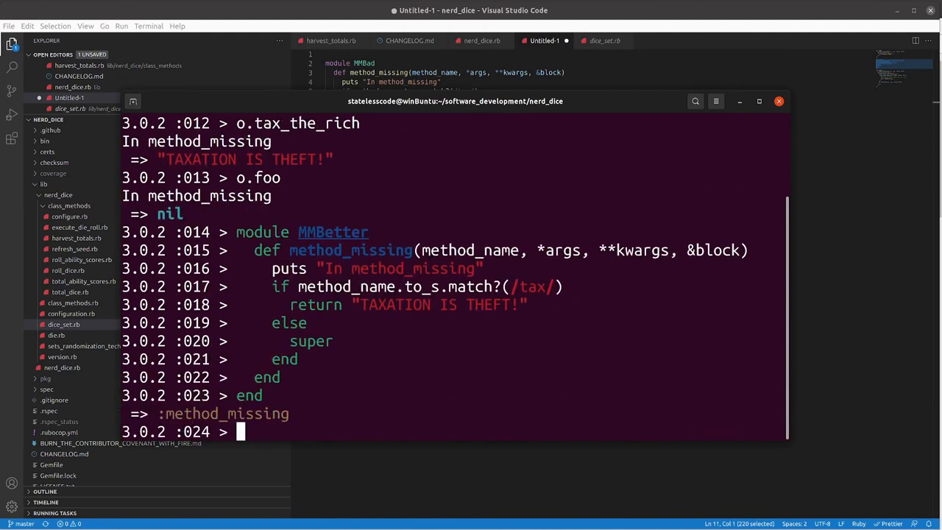
Create a fresh object a and extend it with MMBetter
text(a =)
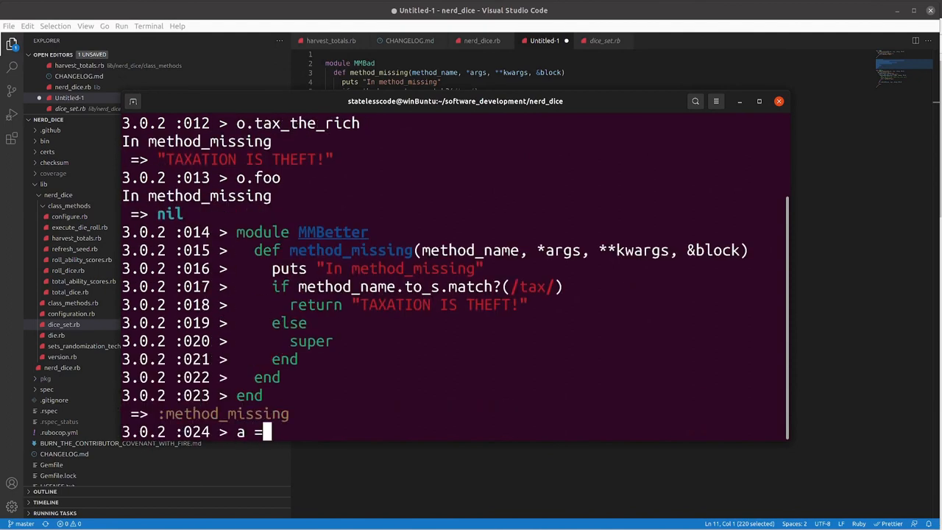
text(Objec.)
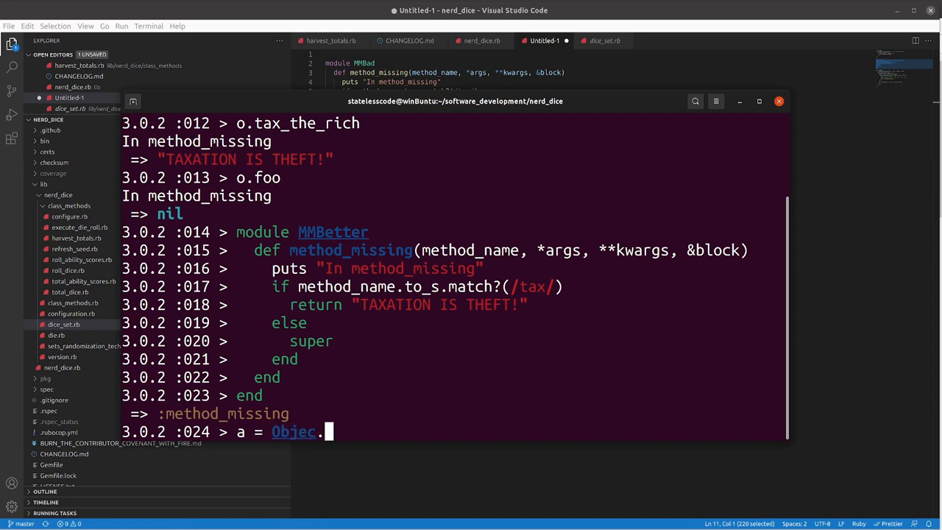
key(Enter)
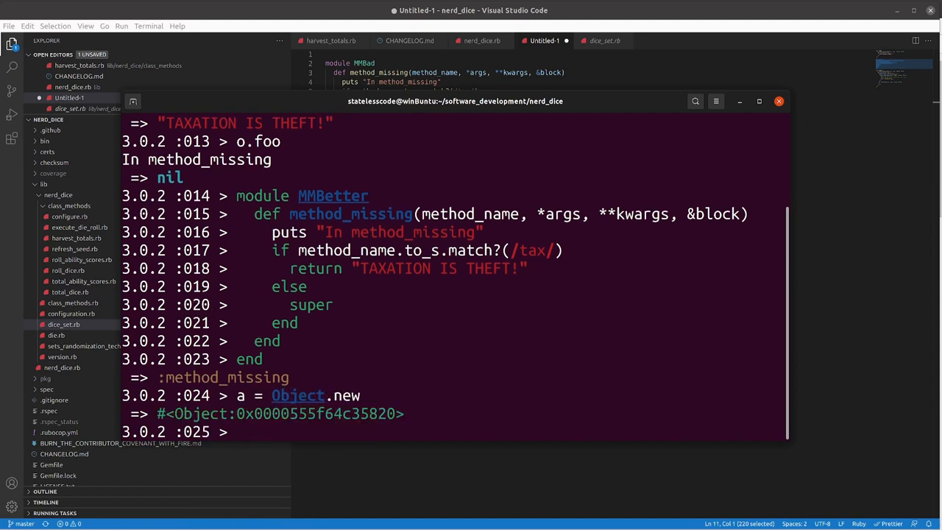
text(a.)
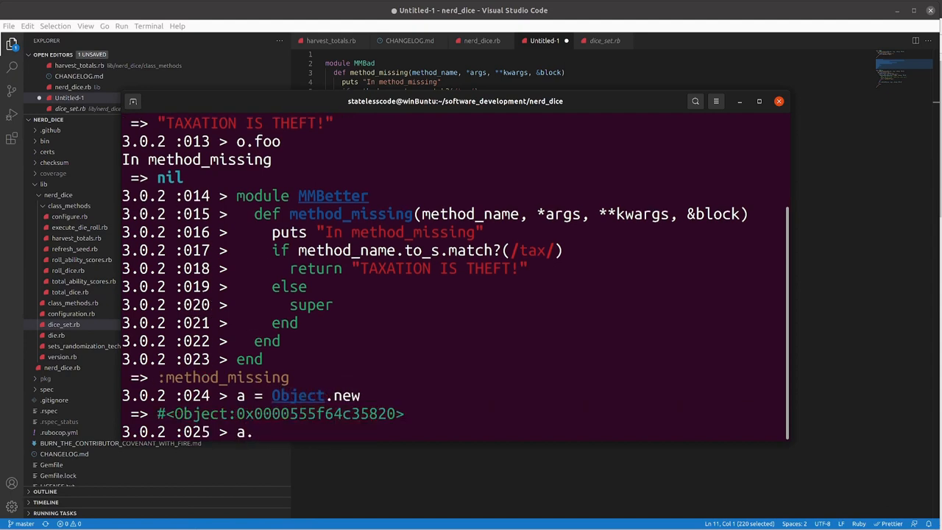
text(.extend(MMBetter)
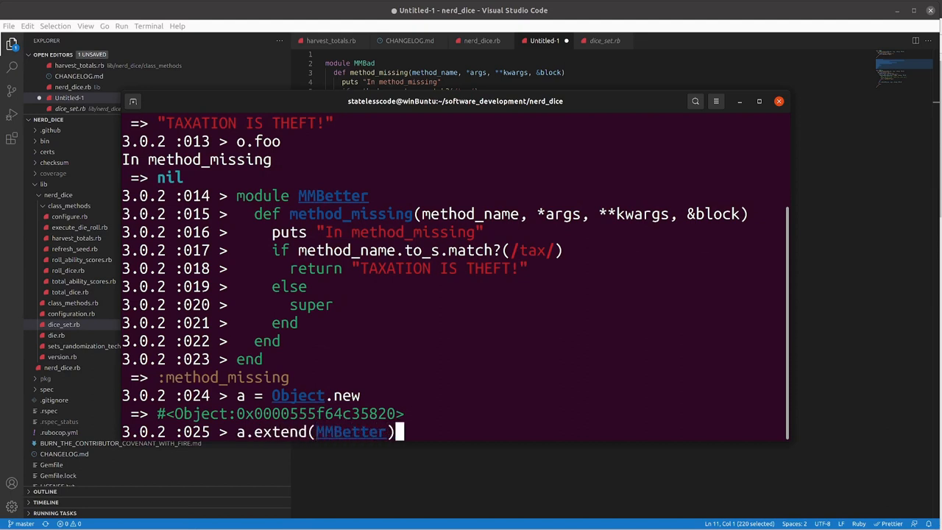
key(Return)
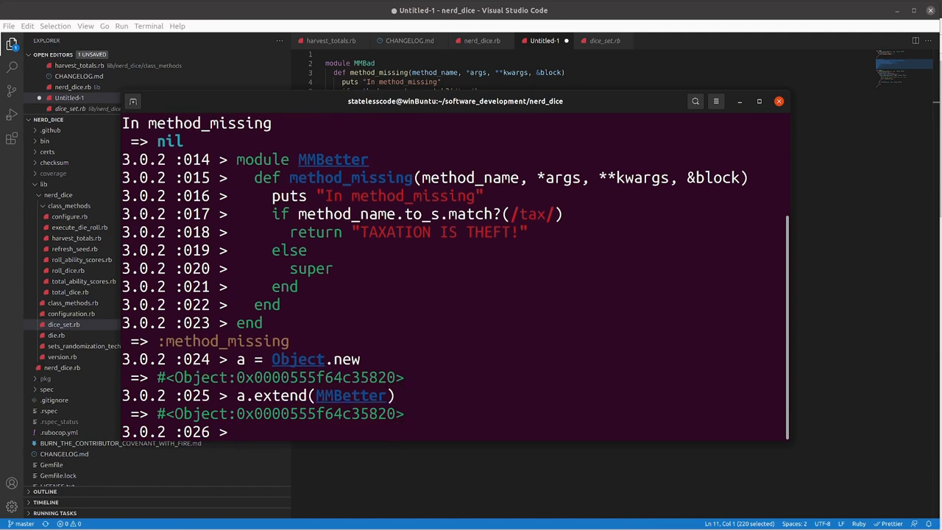
Call a.eliminate_taxes, returning "TAXATION IS THEFT!", then begin a.foo
text(a.)
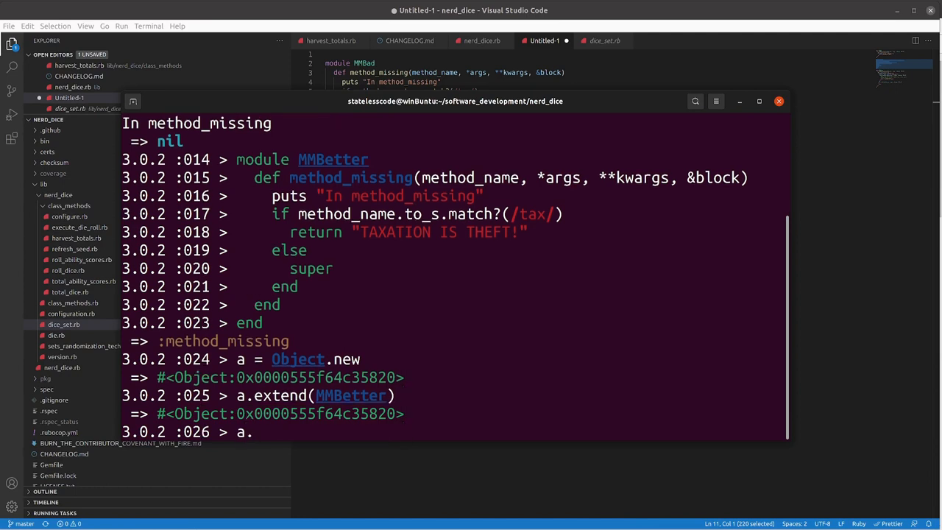
text(elimi)
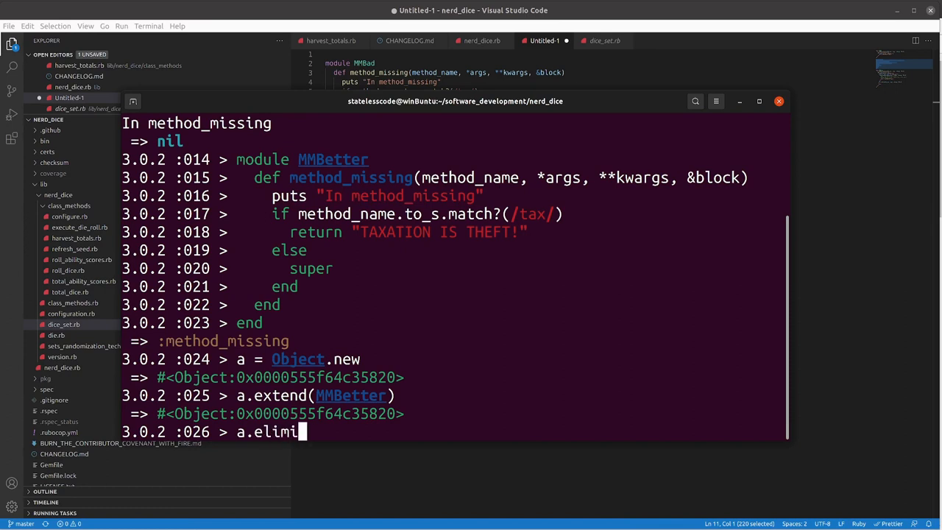
text(nat)
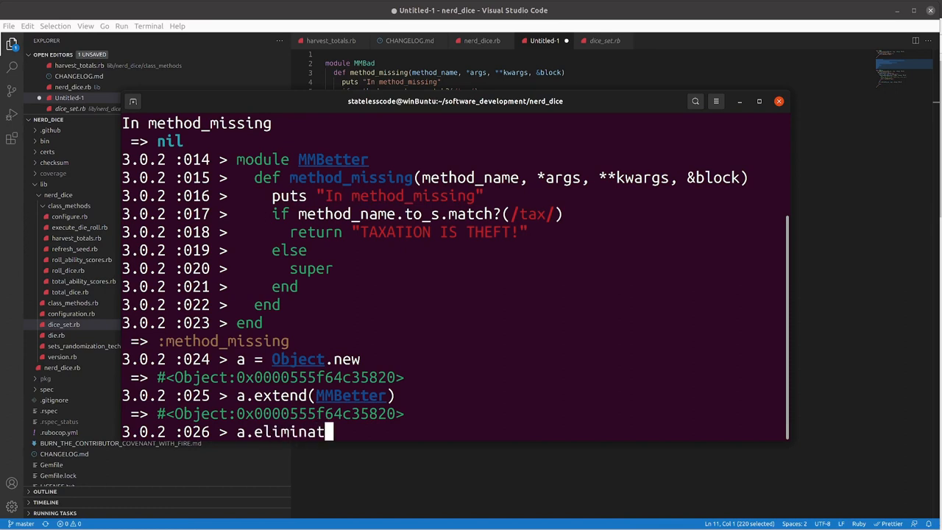
text(e_ta)
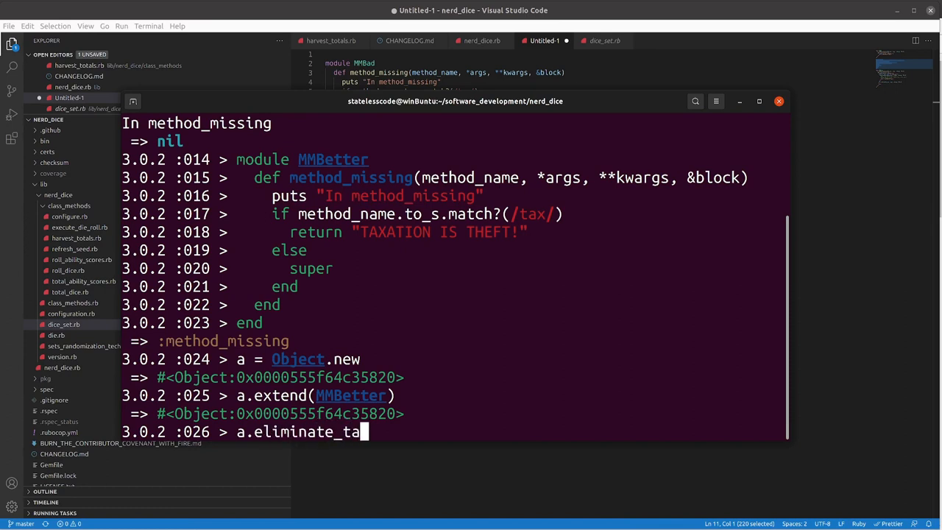
key(Return)
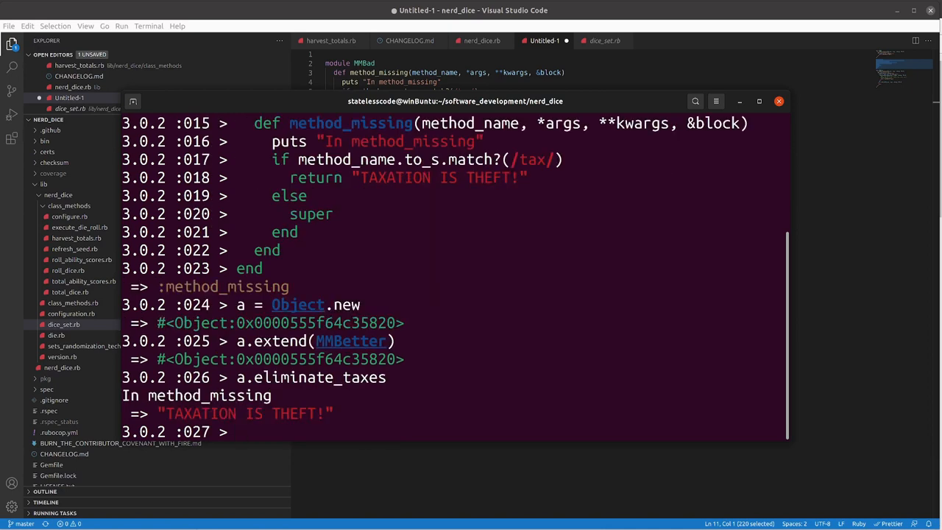
text(a.f)
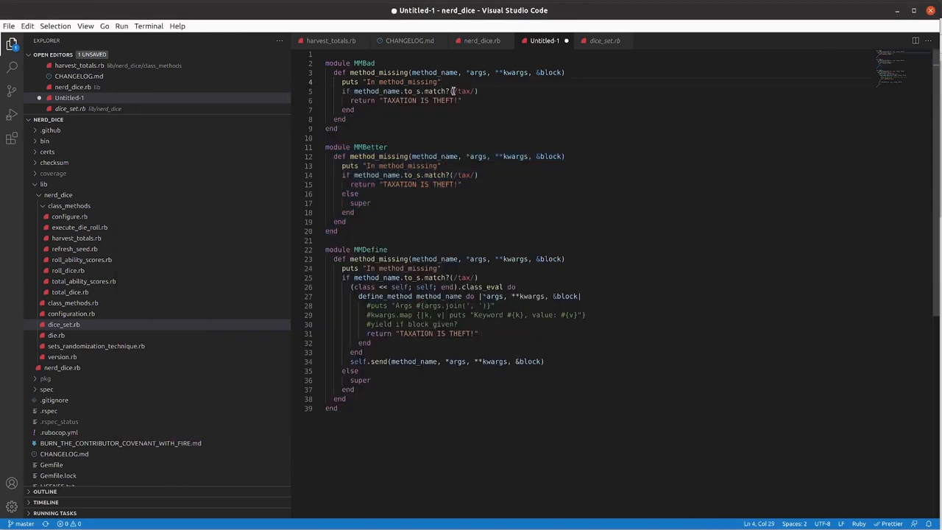
mouse_move(465, 176)
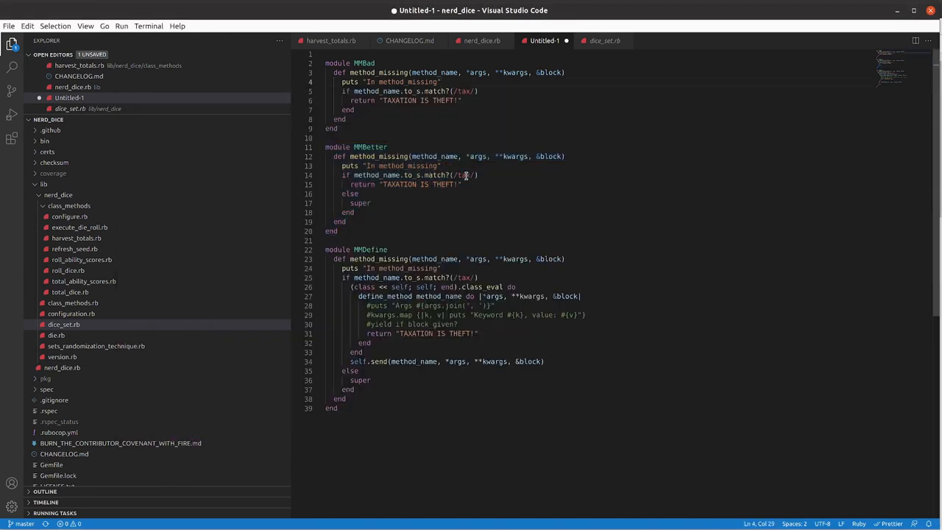
click(353, 194)
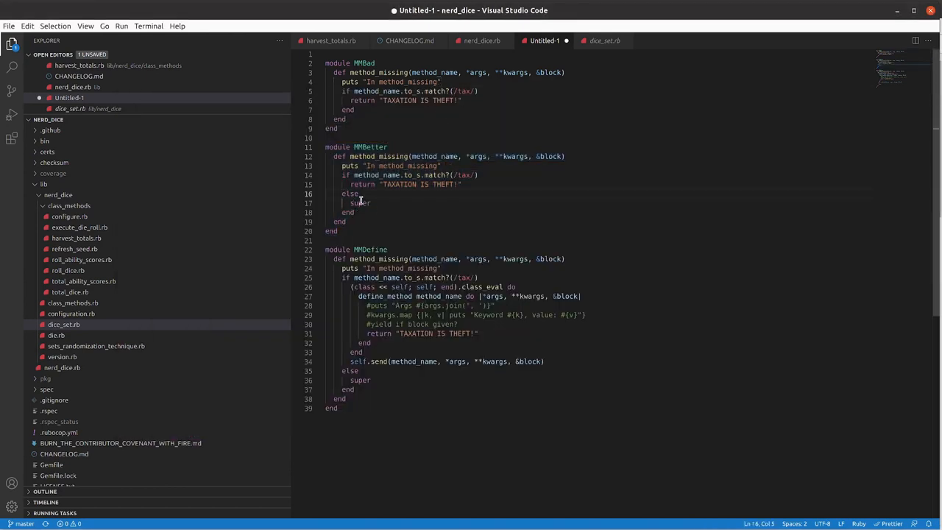
click(374, 204)
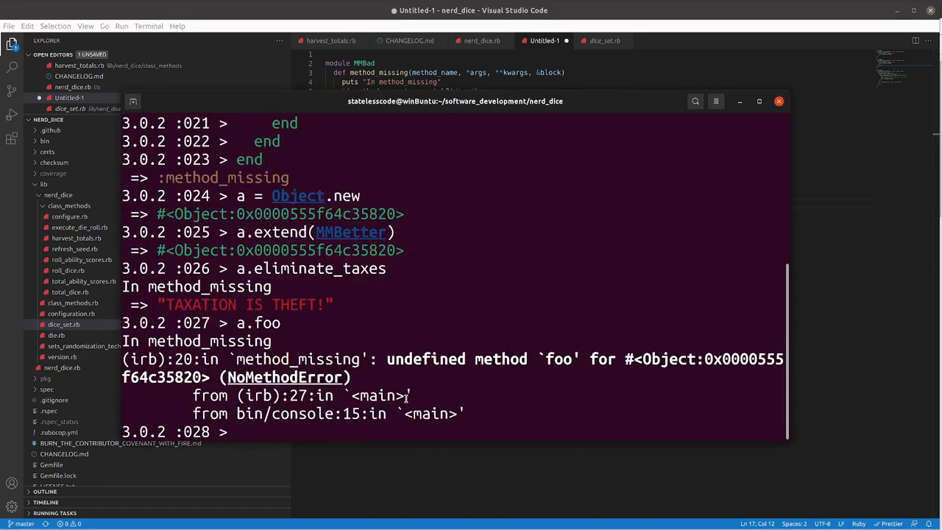
Call a.tax_the_rich in irb, returning "TAXATION IS THEFT!"
text(a.tax)
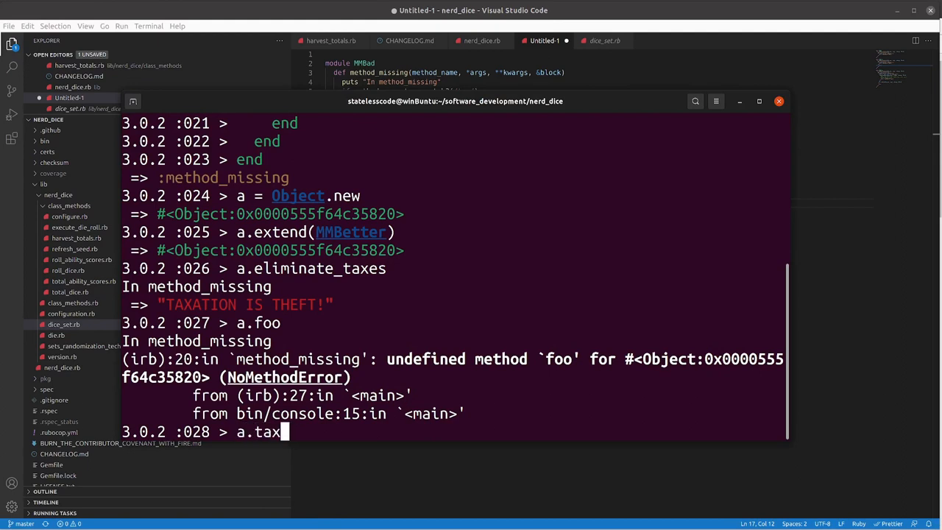
text(_the_rich)
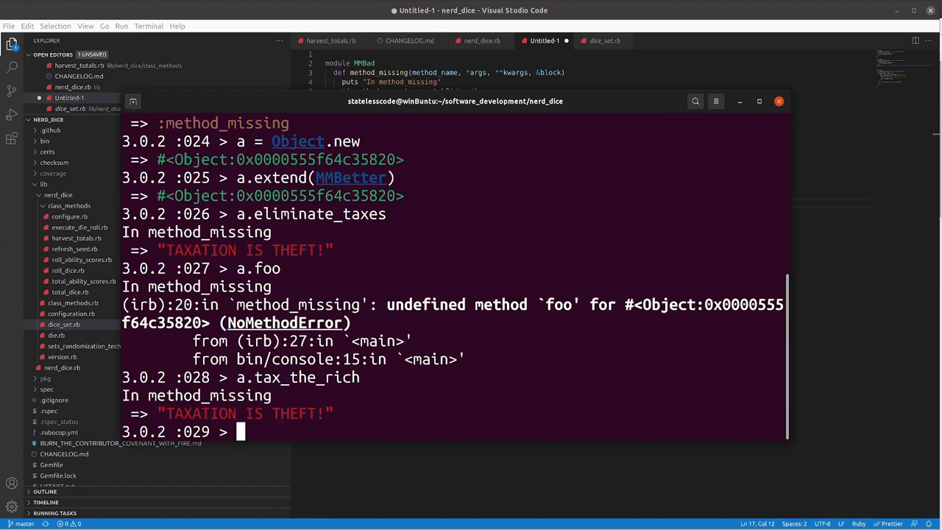
text(a.tax_the_rich)
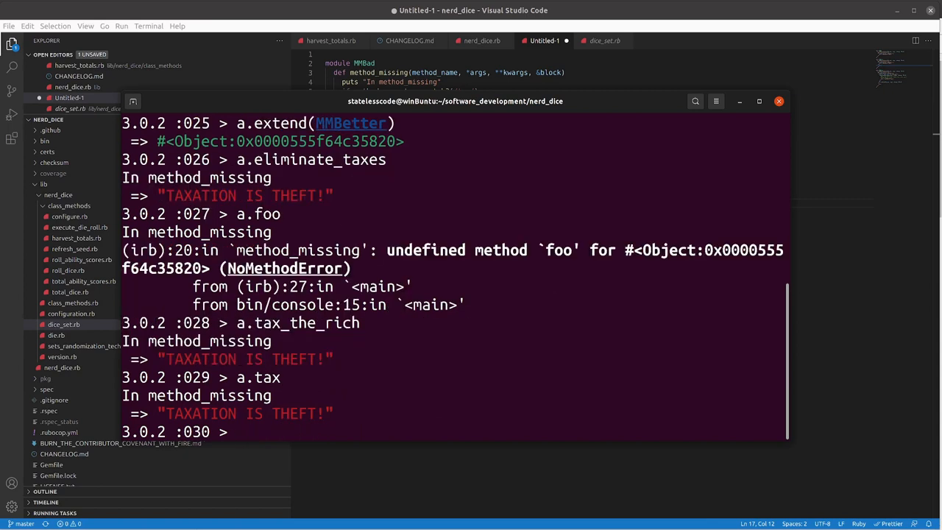
Call a.tax, then erase and start entering a.pass_a_law
text(a.tax)
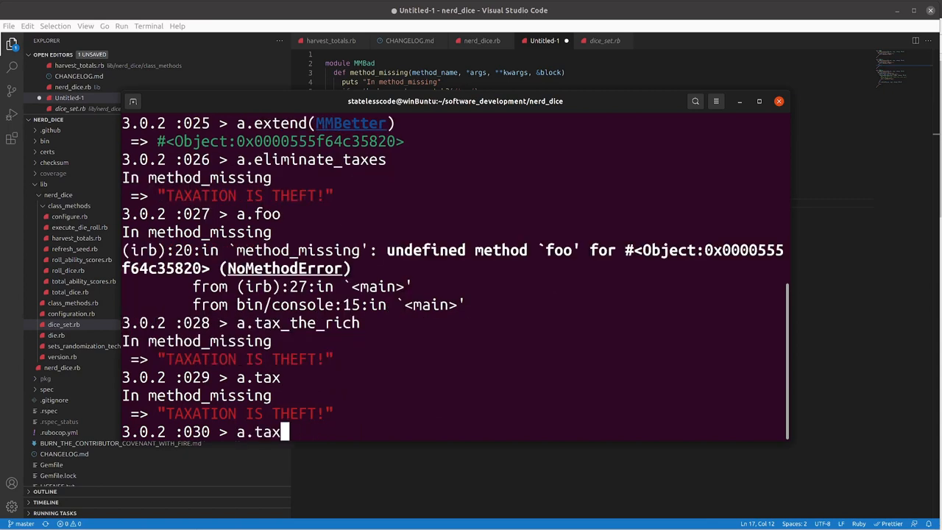
key(BackSpace)
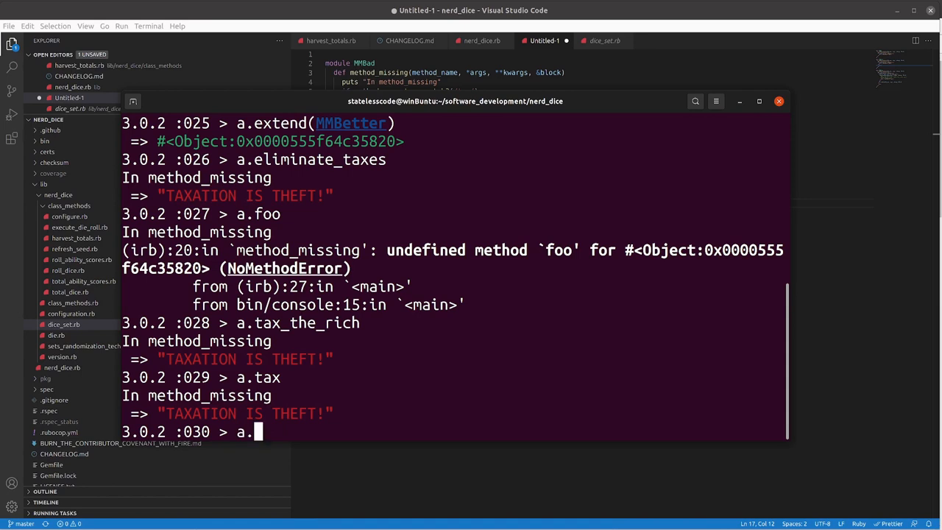
text(pass_a_la)
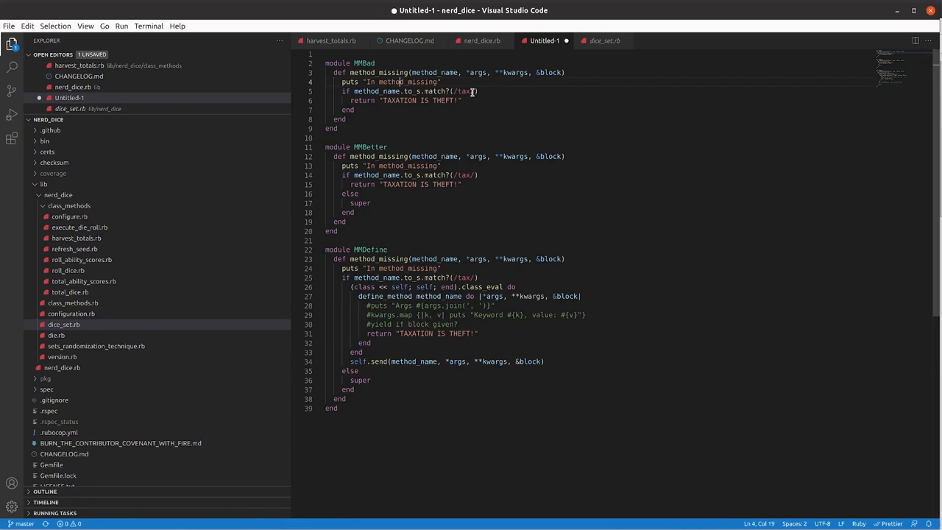
mouse_move(448, 123)
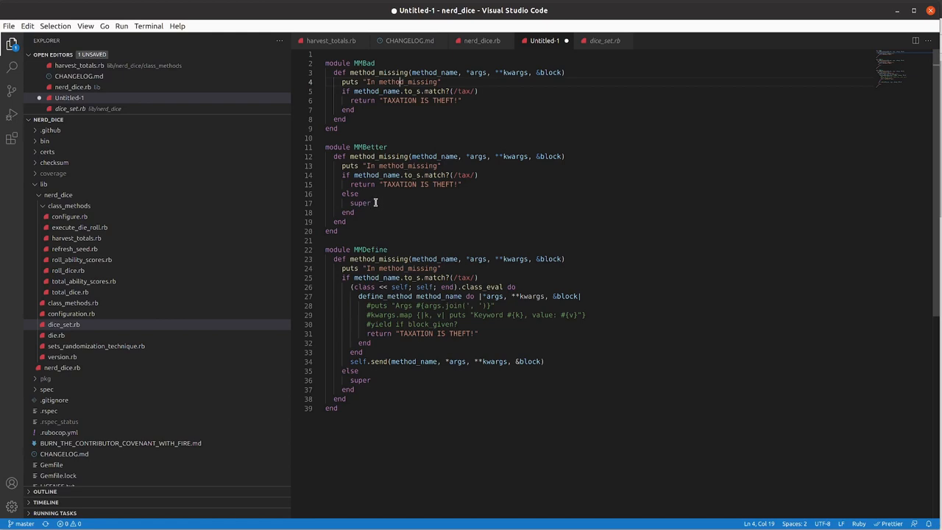
mouse_move(373, 203)
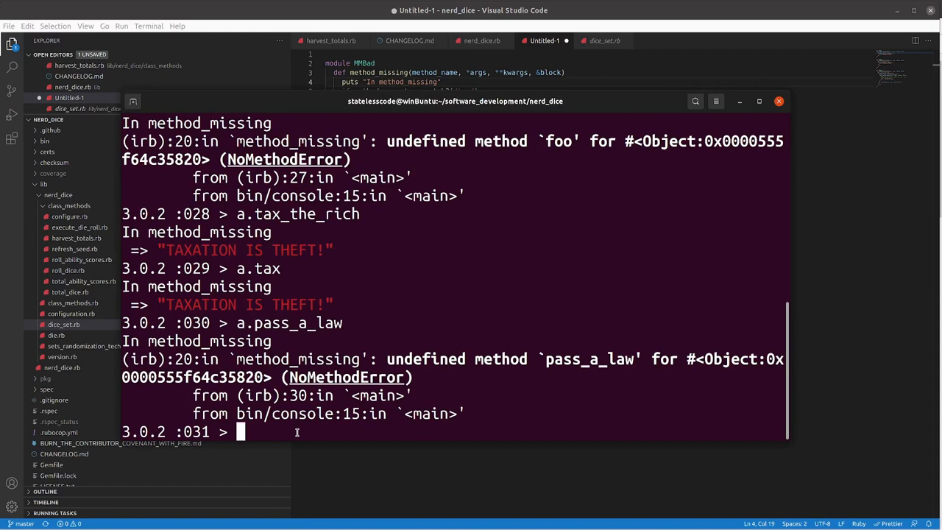
Run 20_000_000.times { a.tax_the_rich }, flooding method_missing output, then interrupt with Ctrl+C
text(20)
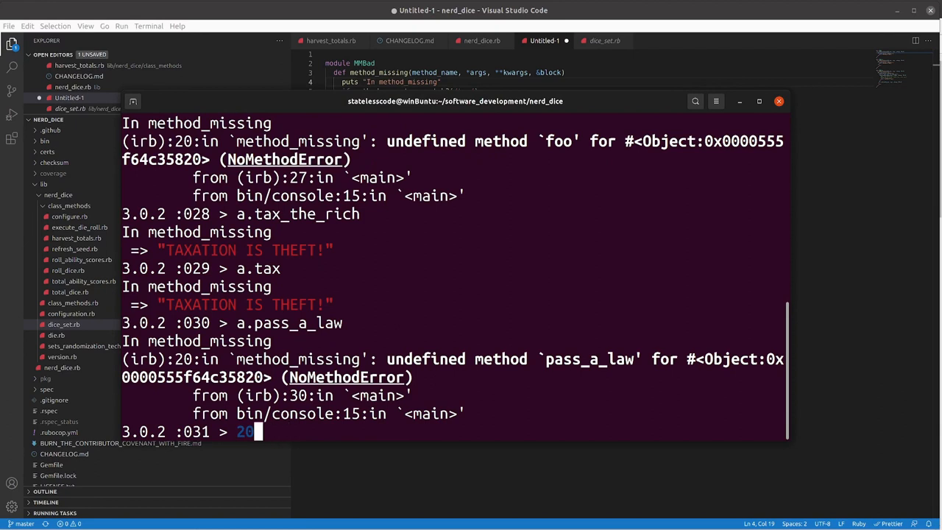
text(_000)
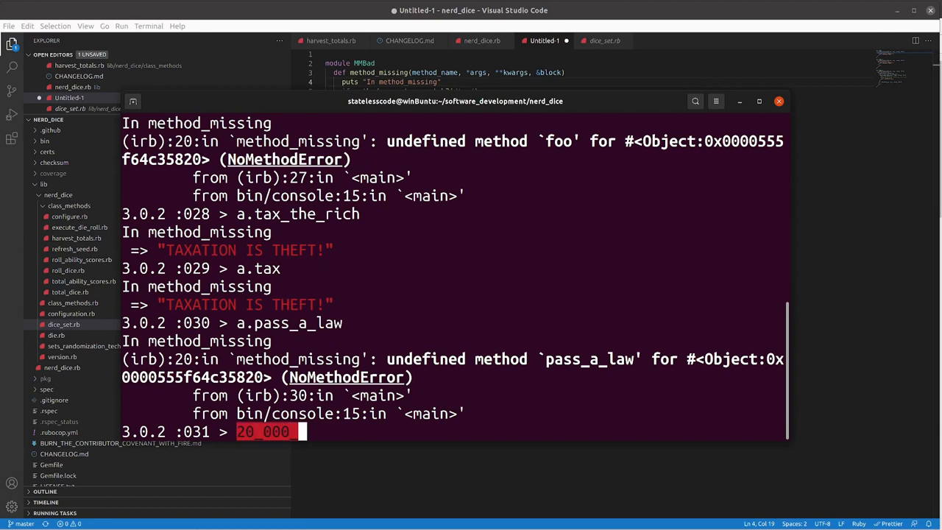
text(_000.time)
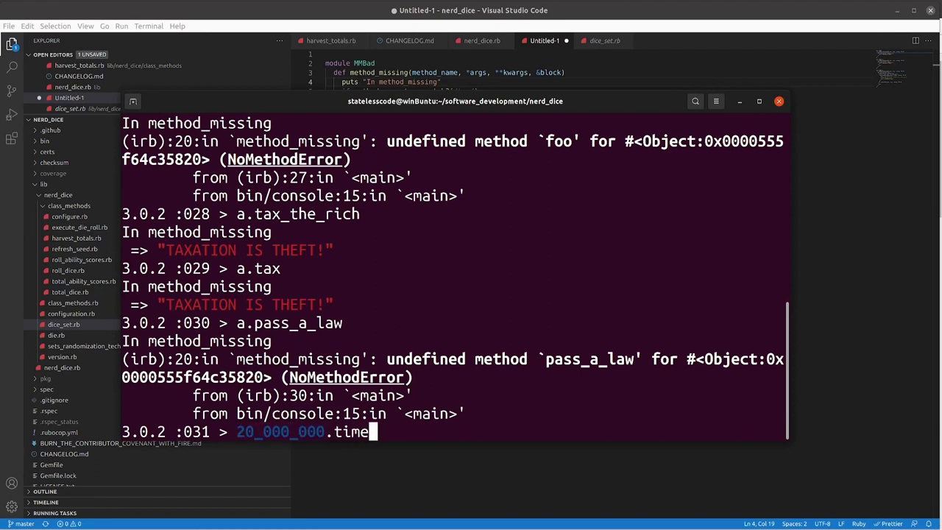
text(s)
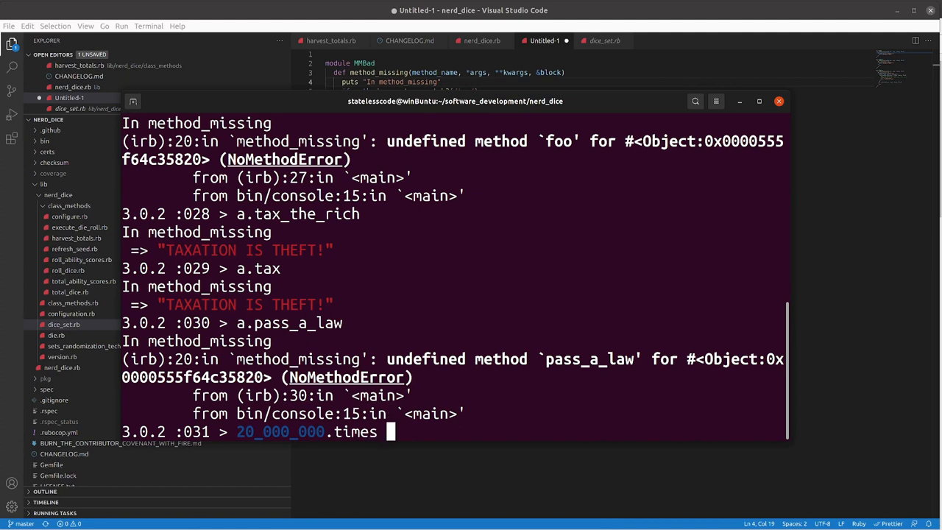
text({)
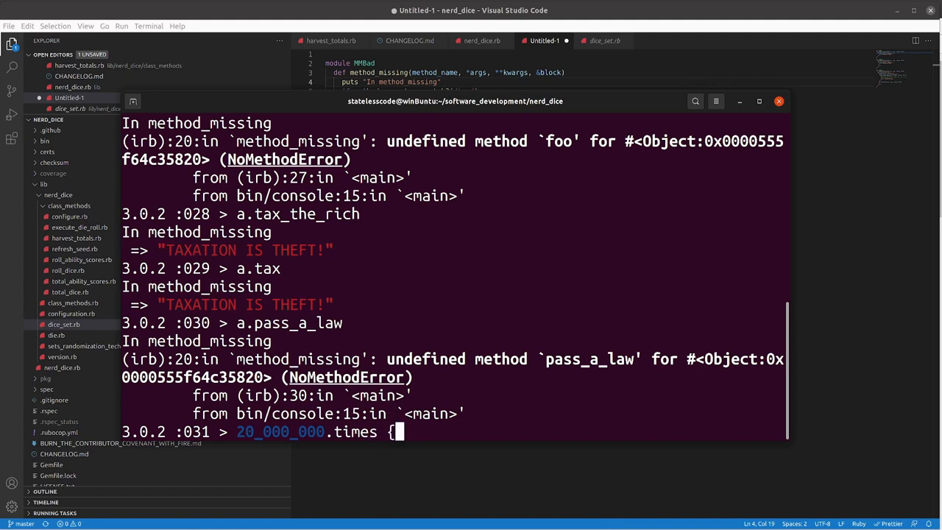
text(a.tax)
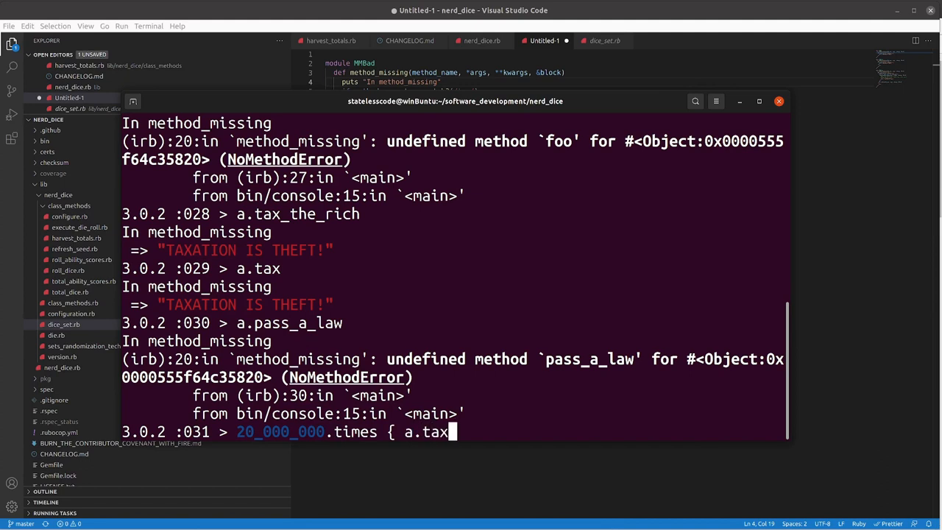
text(_the_rich)
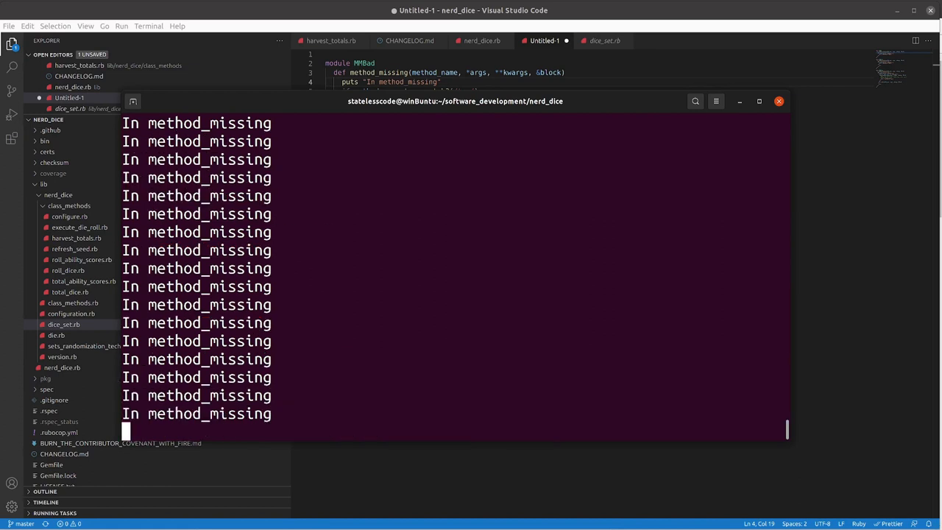
key(ctrl+c)
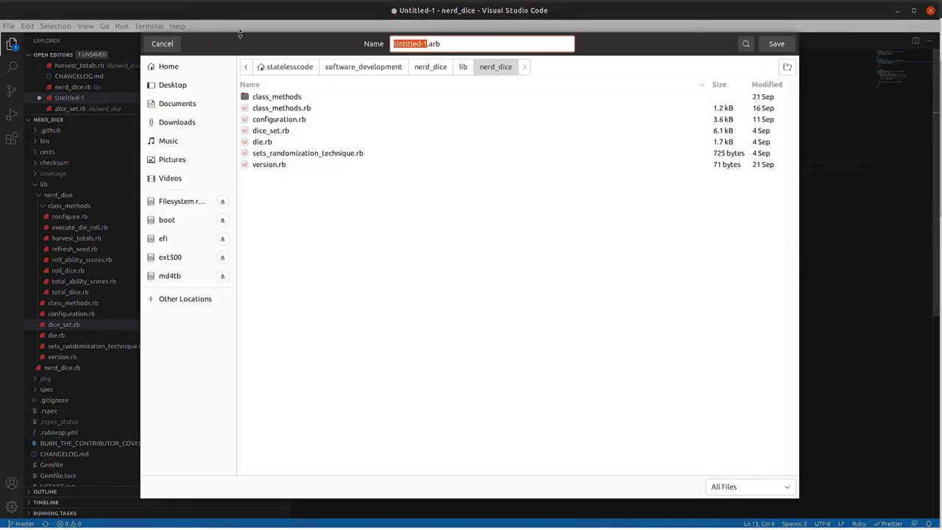
click(161, 45)
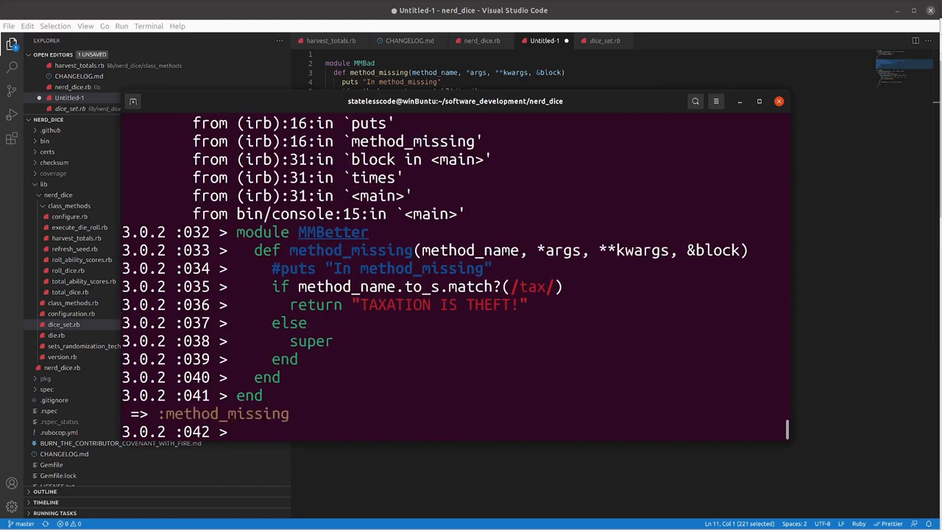
Extend object a with the redefined quiet MMBetter module
text(a.)
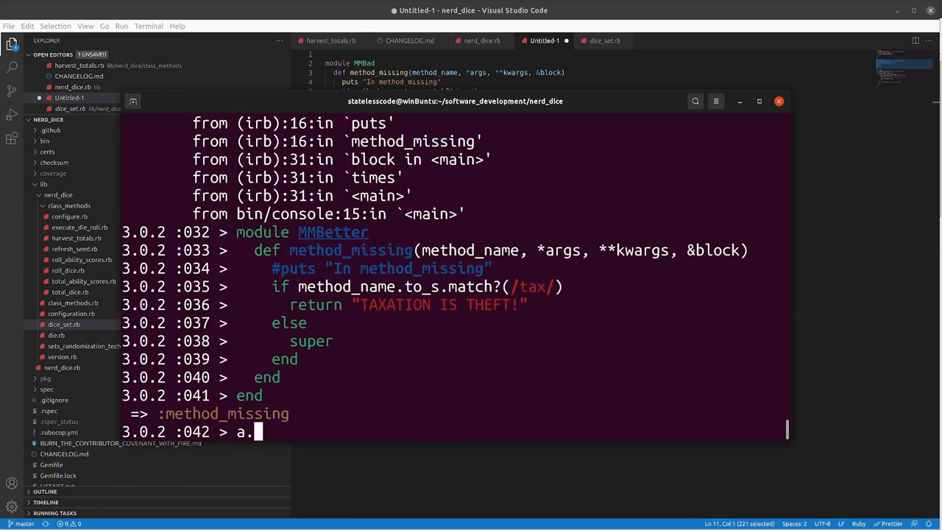
text(exent)
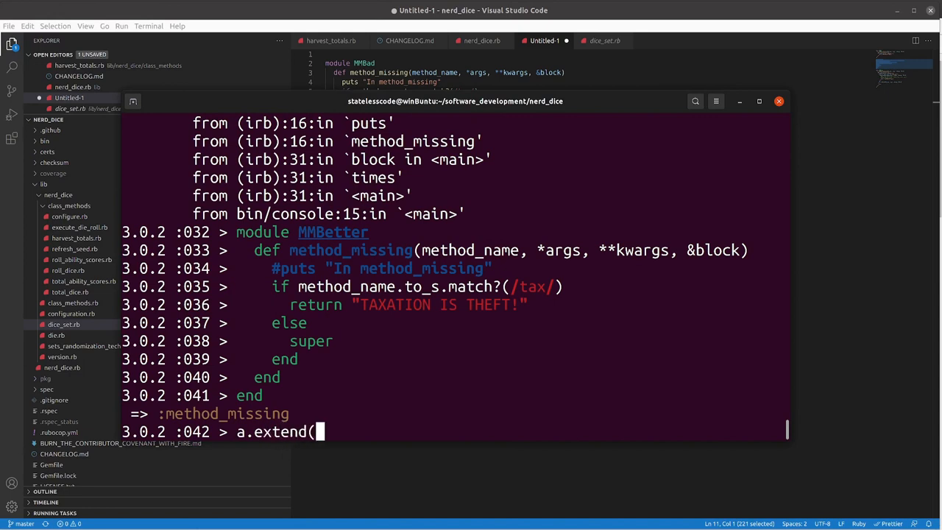
text(MMBetter))
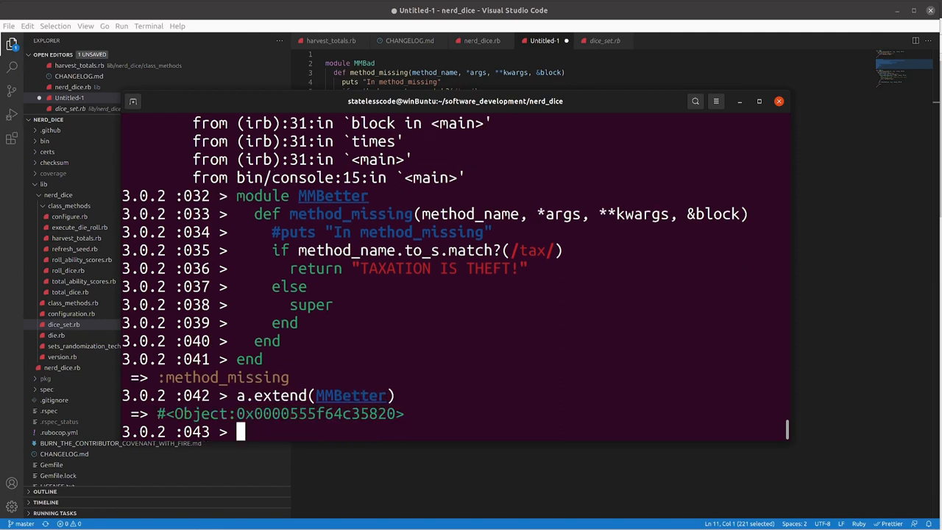
text(a)
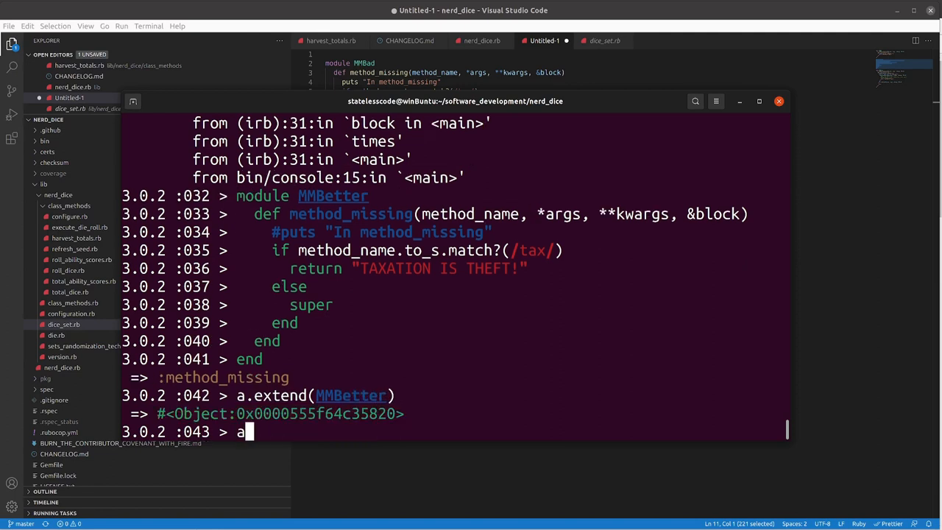
Call a.tax_the_rich, returning "TAXATION IS THEFT!", and re-extend a with MMBetter
text(.tax_the_rich)
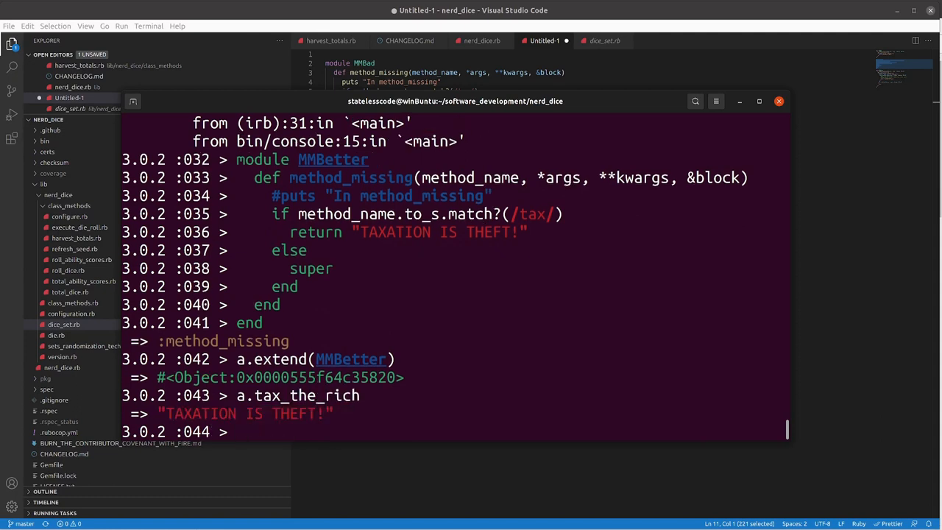
text(a.tax_the_rich)
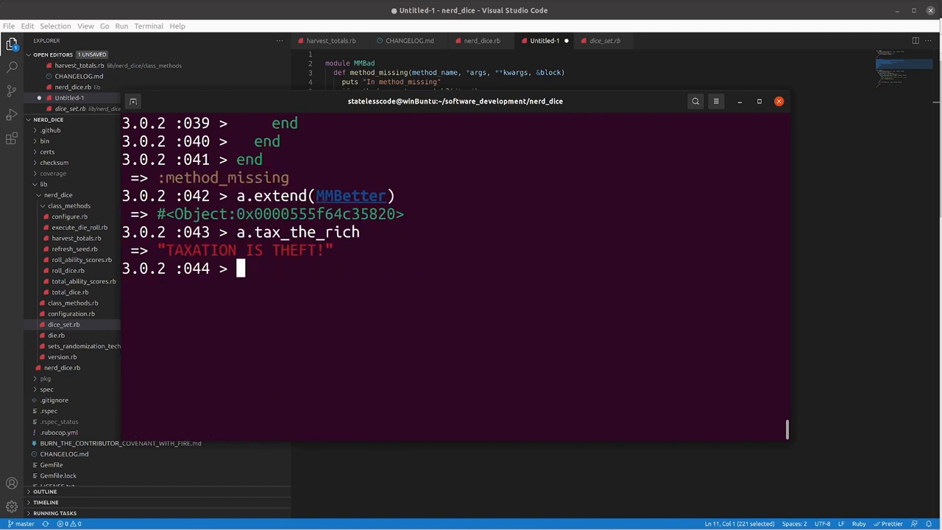
text(a.extend(MMBetter))
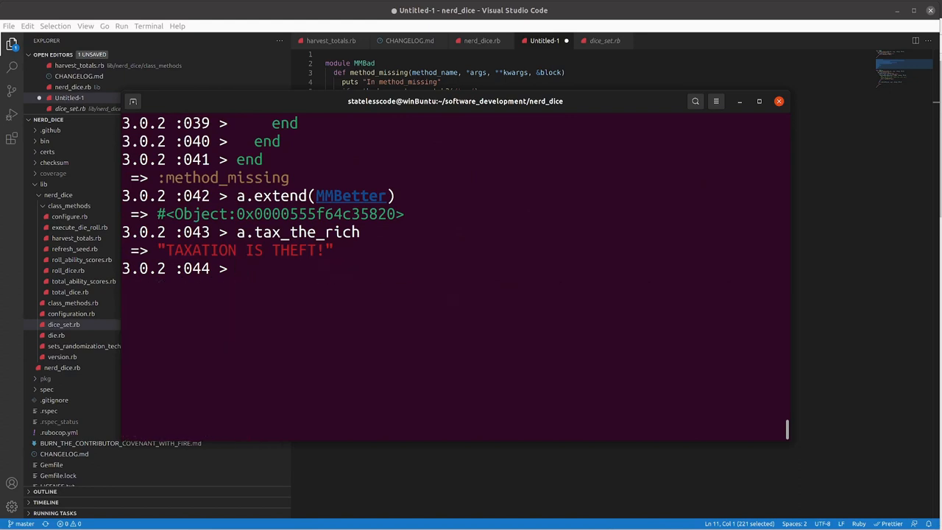
Run 20_000_000.times { a.tax_the_rich } quietly, returning 20000000
text(2)
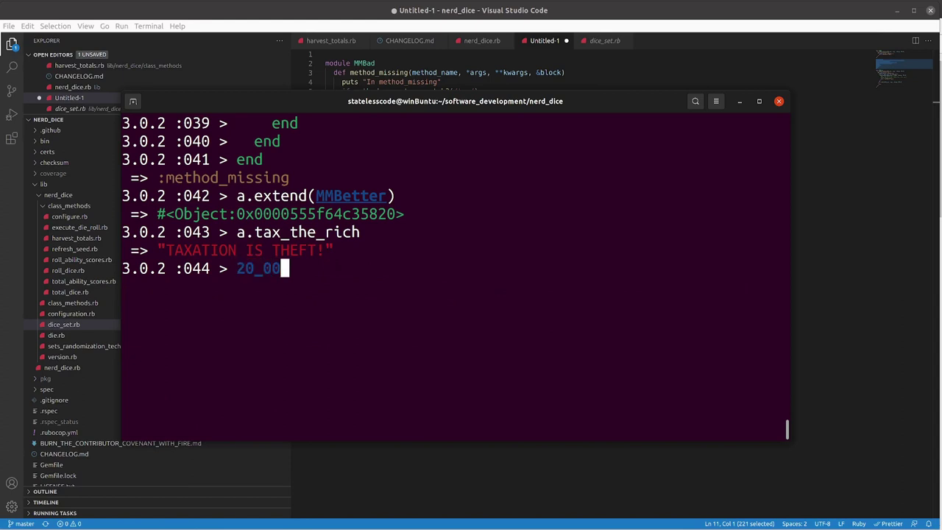
text(0_000.)
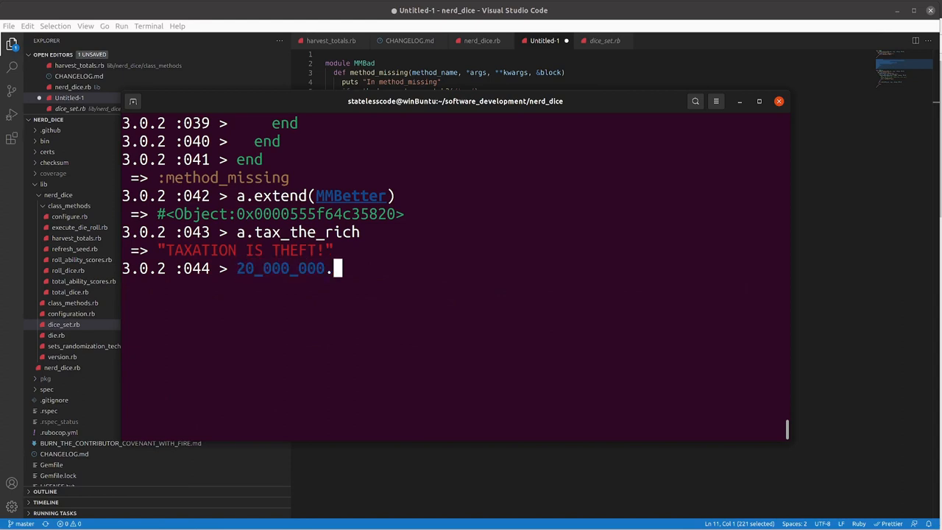
text(times {|)
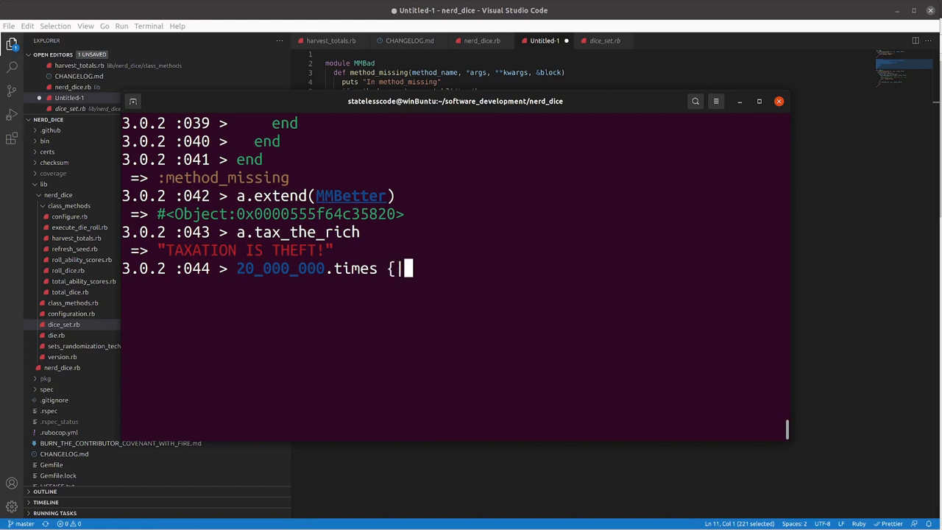
text(a.t)
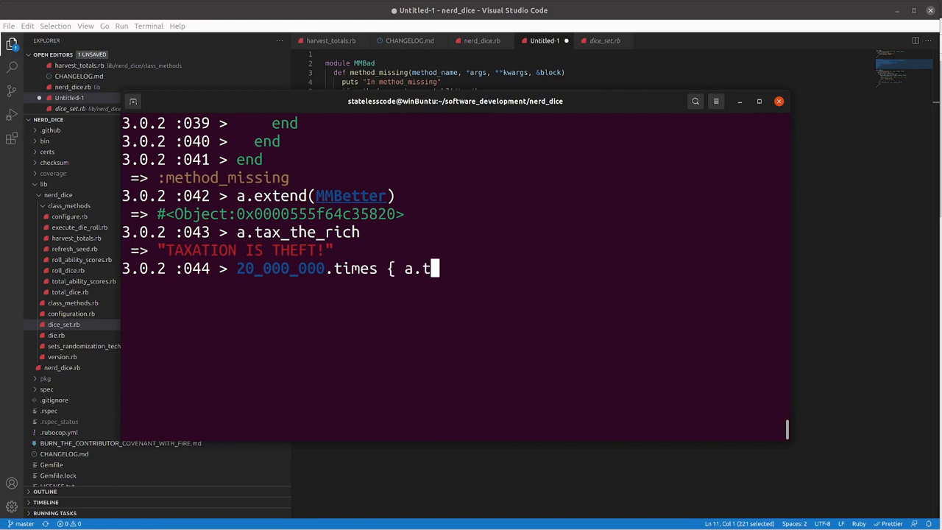
text(ax_the_rich)
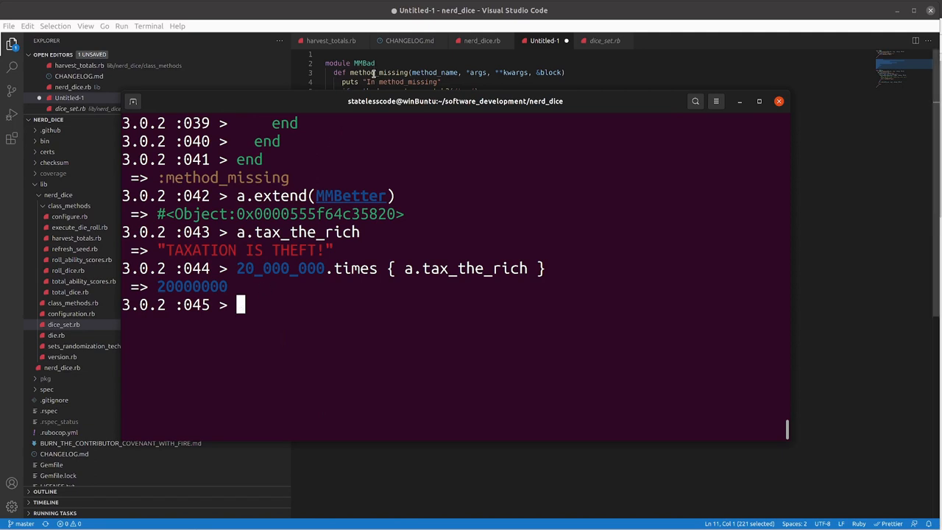
mouse_move(352, 30)
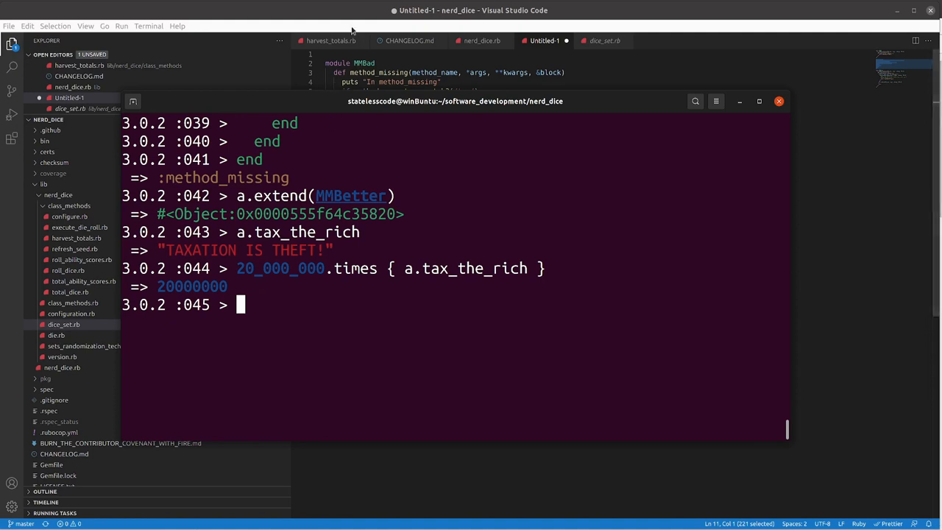
mouse_move(347, 87)
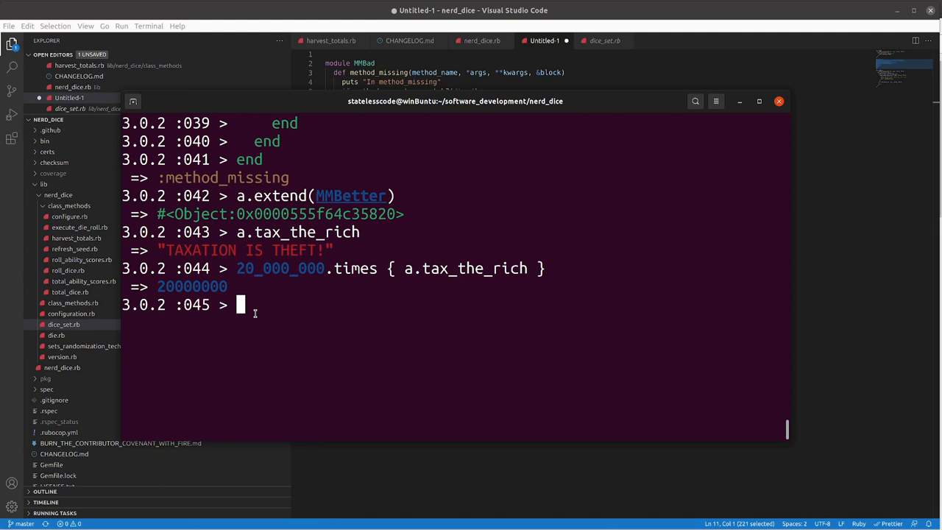
mouse_move(248, 313)
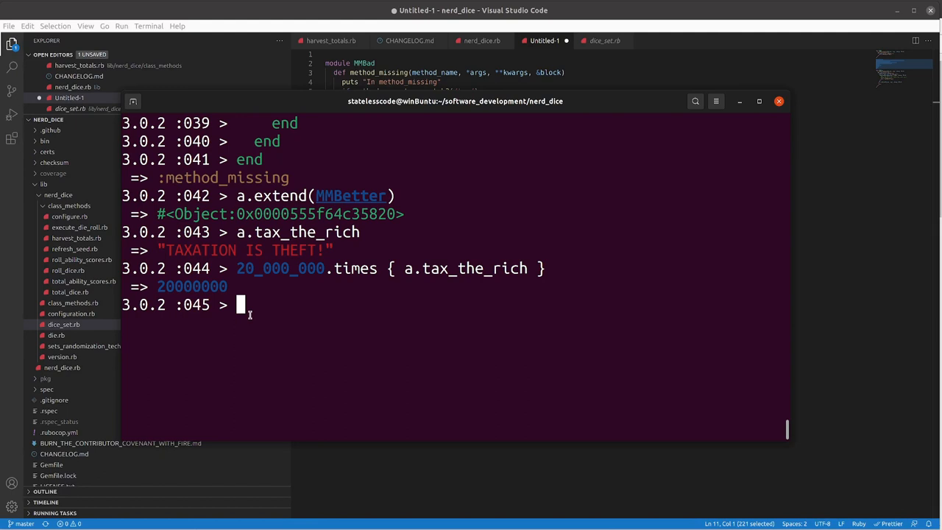
Call a.tax_the_rich once more in irb
text(a.tax)
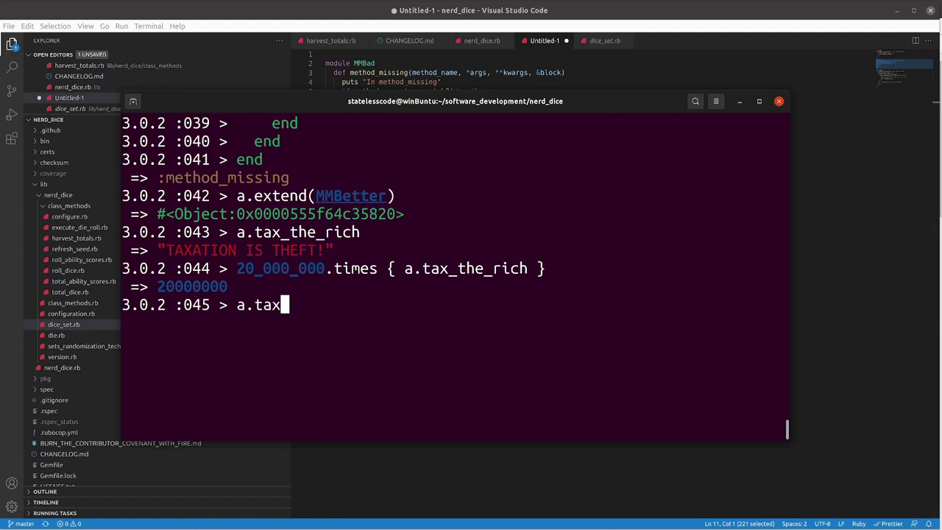
text(_the_rich)
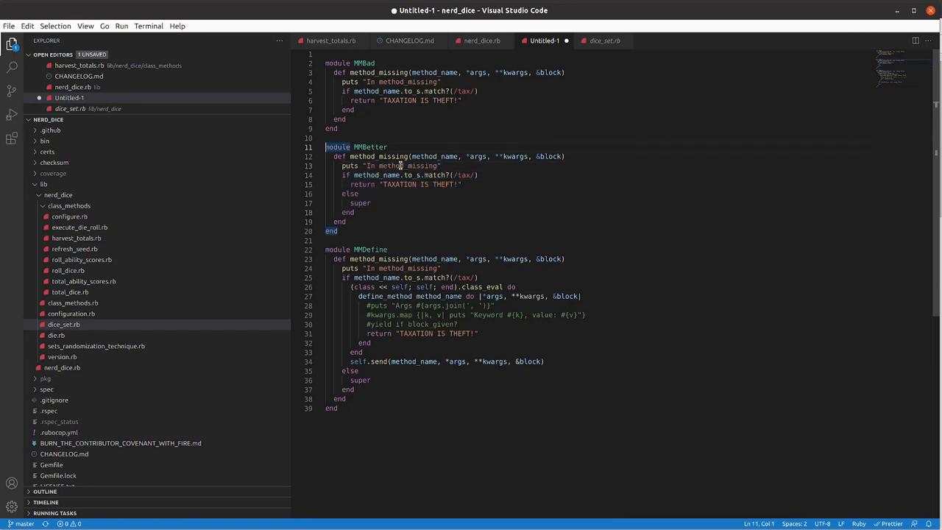
Copy the MMBetter module, create b = Object.new and extend it with MMBetter
drag(327, 148, 339, 231)
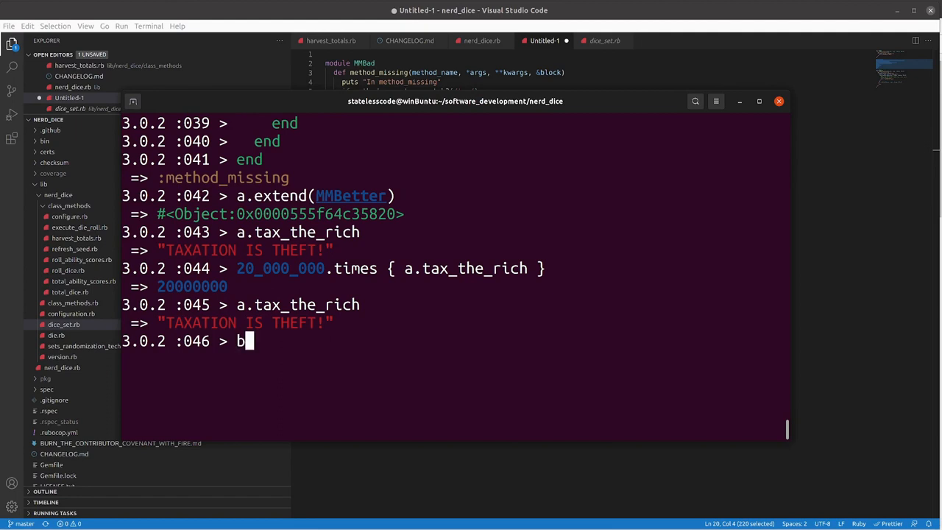
text(= Object.new)
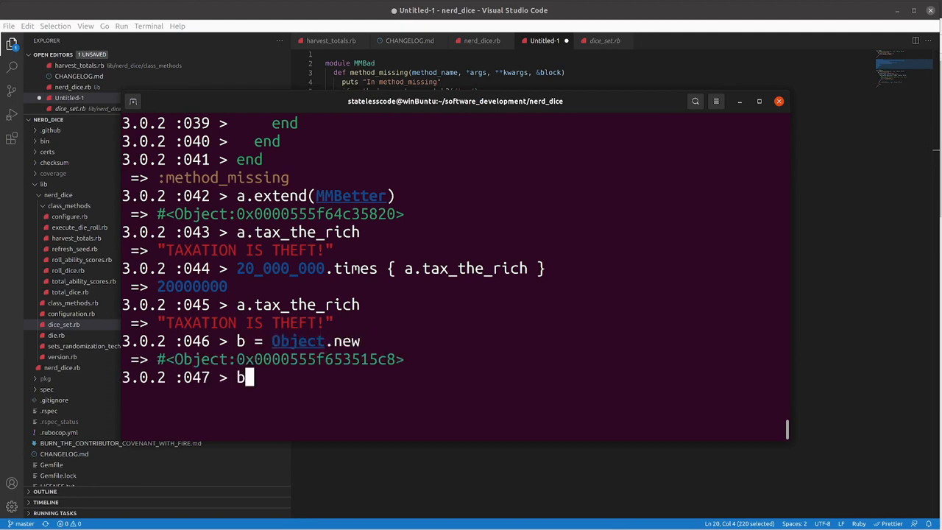
text(.extend)
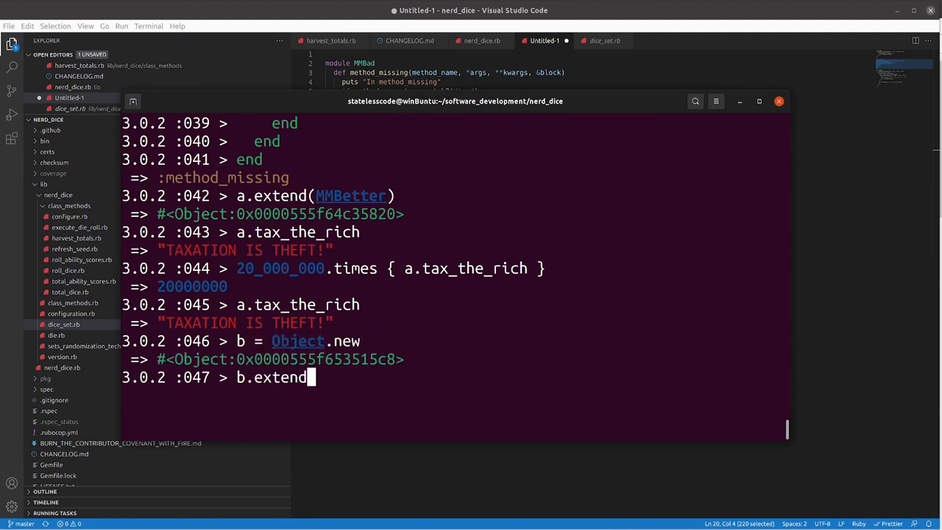
text((MMBetter)
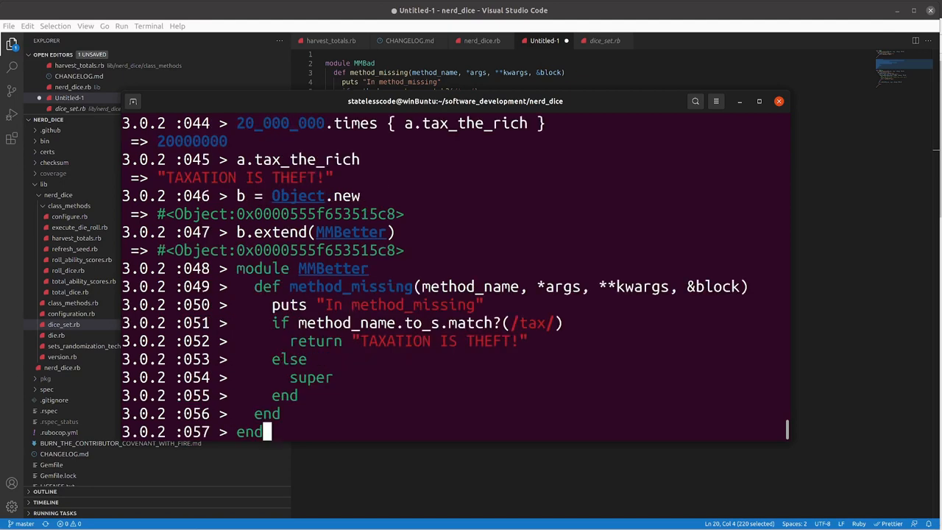
Re-extend b with the printing MMBetter and call b.tax_the_rich, printing 'In method_missing'
text(b.textend)
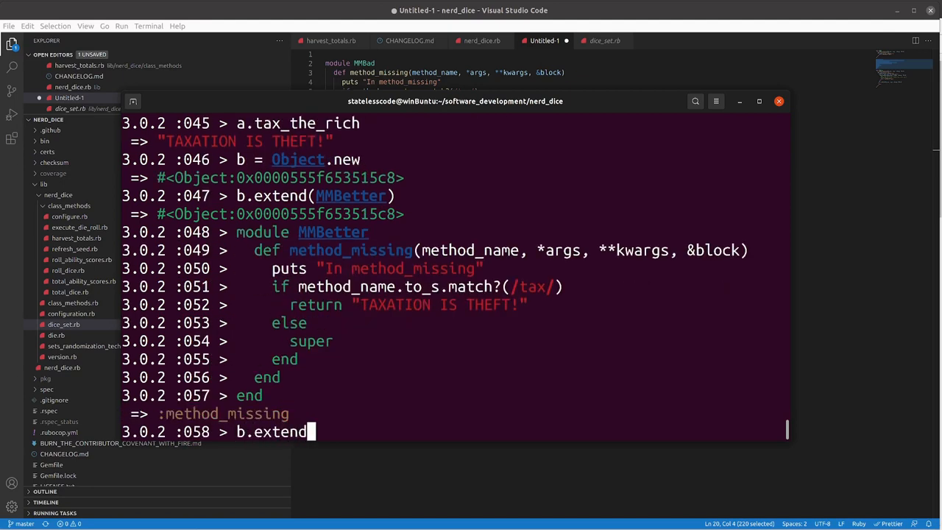
text((MMBetter)
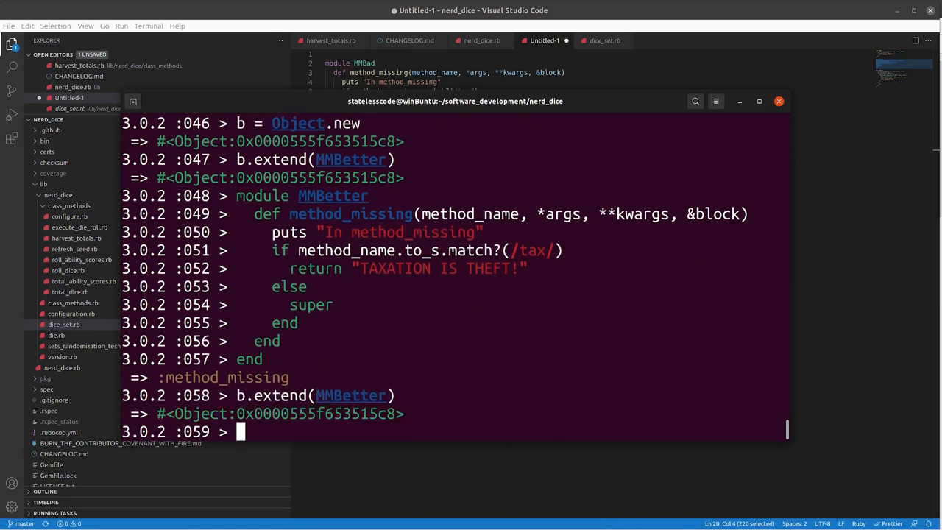
text(b.)
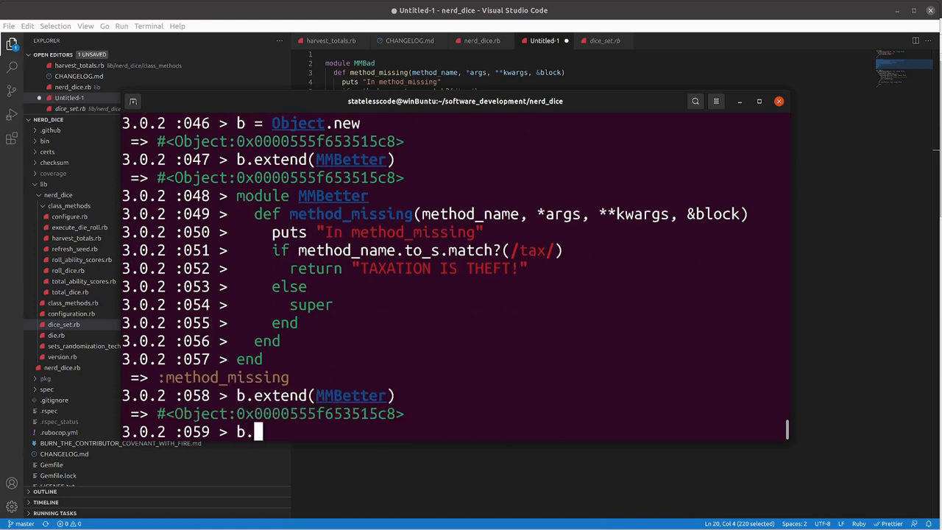
text(tax_the_rich)
text(a.)
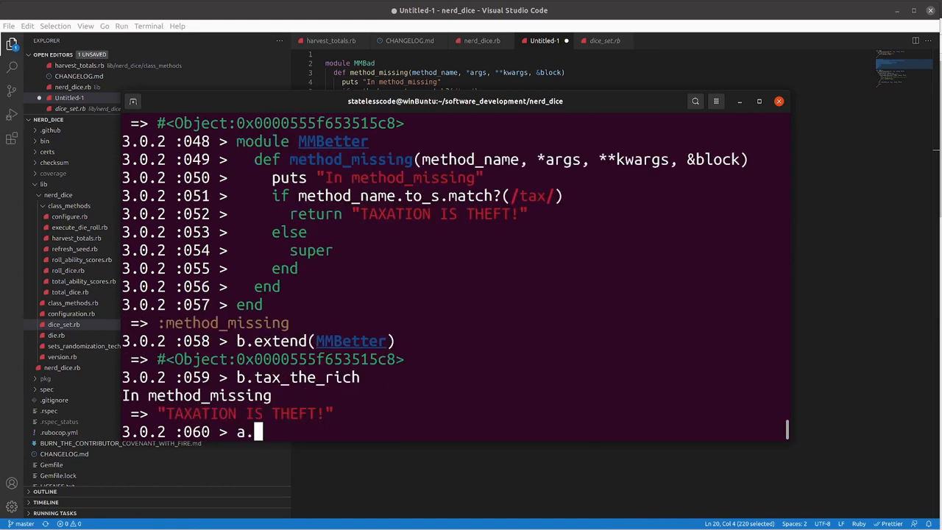
text(tax_the_rich)
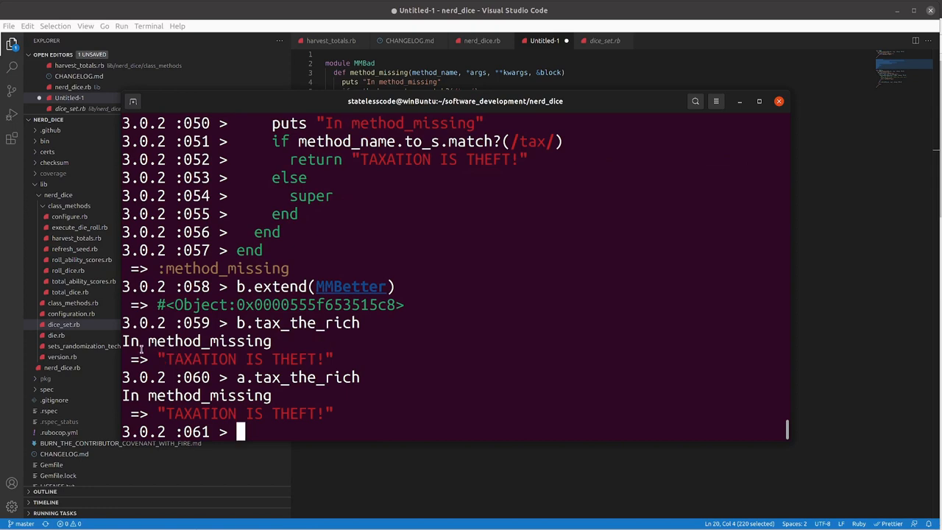
mouse_move(125, 340)
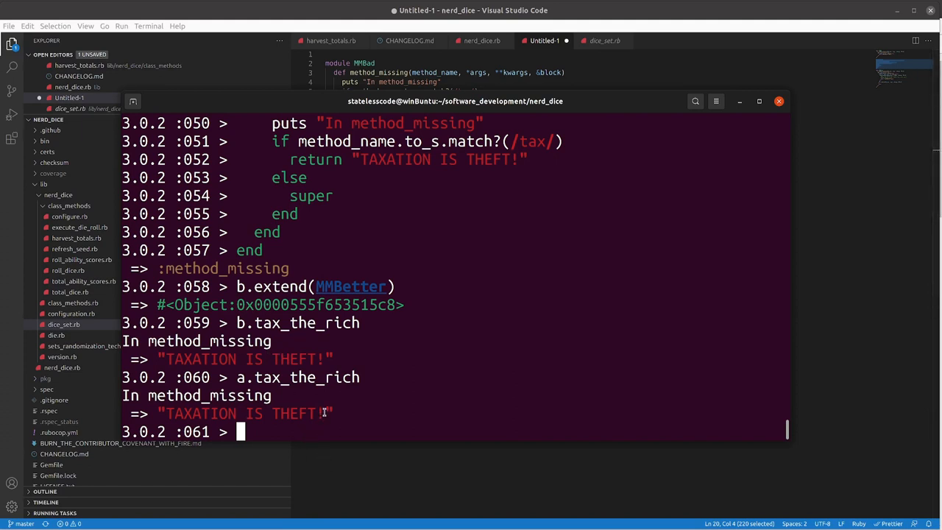
Run 5.times {puts a.taxation} in irb, printing TAXATION IS THEFT! five times
text(5.it)
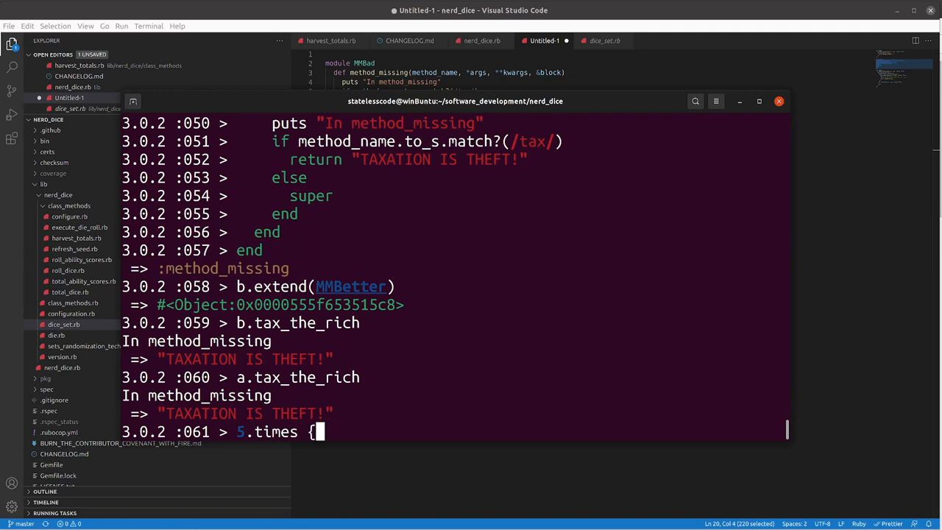
text(a.tax)
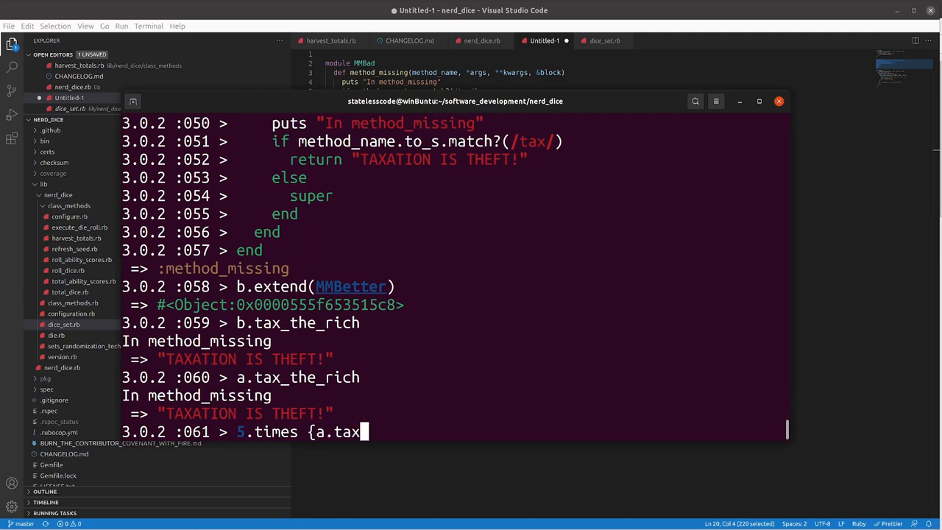
text(ation})
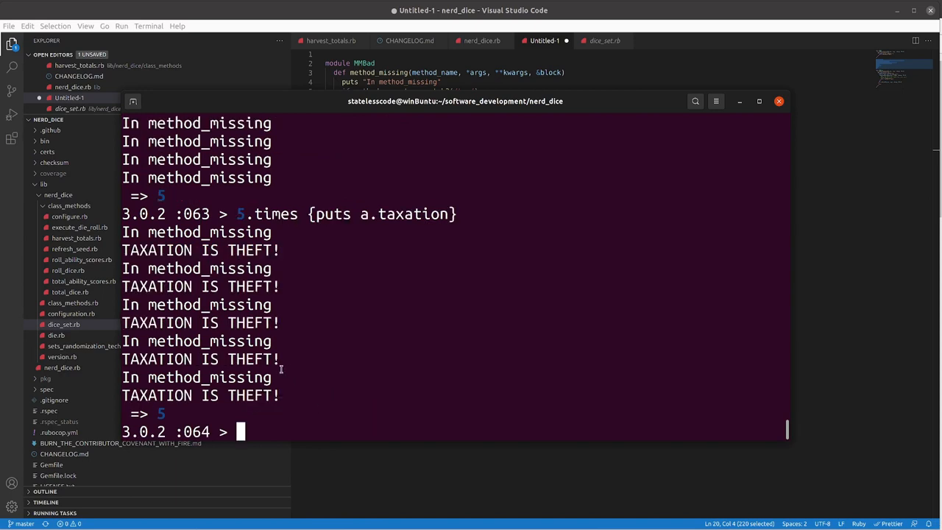
mouse_move(132, 241)
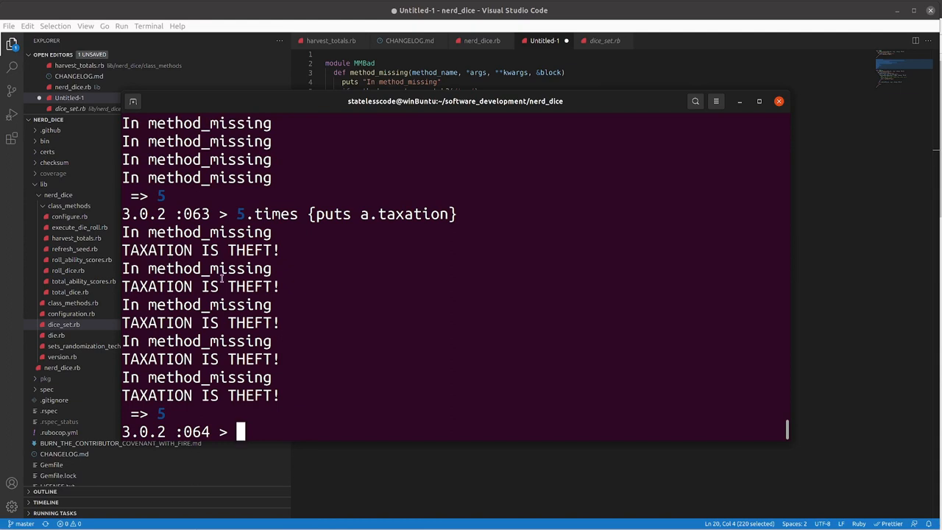
mouse_move(174, 350)
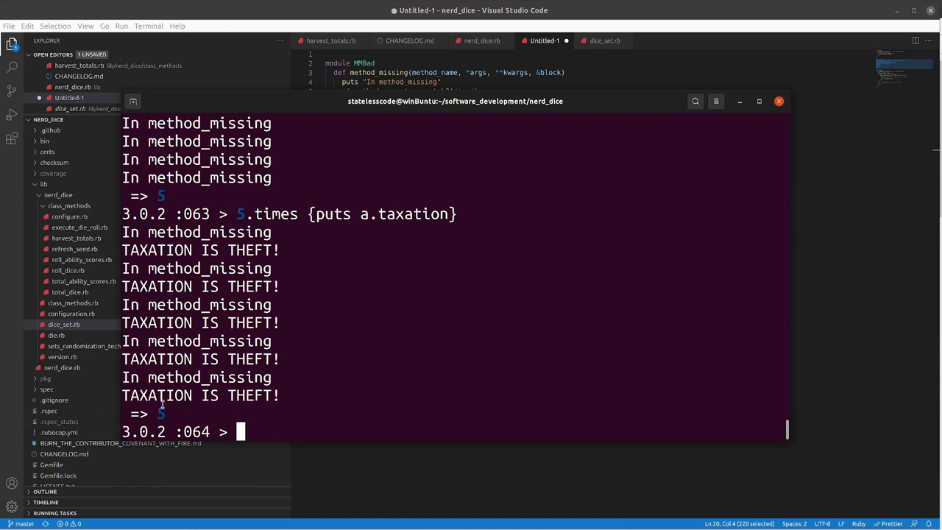
mouse_move(280, 439)
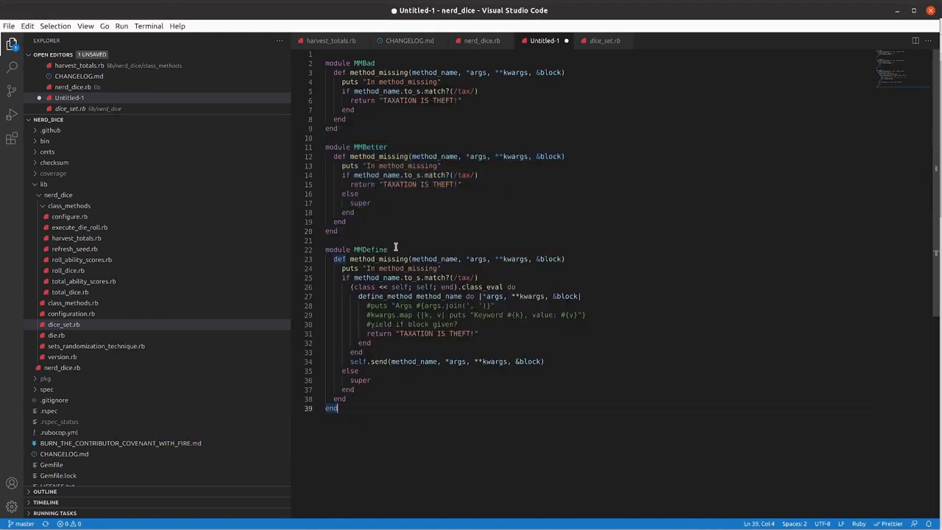
Return to the MMDefine module in the scratch file to rework its class_eval define_method block
click(365, 239)
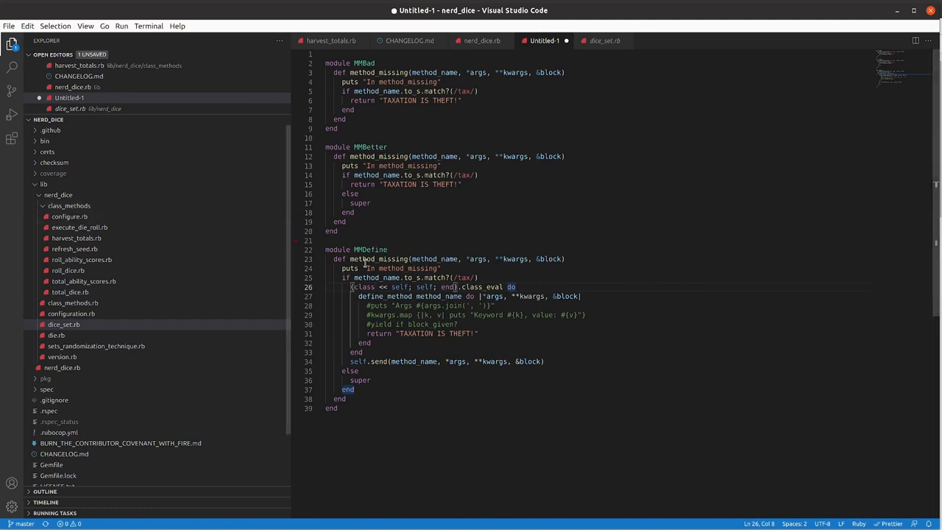
mouse_move(382, 285)
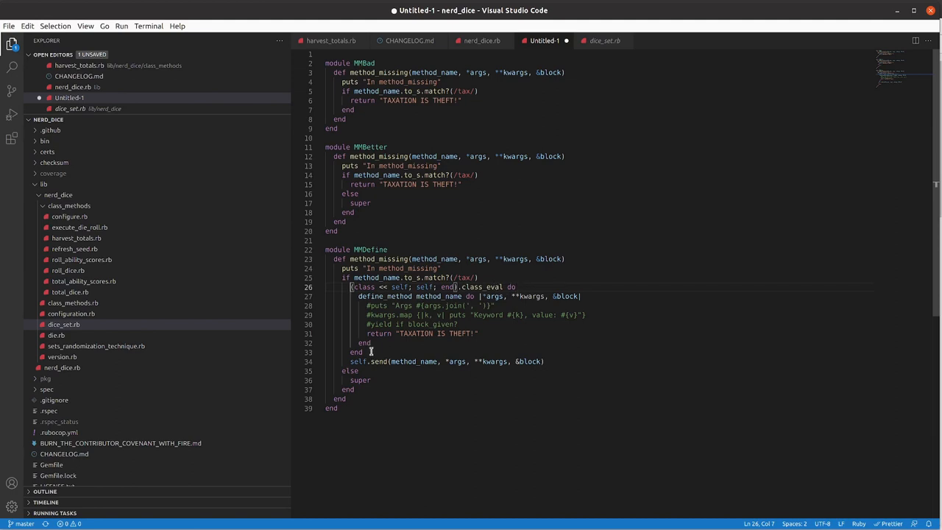
mouse_move(445, 296)
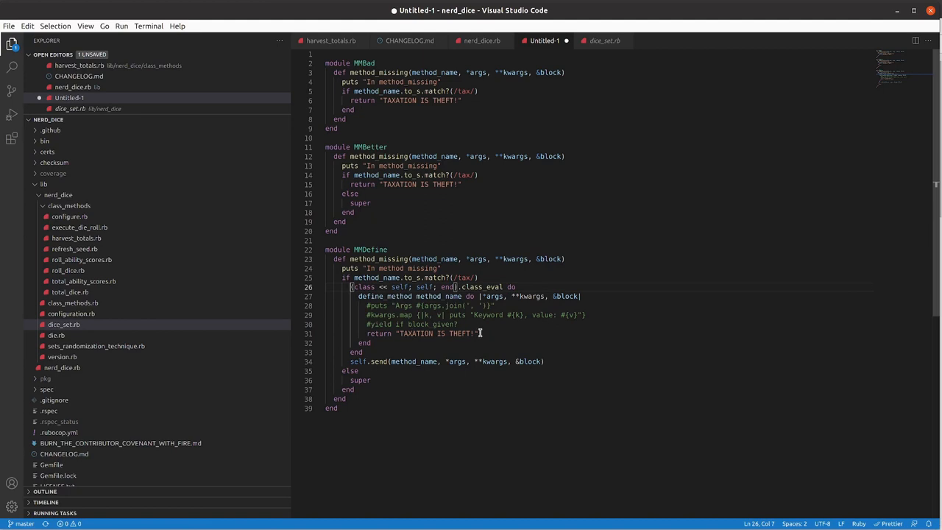
mouse_move(377, 344)
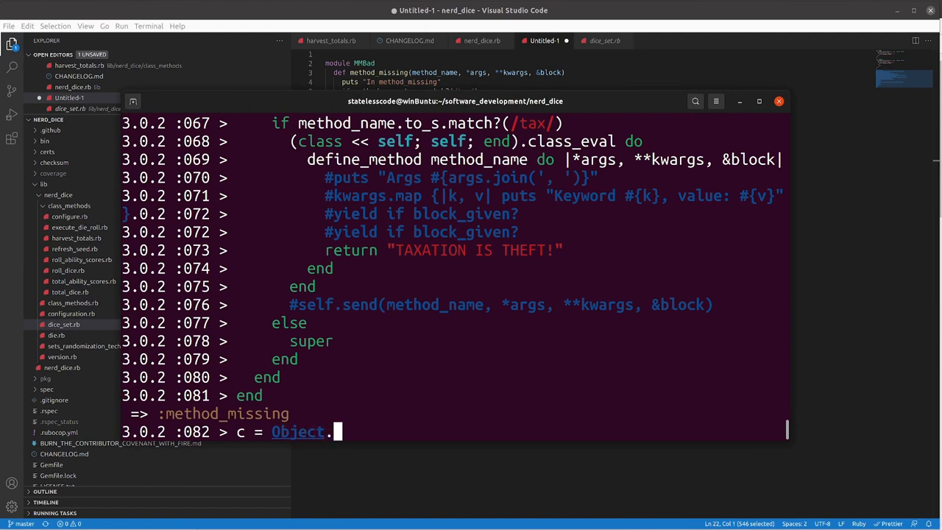
Create c = Object.new, extend it with MMDefine, and call c.tax_the_rich so it gets defined
text(new)
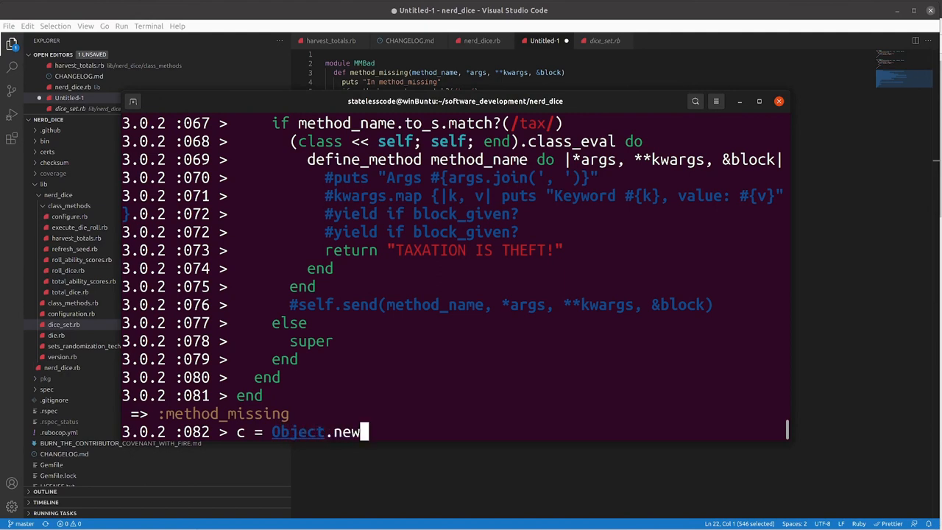
text(c.ex)
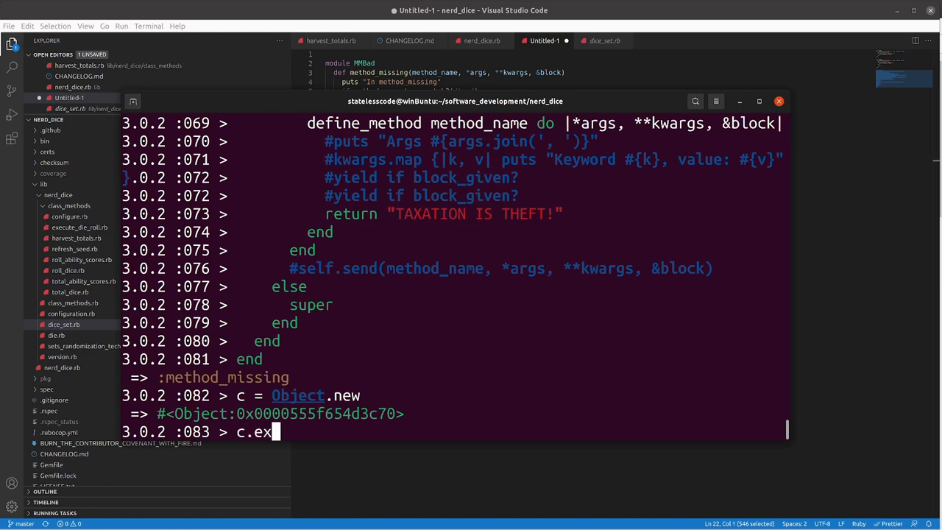
text(tend()
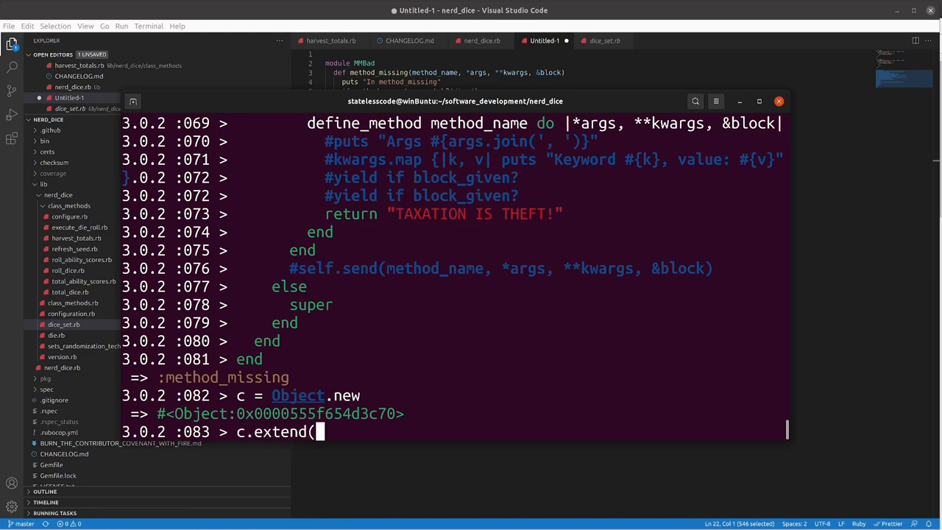
text(MMDefine)
text(c)
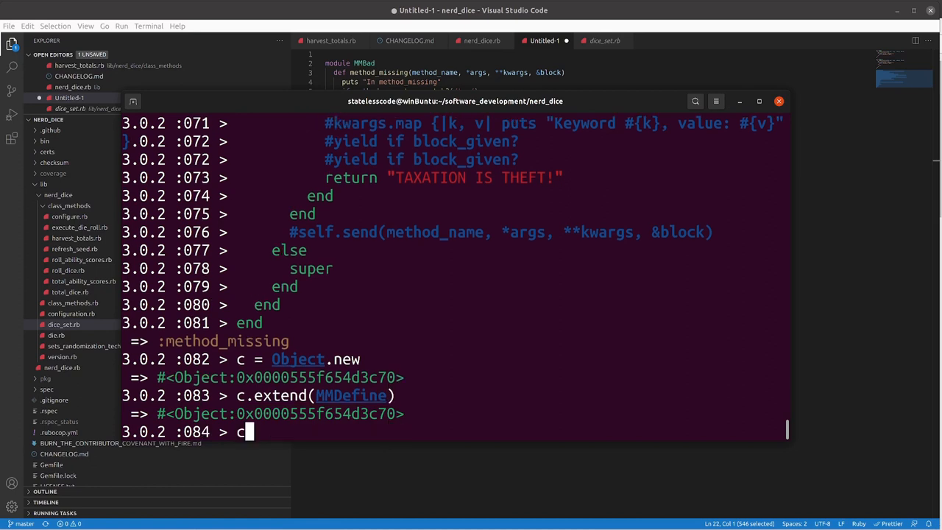
text(.tax_the_)
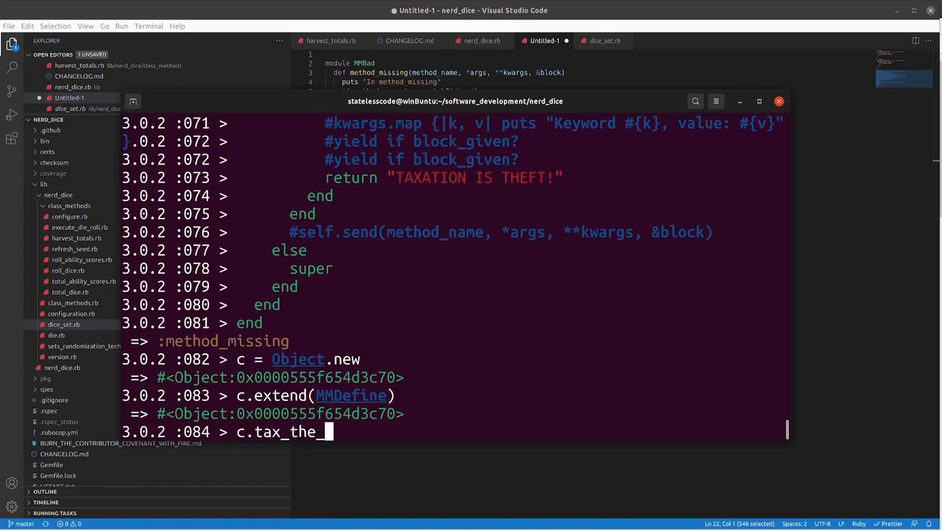
text(rich)
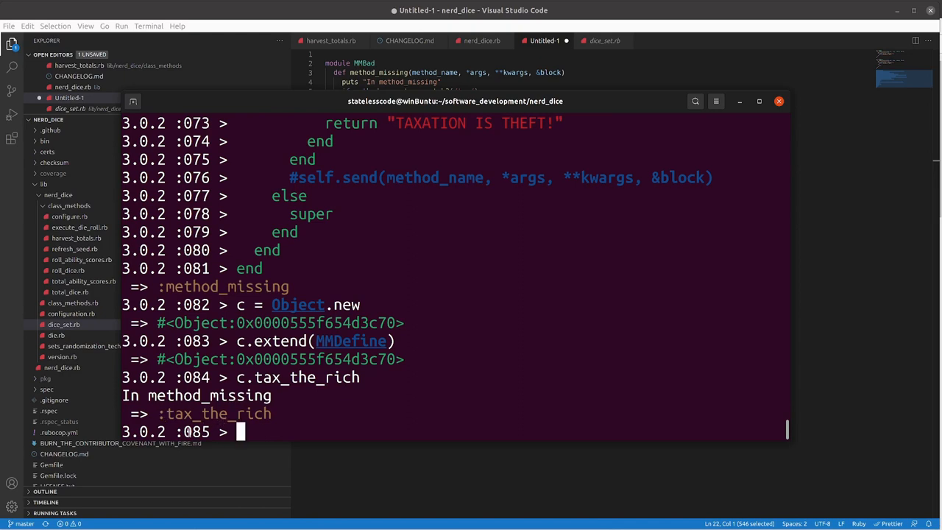
mouse_move(256, 430)
text(c.tax_the_rich)
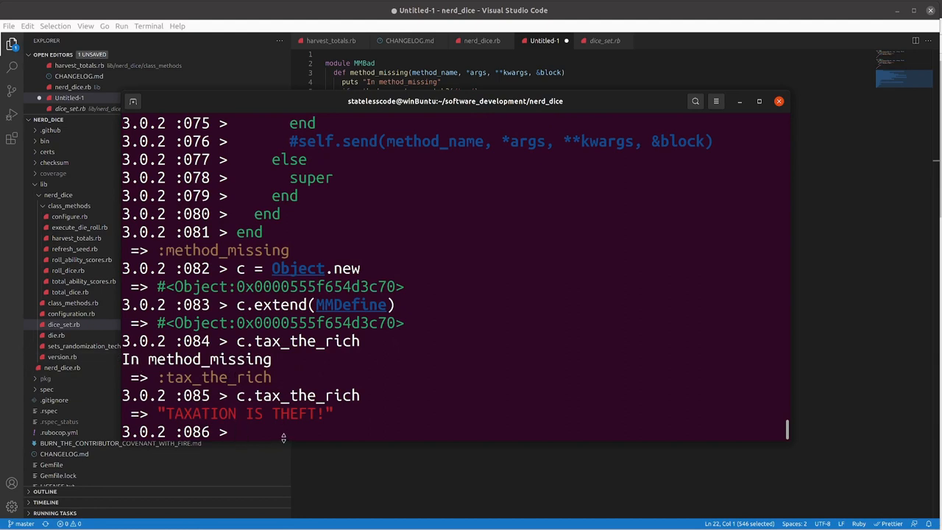
List c.methods to confirm tax_the_rich is now among the object's methods
click(243, 433)
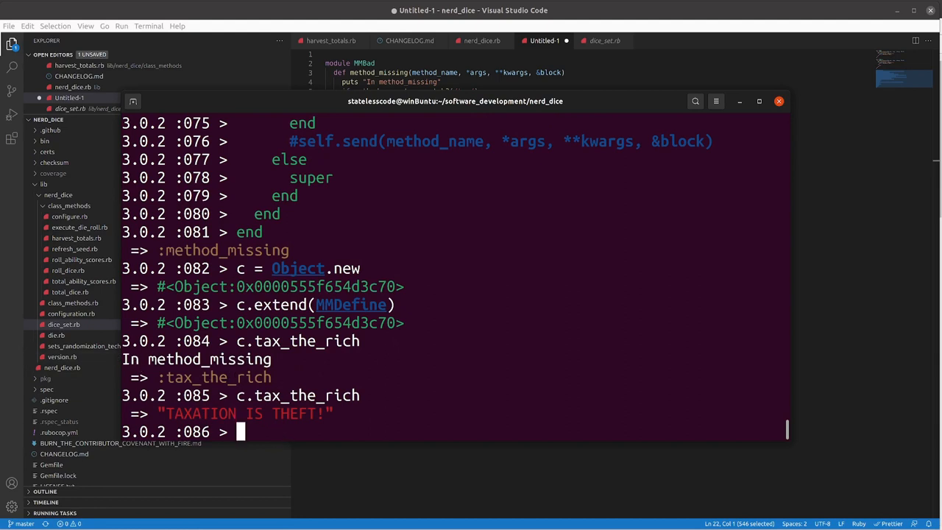
text(c.)
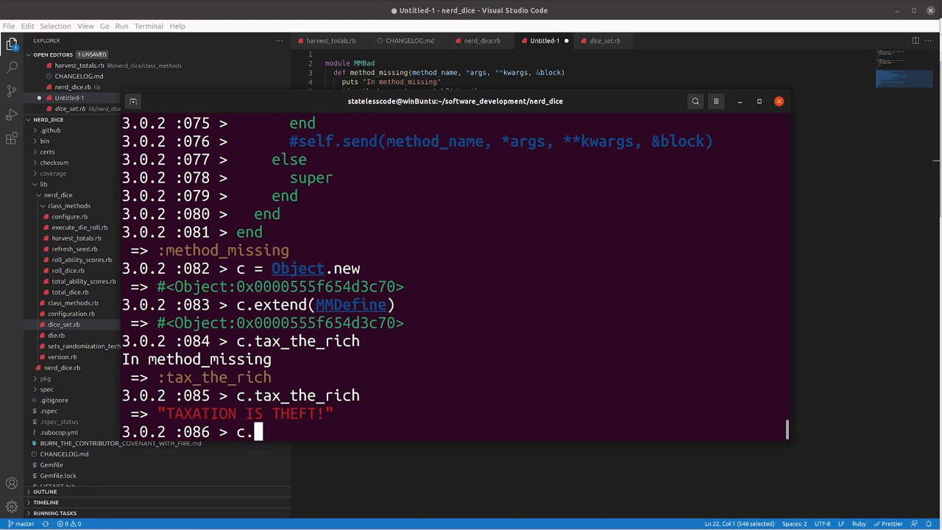
text(methods)
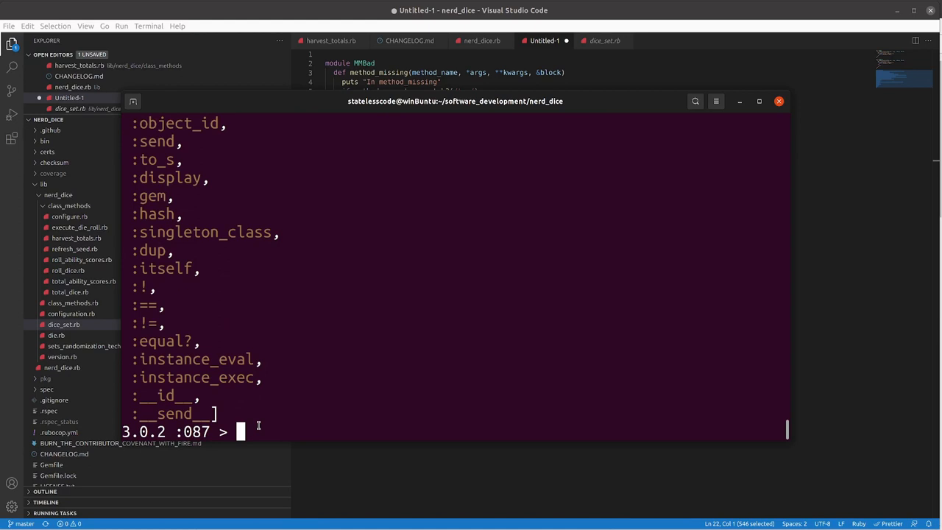
mouse_move(394, 471)
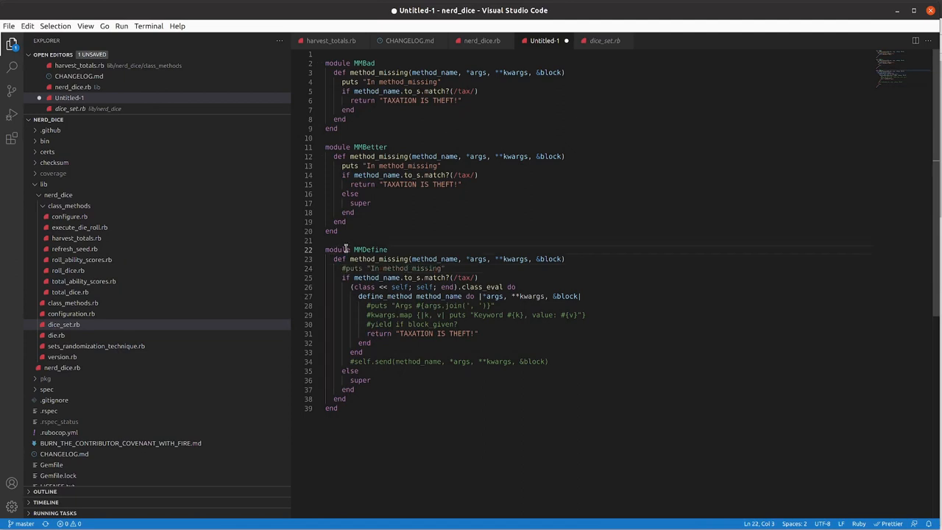
Copy MMDefine into irb and run 20_000_000.times { c.tax_the_rich }
drag(324, 249, 338, 409)
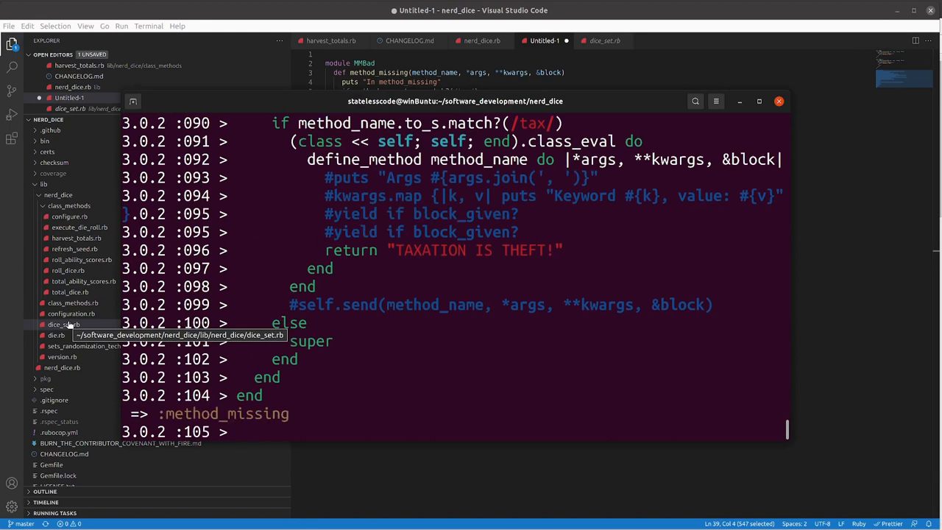
text(2)
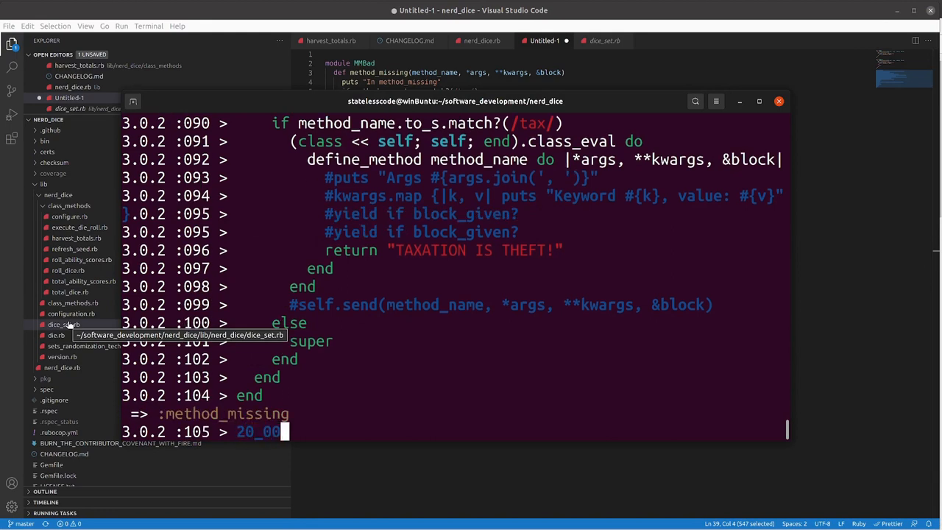
text(0_000.tim)
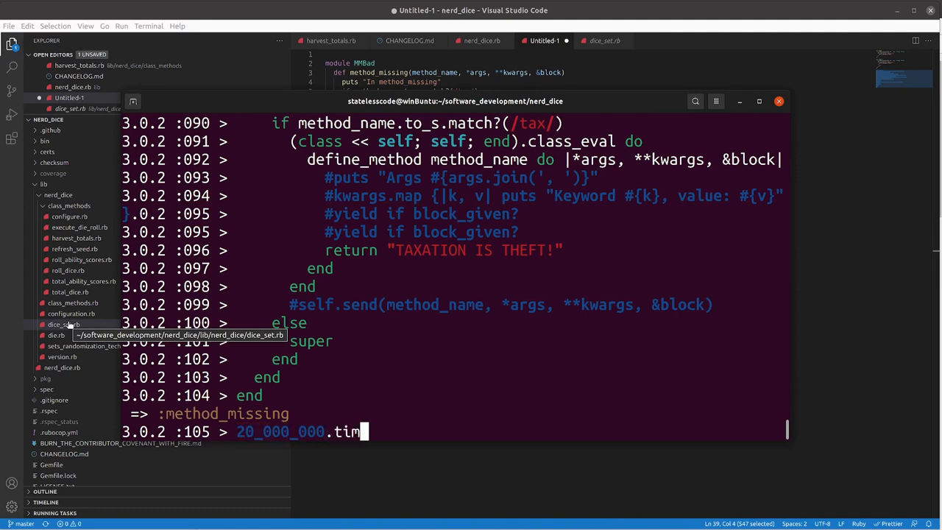
text(es {|)
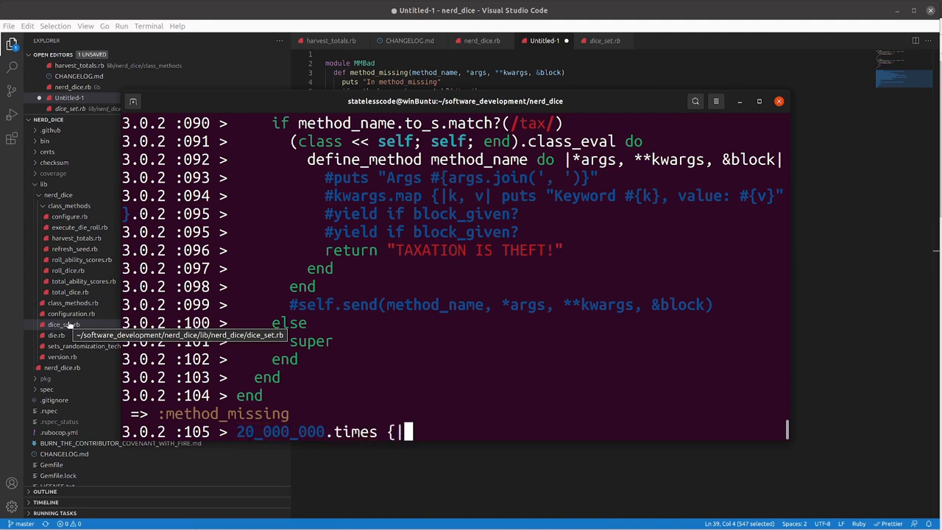
text(c.ta)
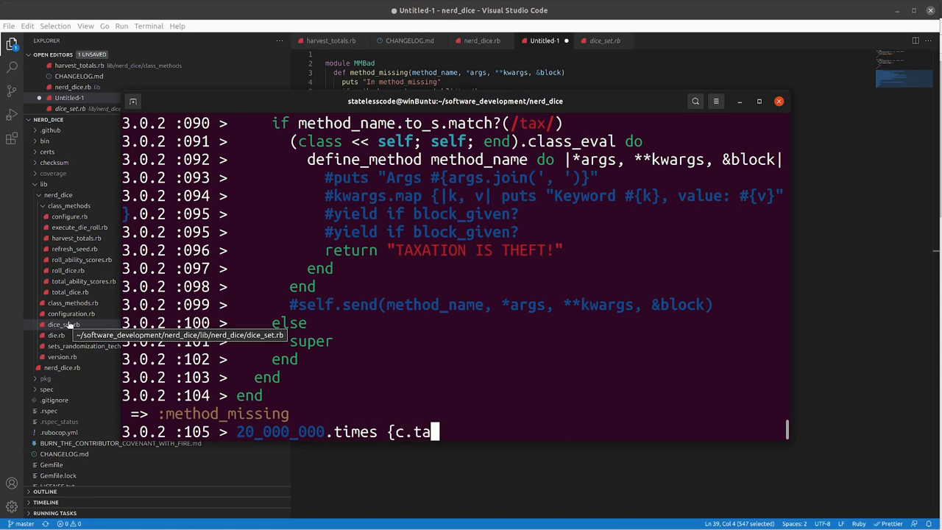
text(x_the_rich)
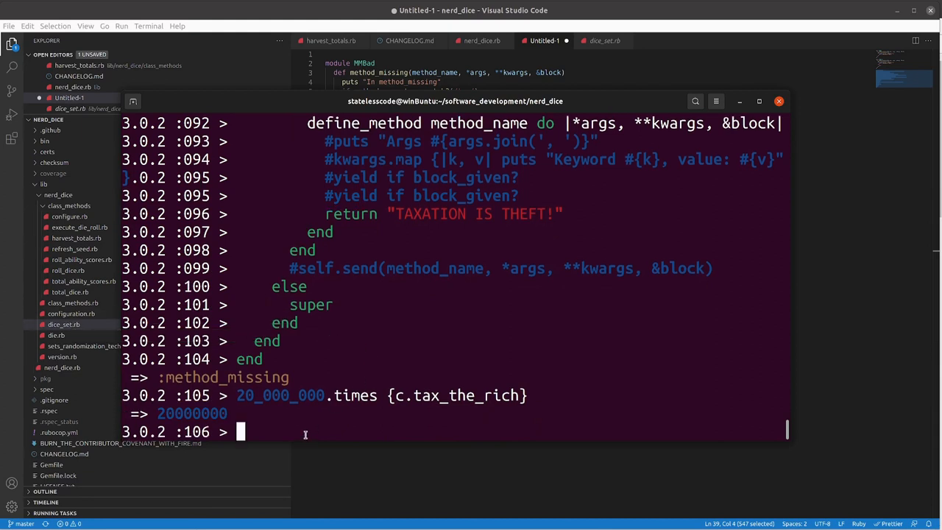
mouse_move(293, 433)
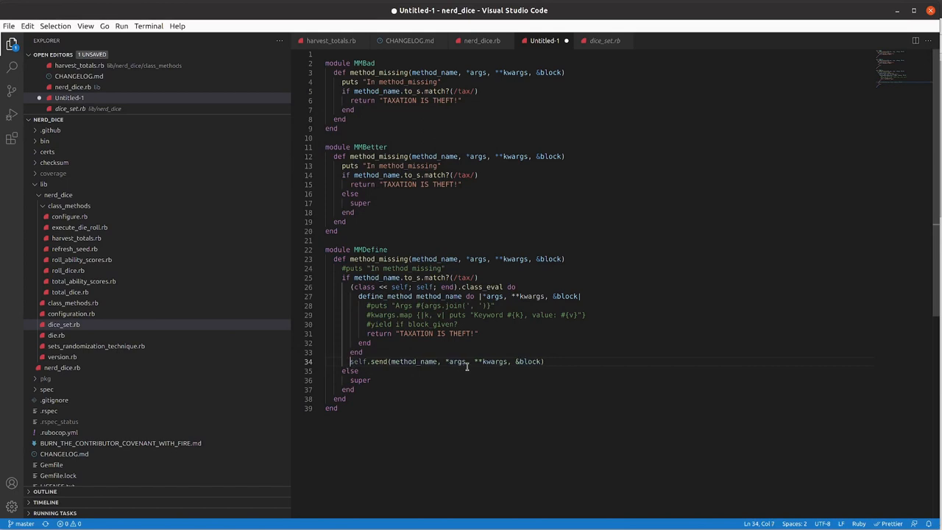
Attempt to save the scratch file with Ctrl+S, then cancel the save dialog
key(ctrl+s)
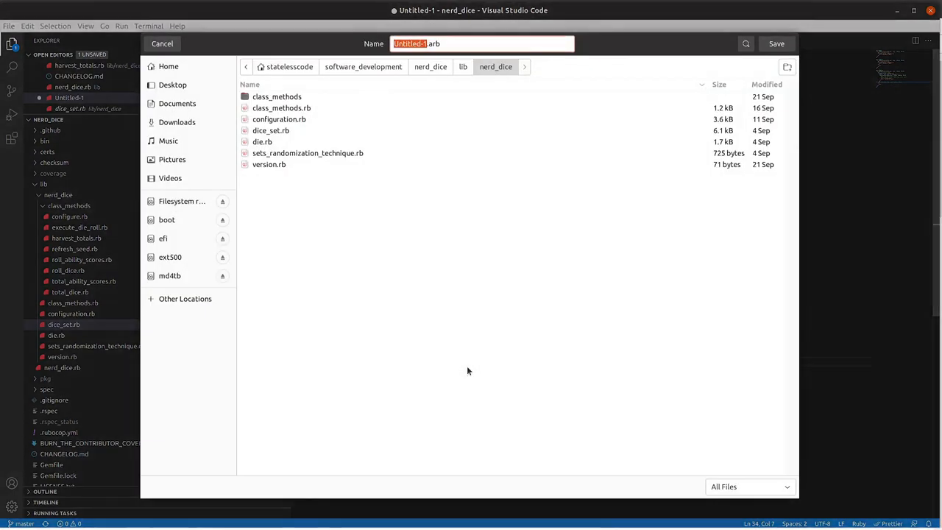
click(162, 44)
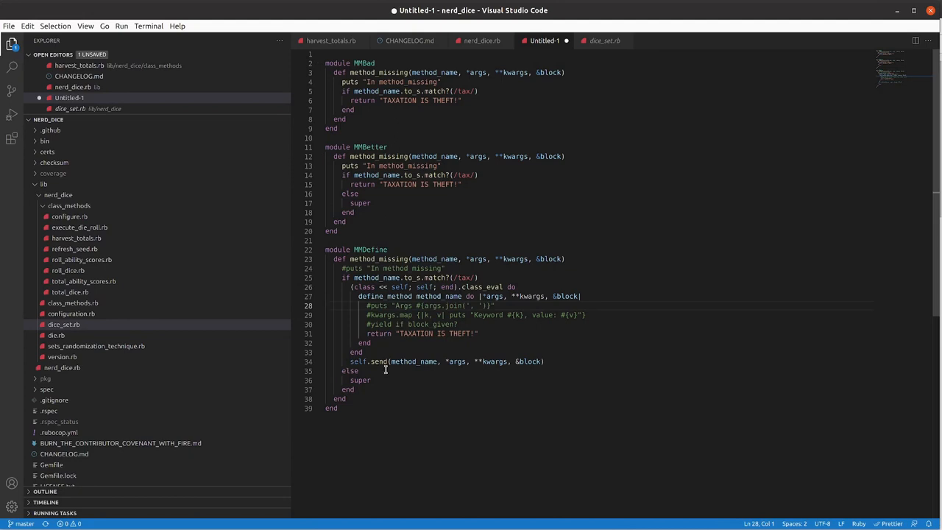
mouse_move(488, 358)
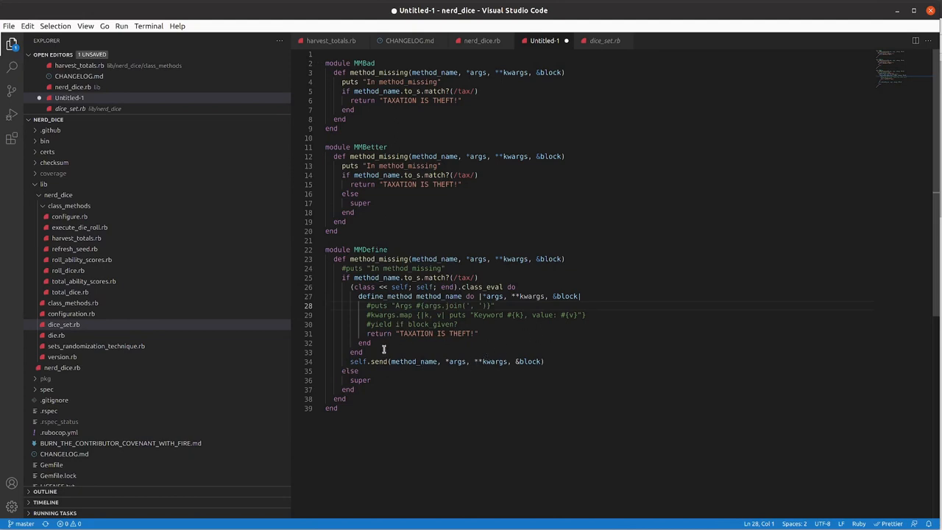
Copy MMDefine into irb, then run c.eliminate_taxes and c.methods
click(338, 251)
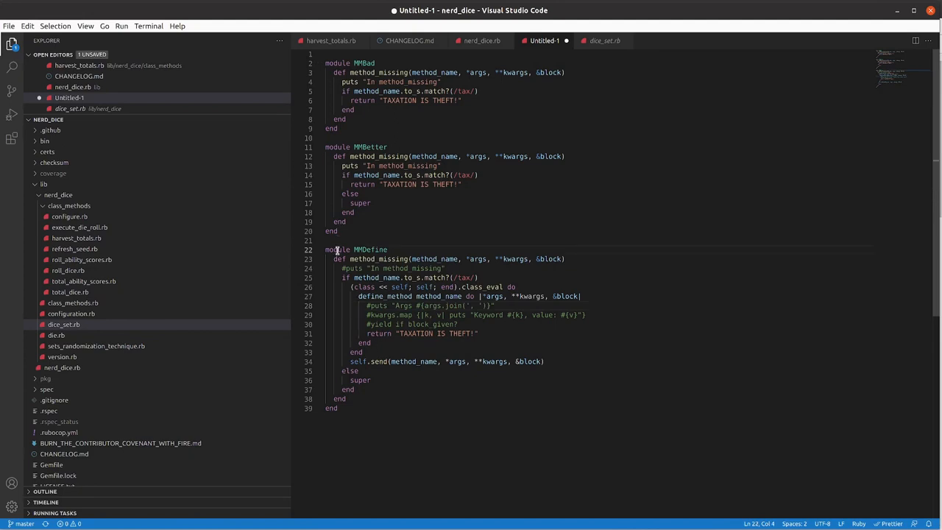
drag(336, 250, 339, 409)
text(c.)
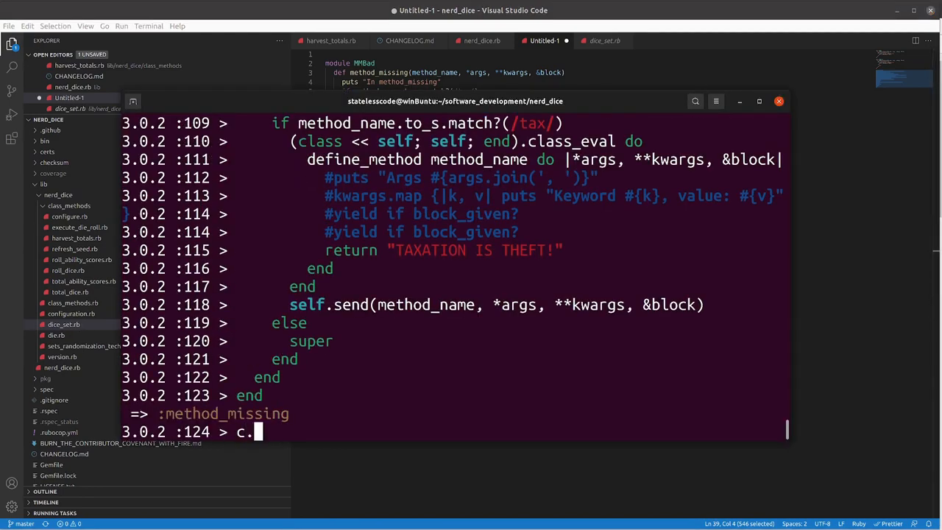
text(eliminate_taxes)
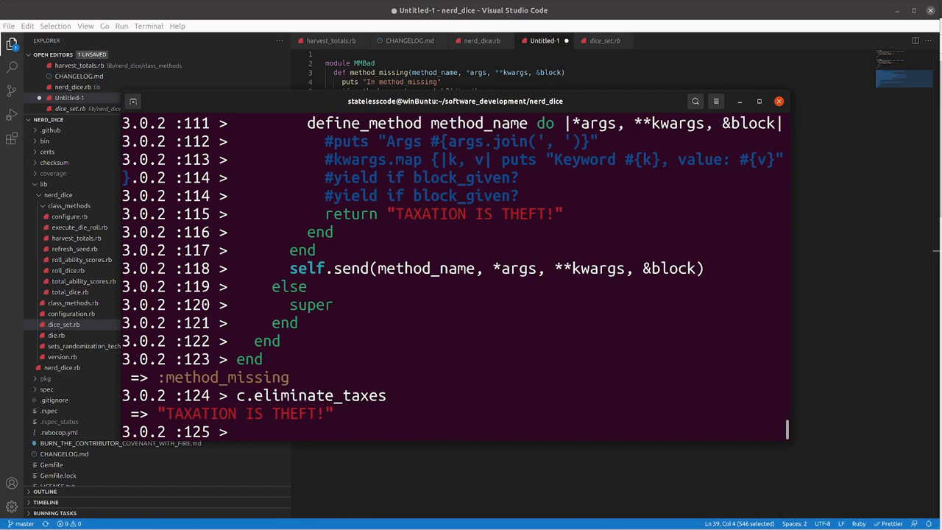
text(c.methods)
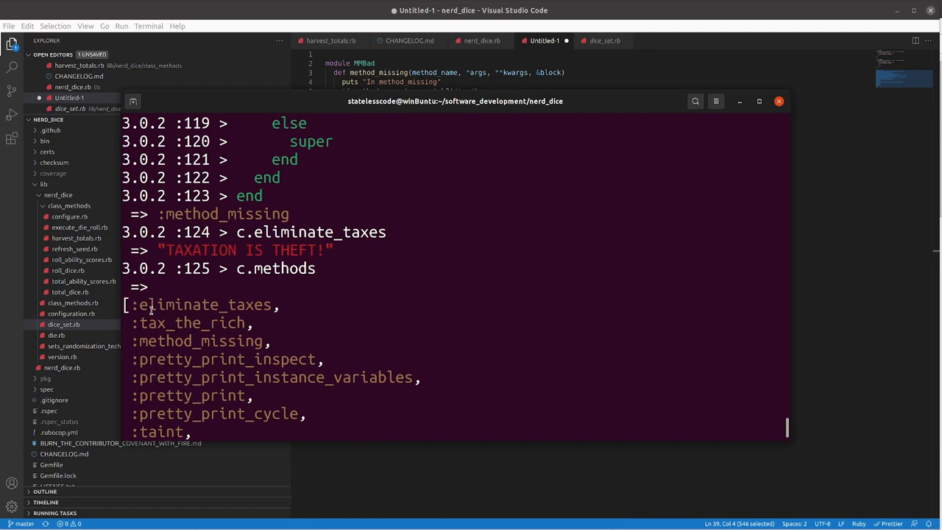
Scroll the output and switch back to the MMDefine code in the editor
scroll(down, 3)
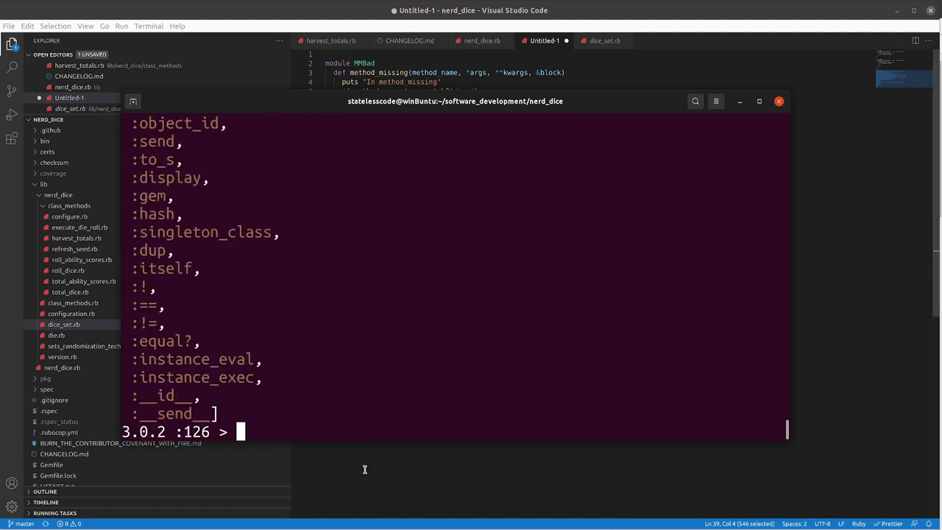
click(773, 101)
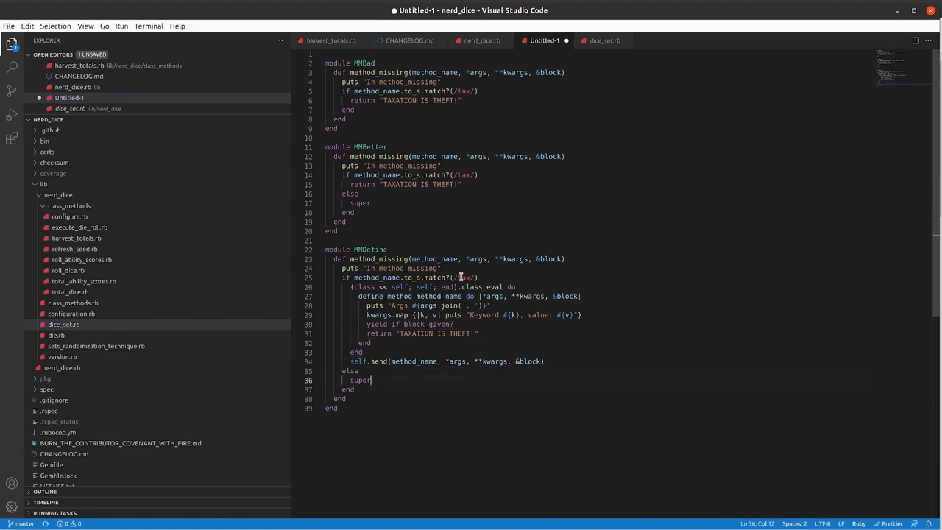
Select the whole MMDefine module in the scratch file for pasting into irb
click(333, 231)
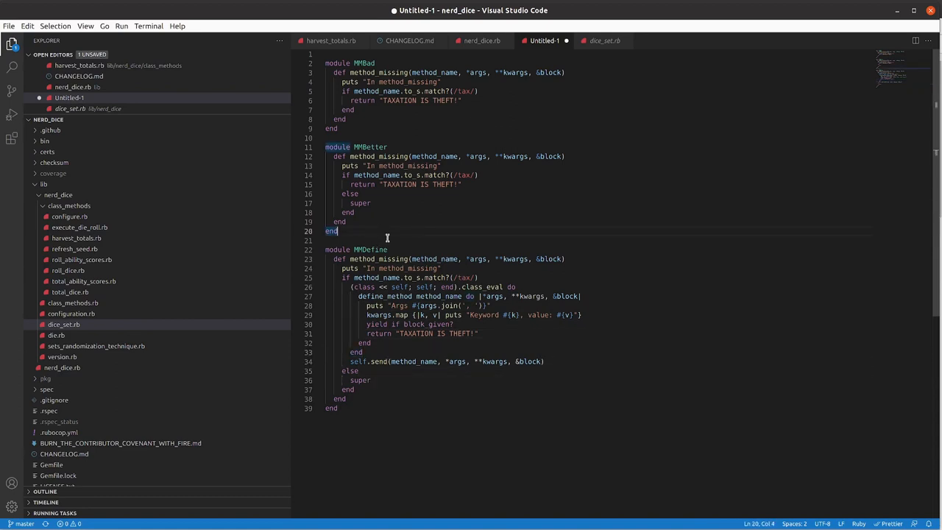
drag(326, 249, 338, 409)
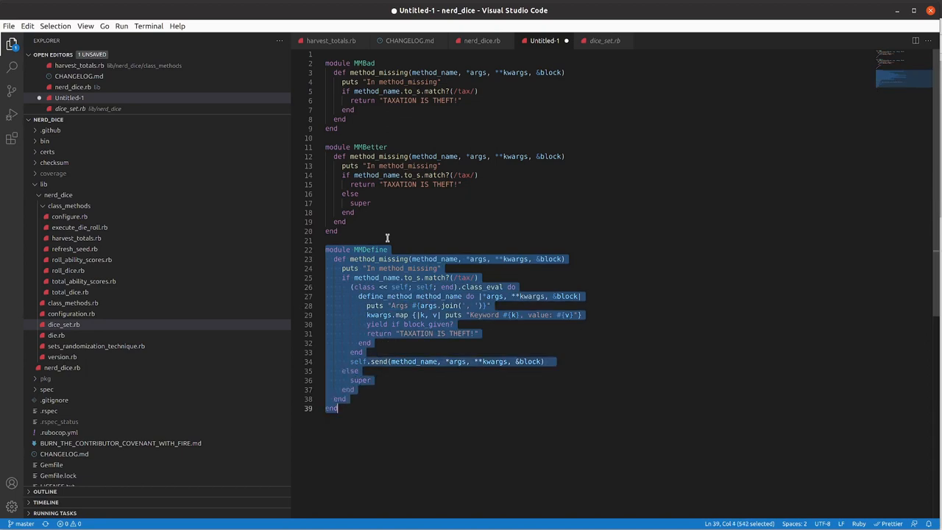
mouse_move(416, 287)
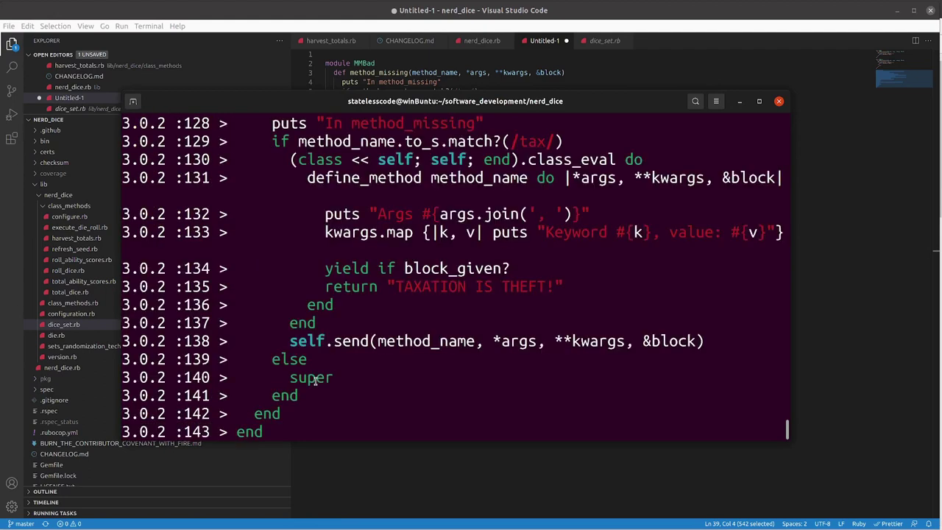
Evaluate the MMDefine module in irb and discard a partially typed c.tax_ call
key(Enter)
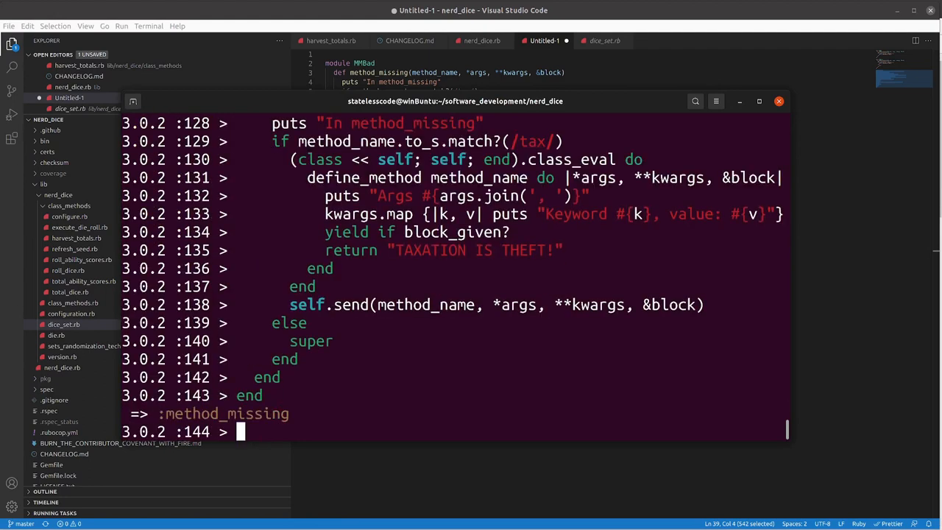
text(c.)
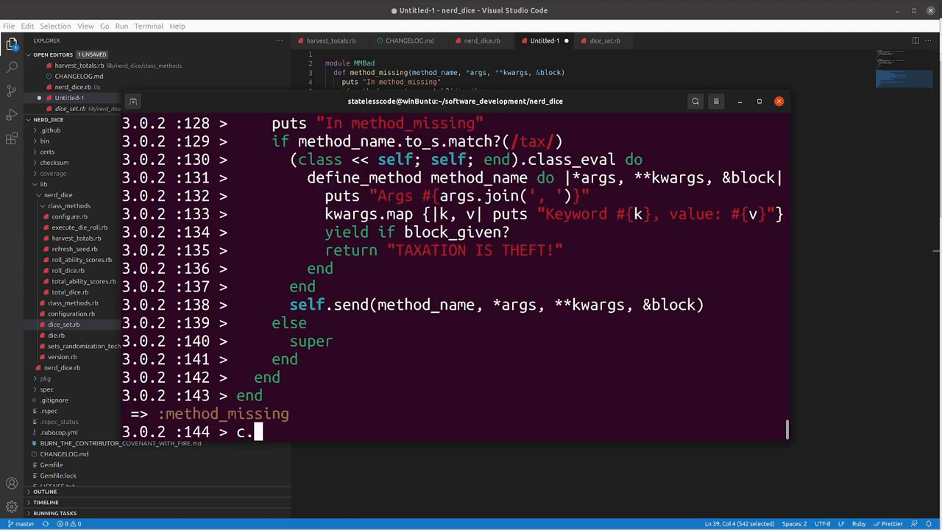
text(ta)
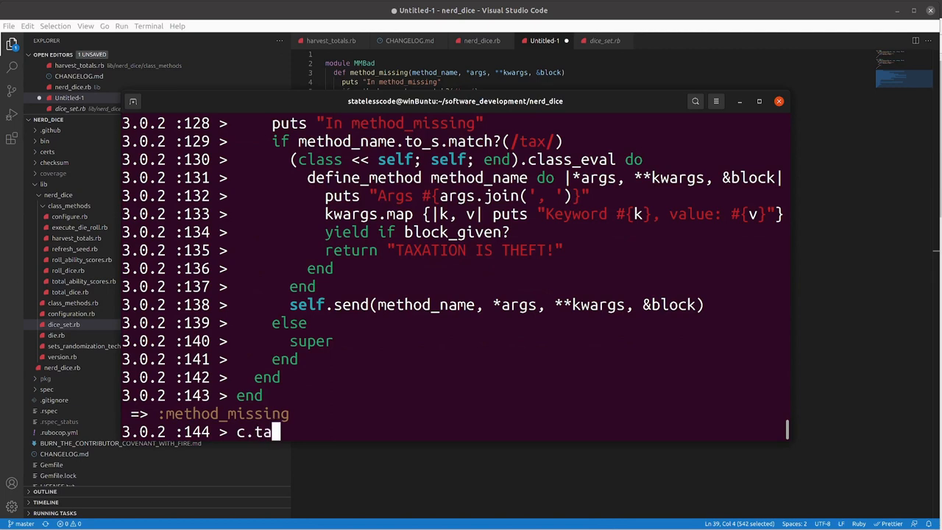
text(x_)
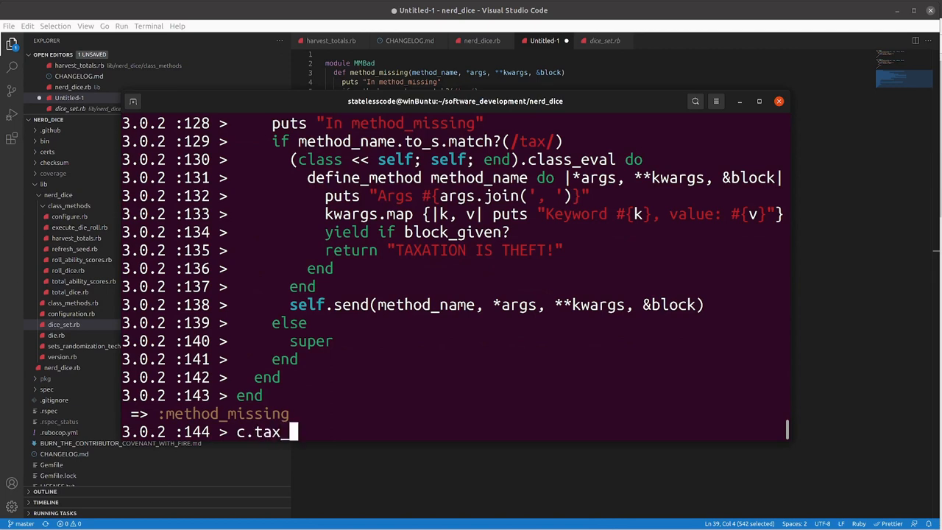
key(BackSpace)
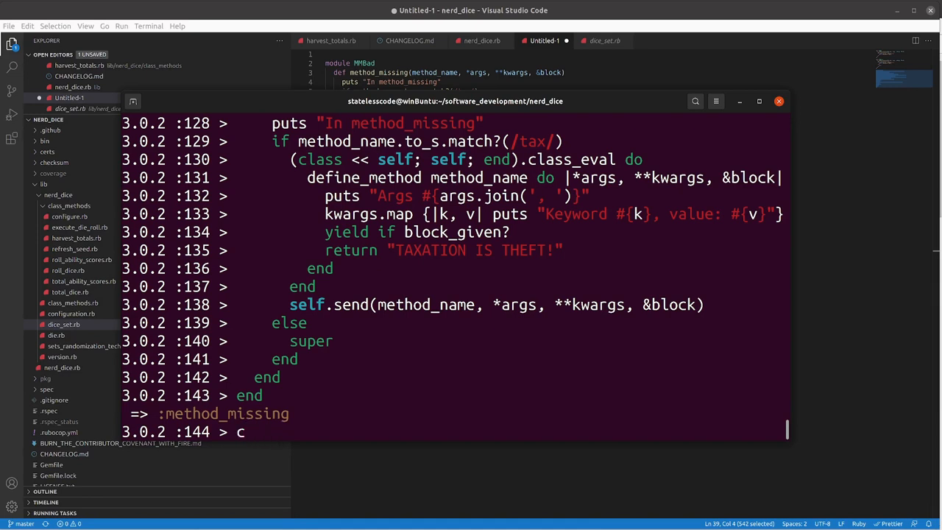
Draft c.tax_the_rich 3 with a taxation string argument and an 'I am the block' block
text(.tax_)
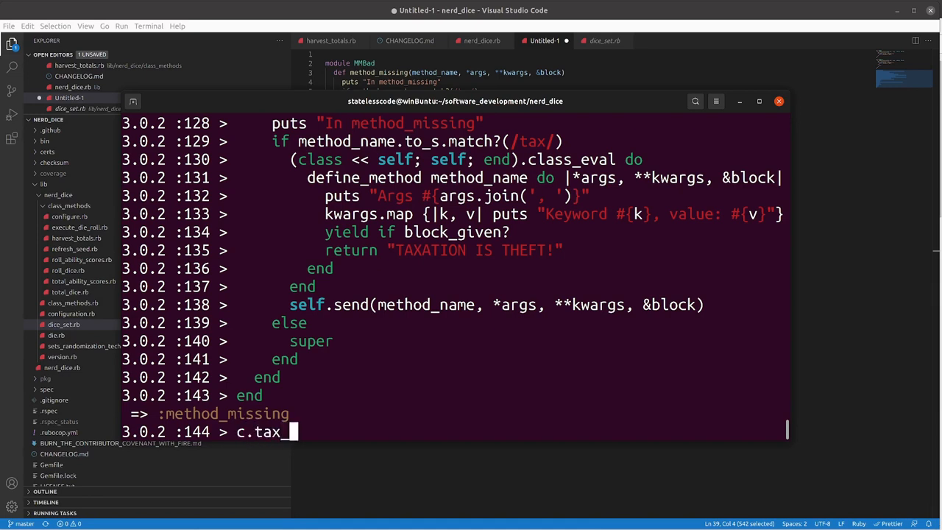
text(the_rich)
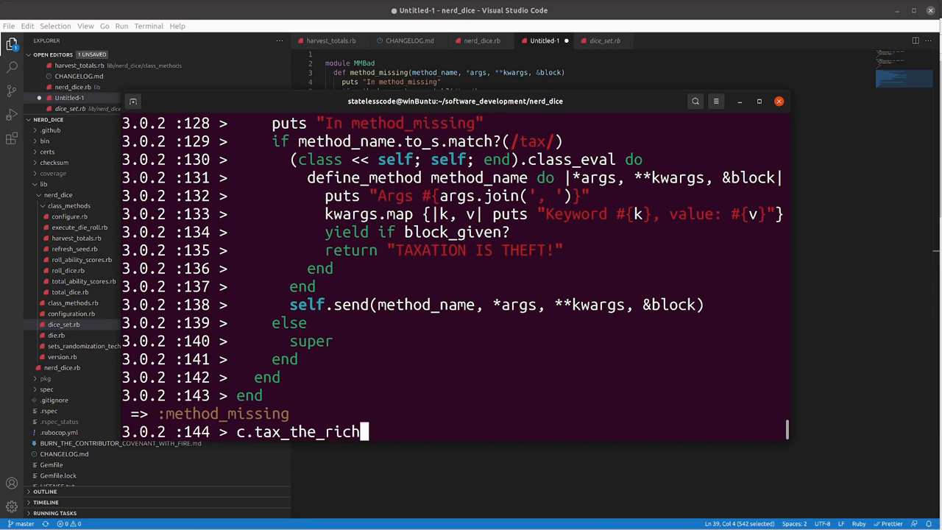
text(3)
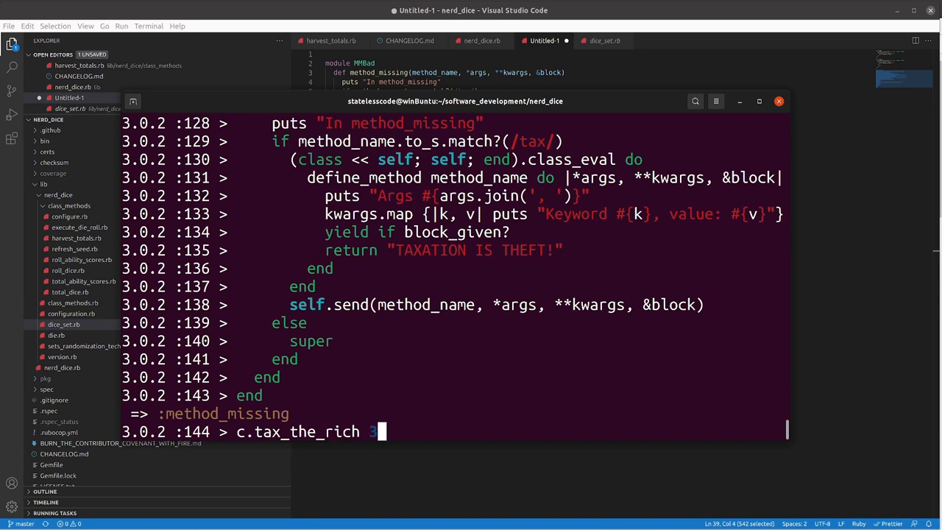
text(, "foo",)
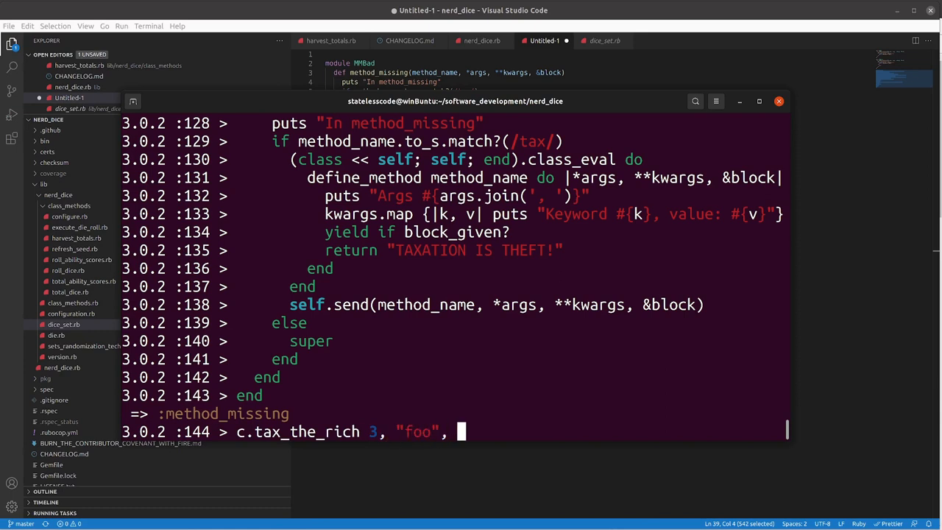
text(taxatoin)
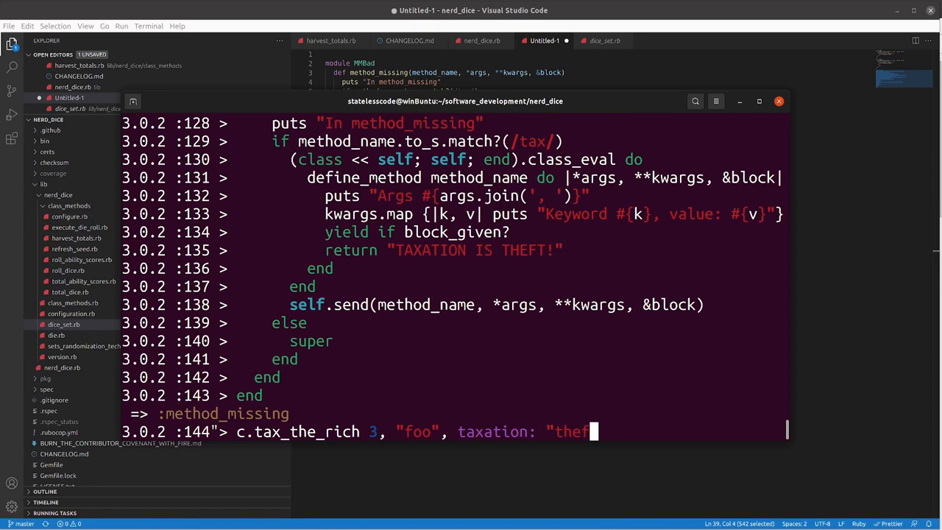
text(t" do)
text(puts "i)
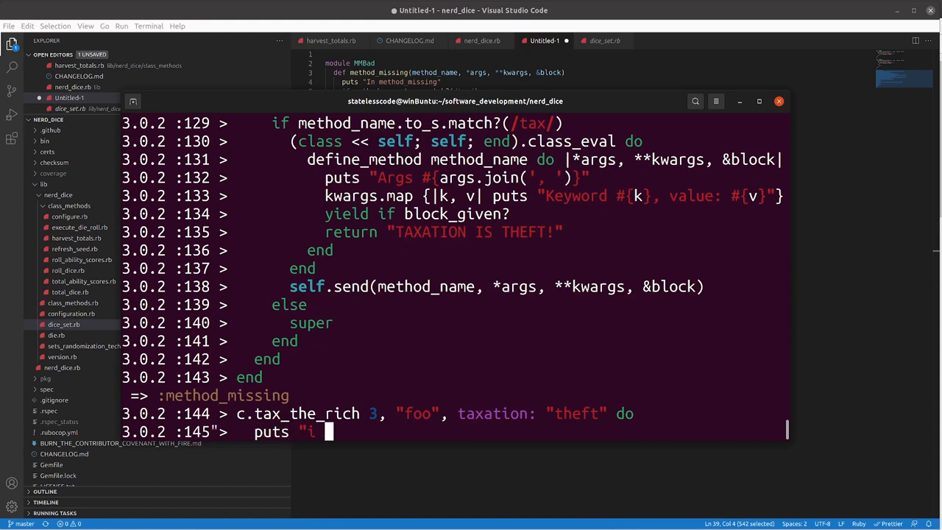
text(am the)
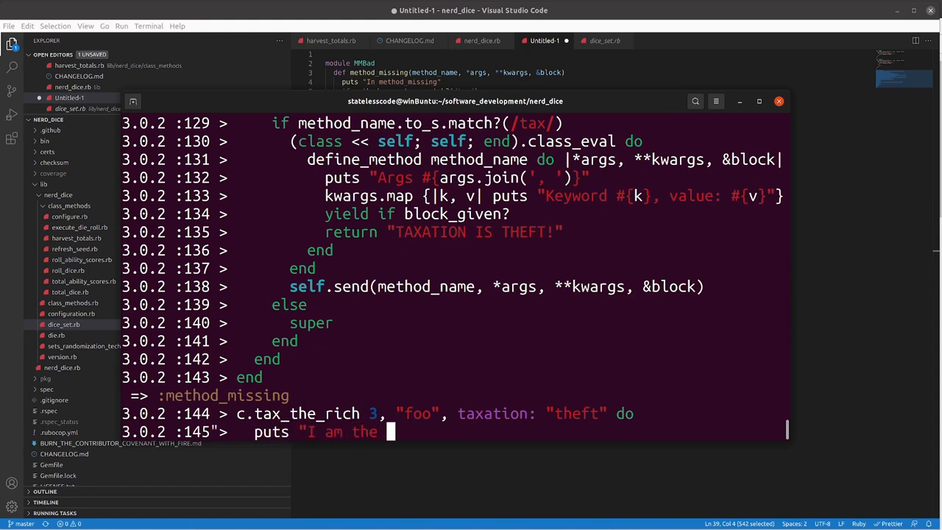
text(block)
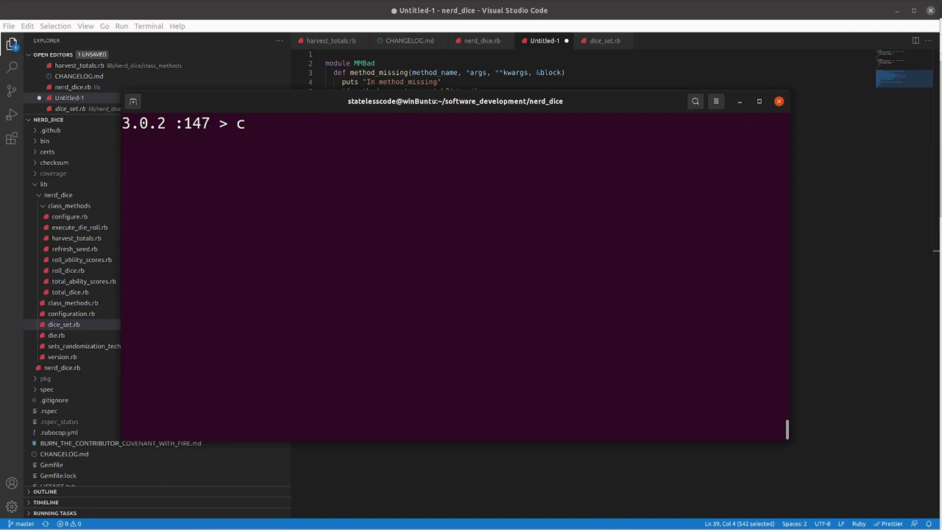
Type c.taxes 3, "foo", taxation: "theft" at the irb prompt
text(.taxes)
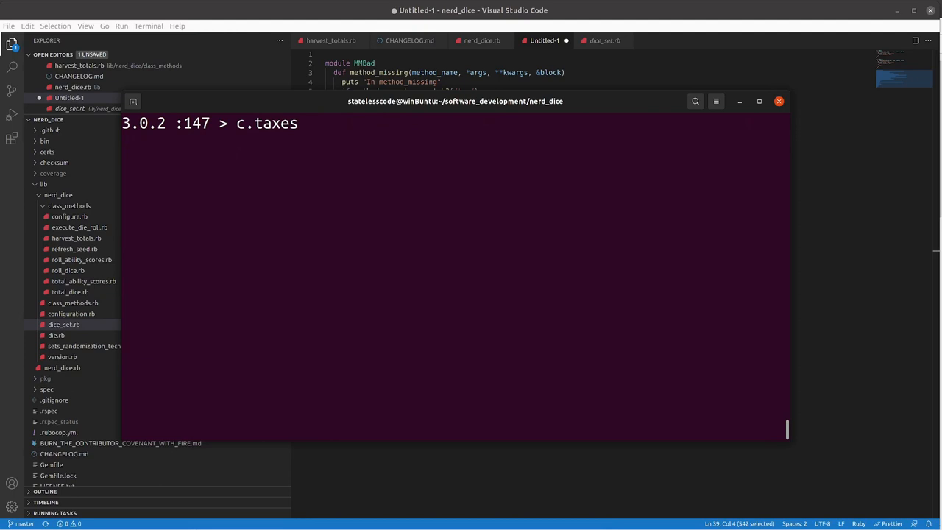
text(3,)
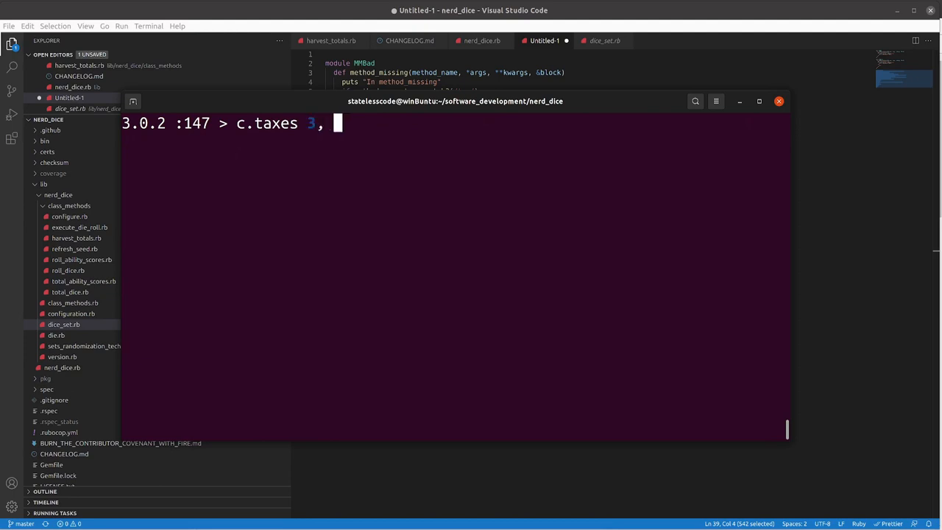
text("foo")
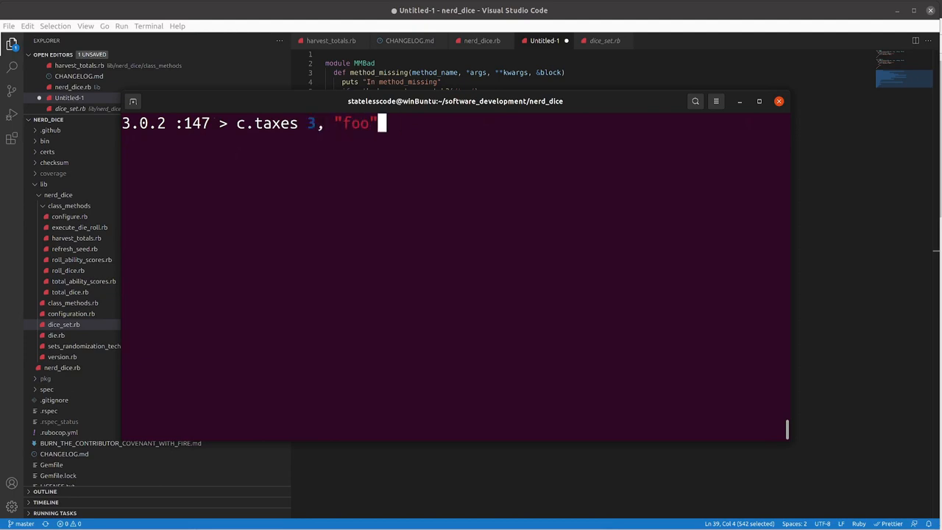
text(, taxation:)
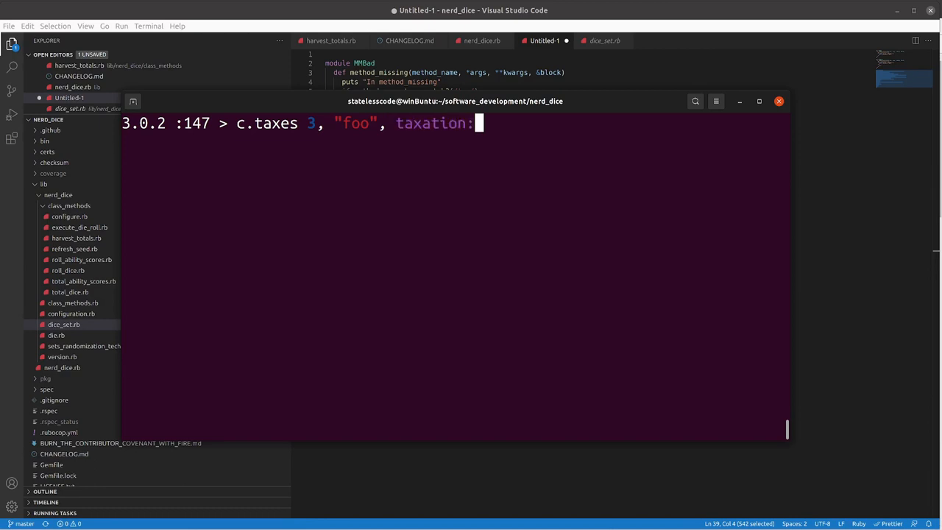
text("thef)
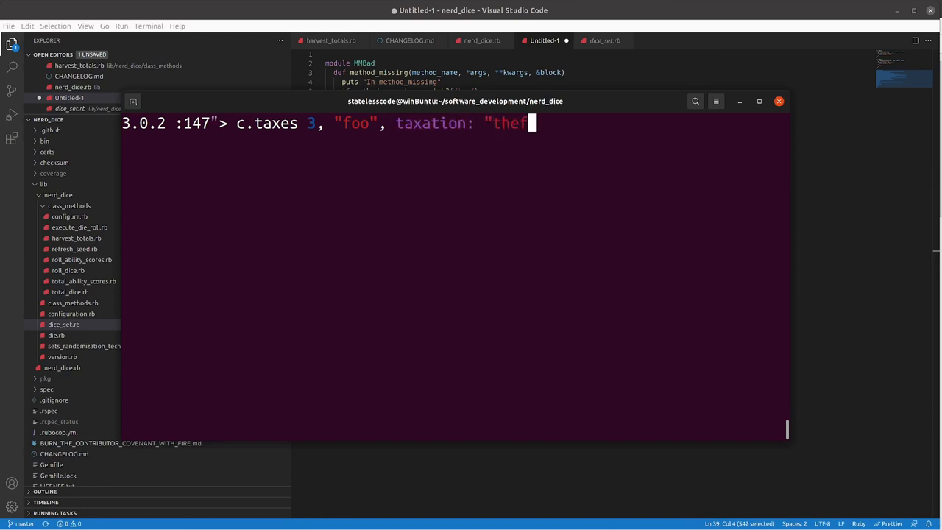
text(t",)
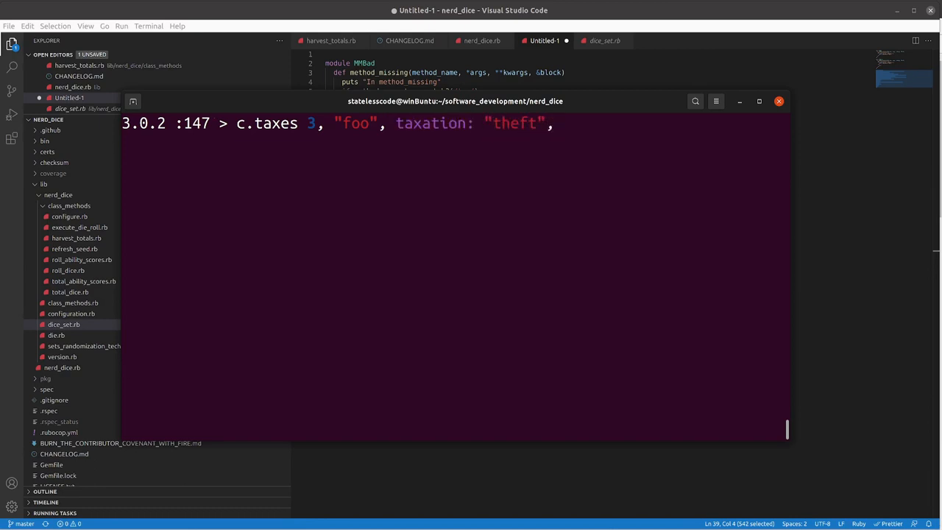
Add ron_paul: :hero and a block with puts "I'm the block!" to the taxes call
text(ron)
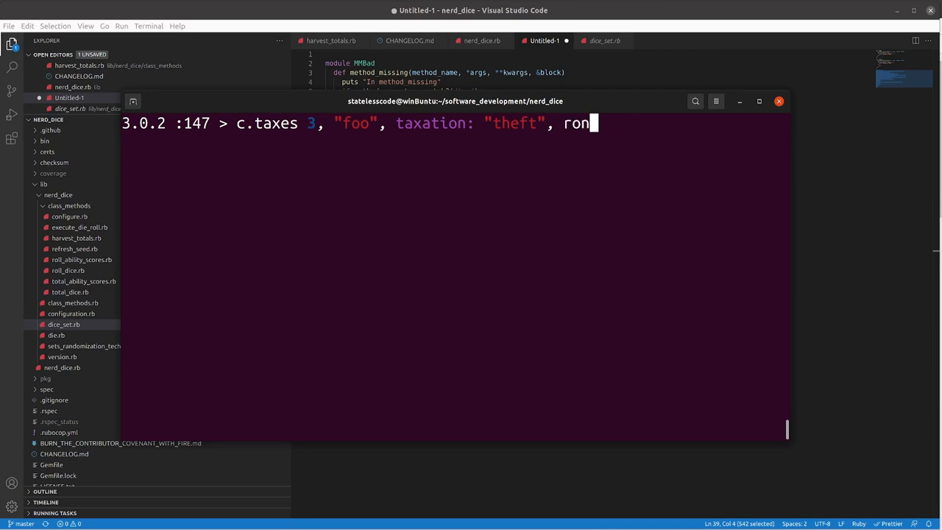
text(_paul)
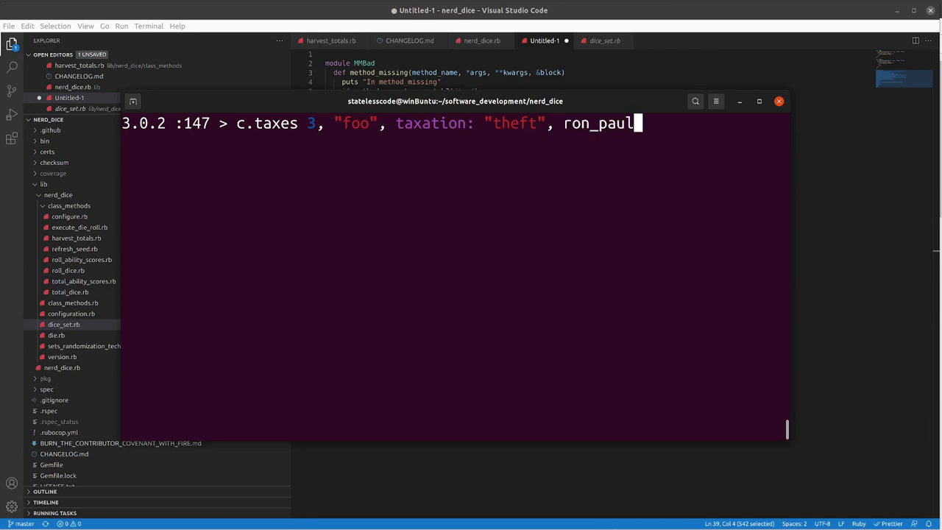
text(: :he)
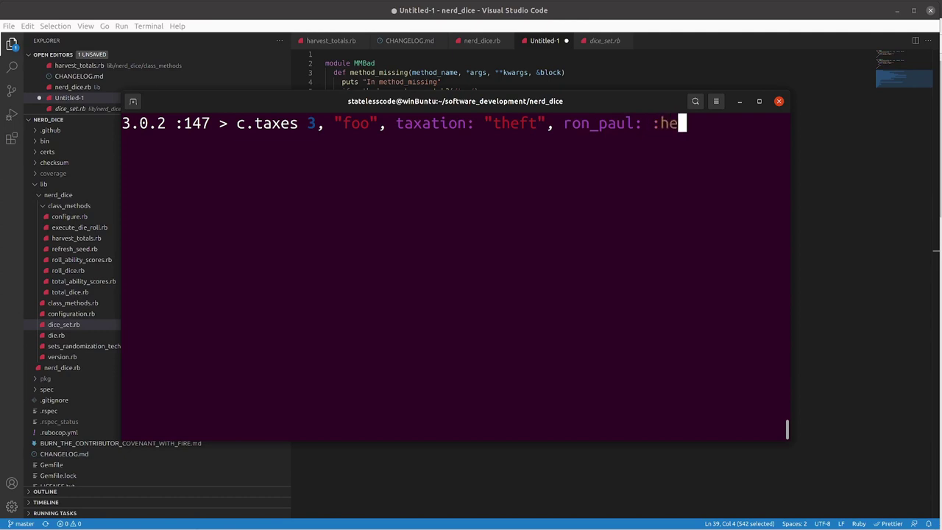
text(ro,)
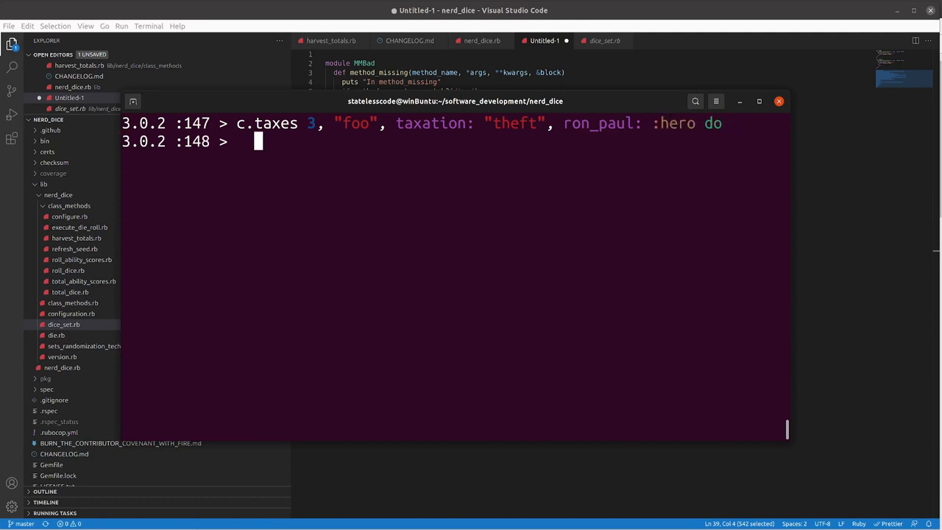
text(puts ")
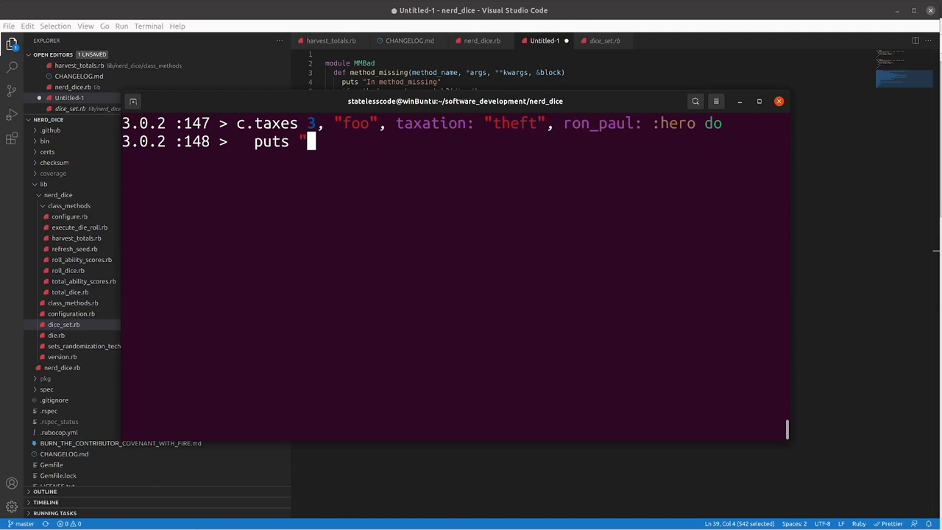
text(I'm the block!)
text(end)
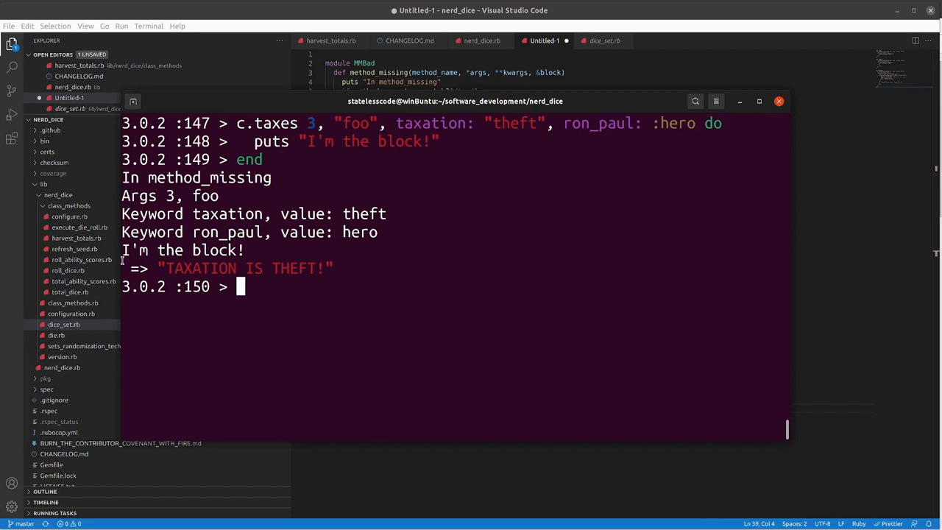
mouse_move(321, 357)
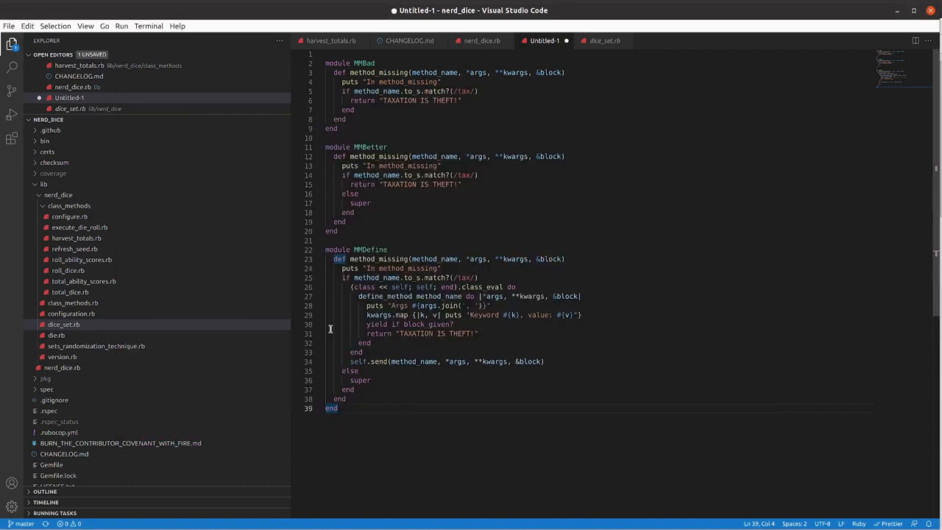
mouse_move(170, 336)
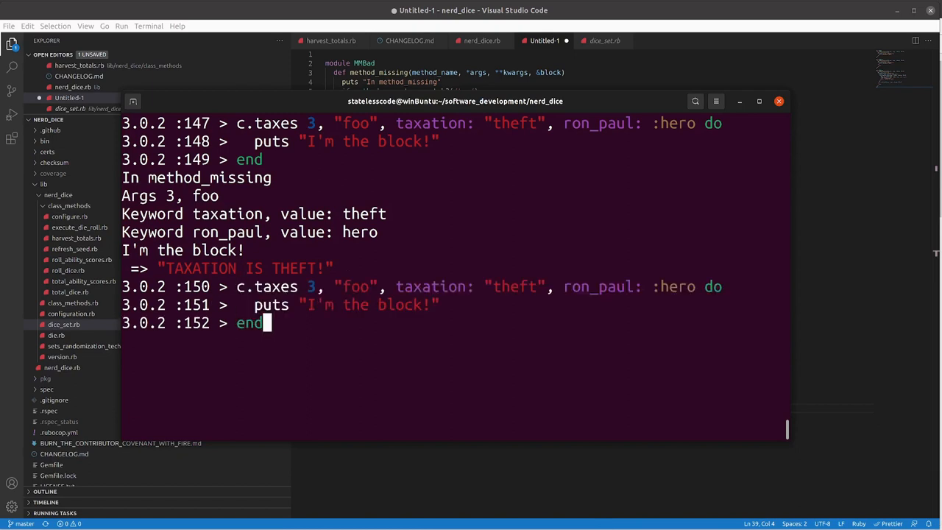
Start a new call on c at the irb prompt after the taxes output
text(c.)
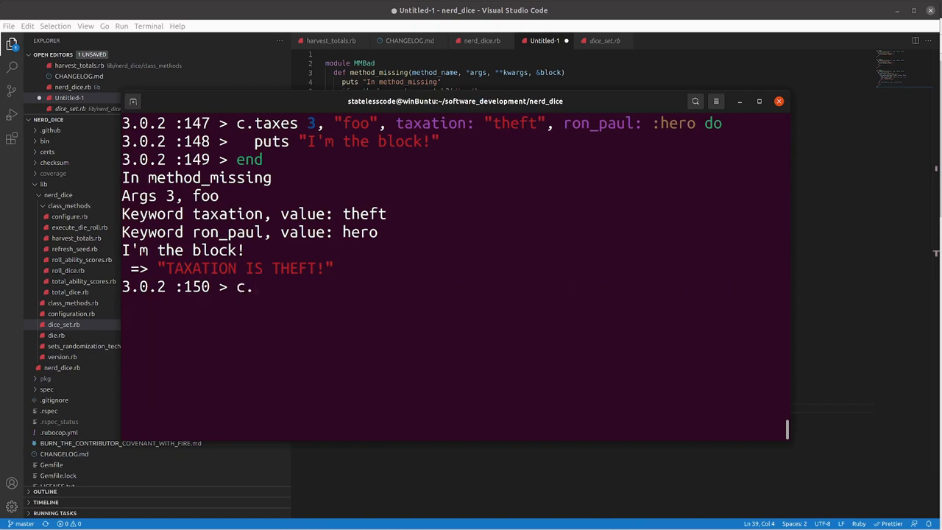
Call c.another_method, which prints In method_missing then raises NoMethodError
text(an)
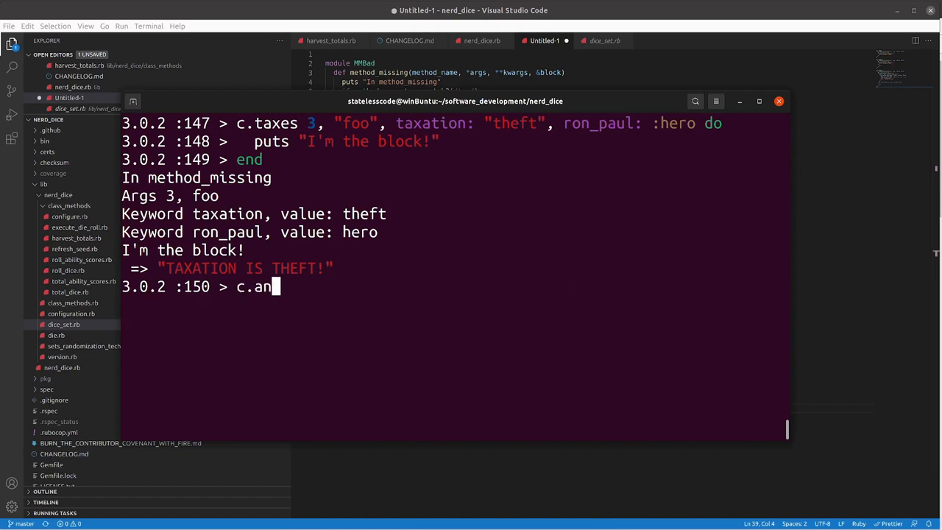
text(o)
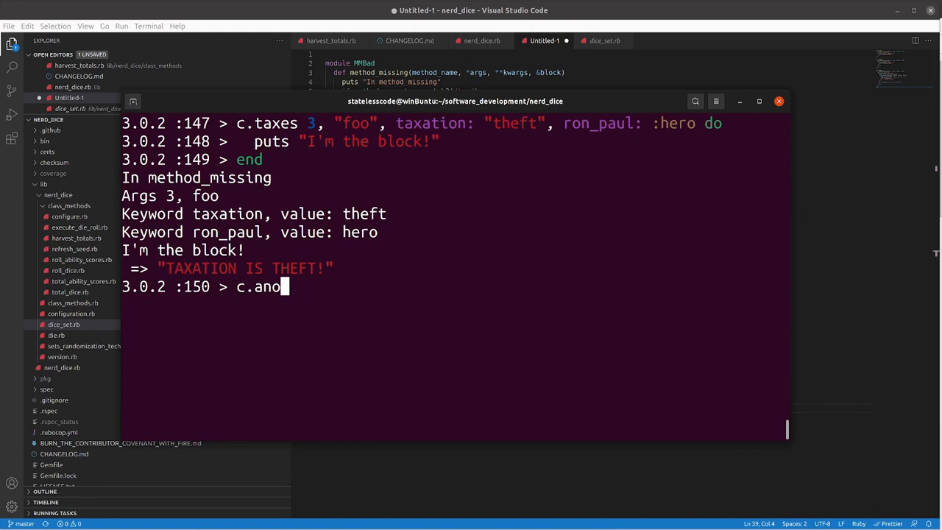
text(ther_method)
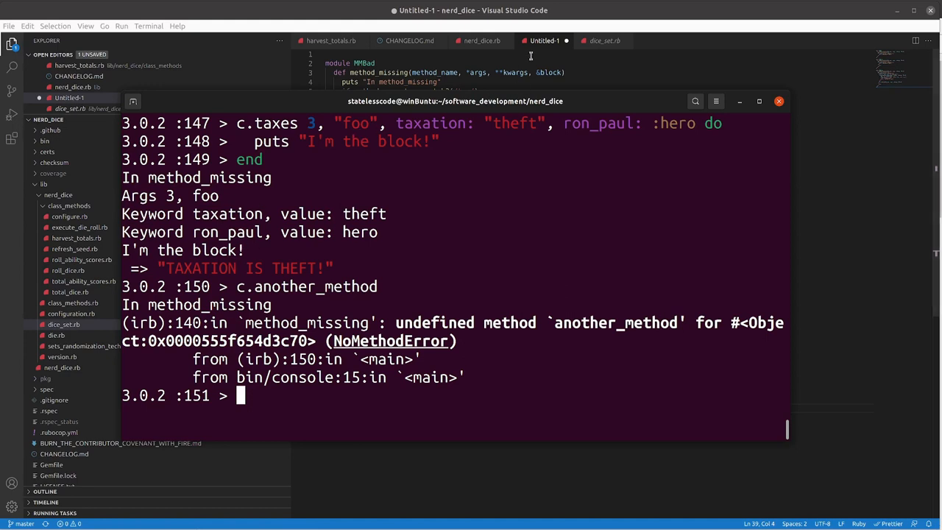
mouse_move(546, 41)
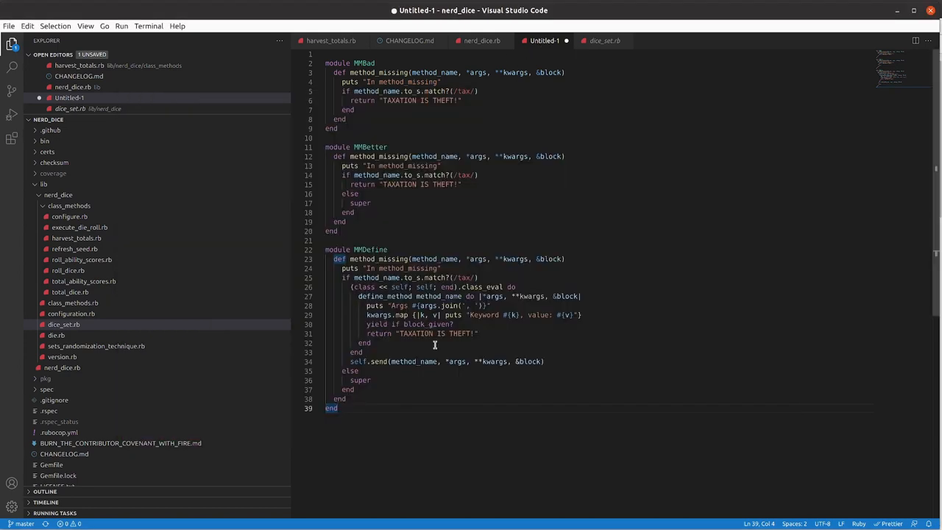
mouse_move(403, 296)
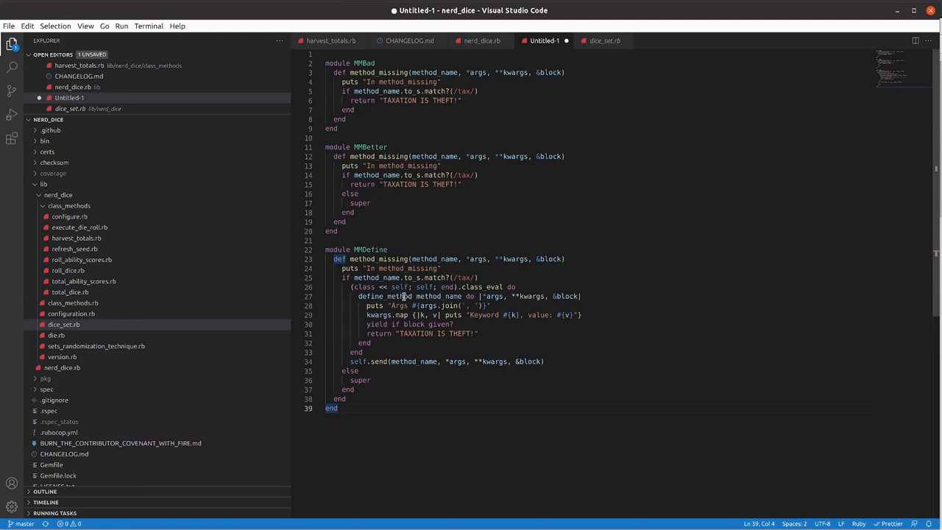
mouse_move(386, 296)
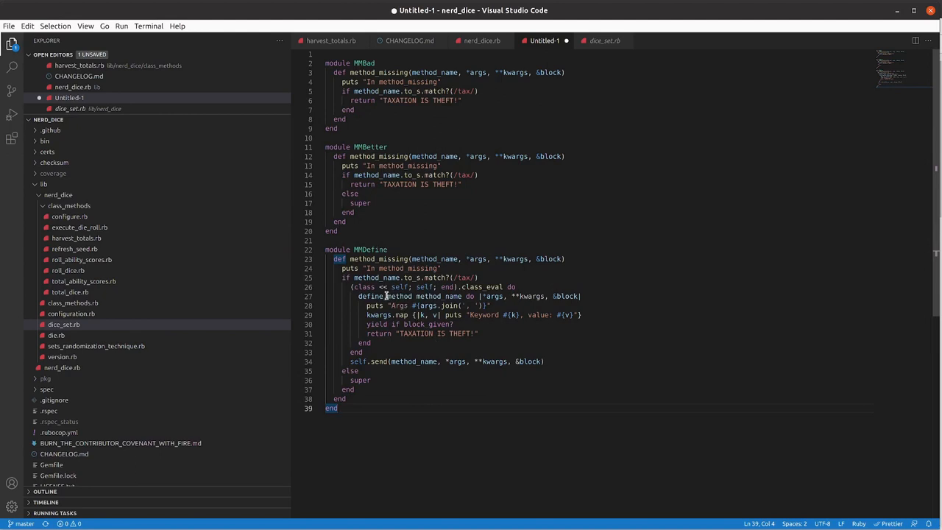
mouse_move(413, 268)
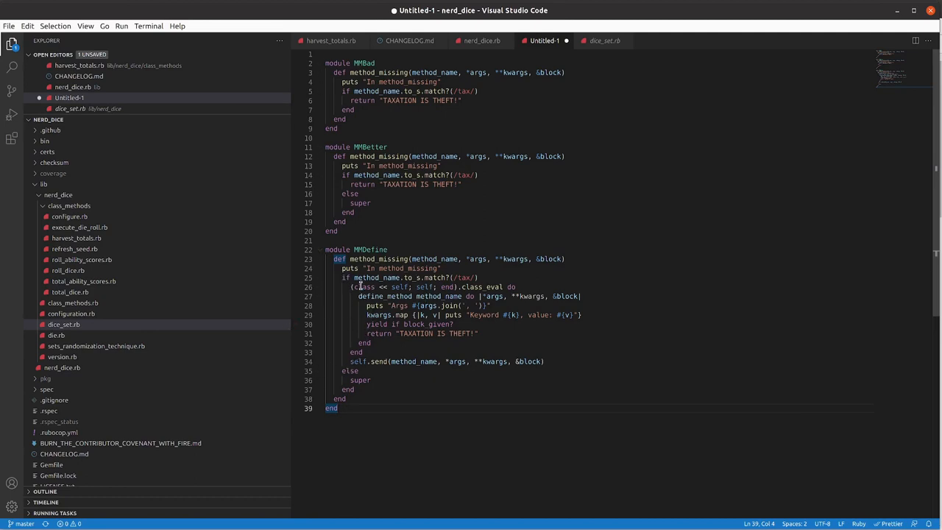
mouse_move(381, 385)
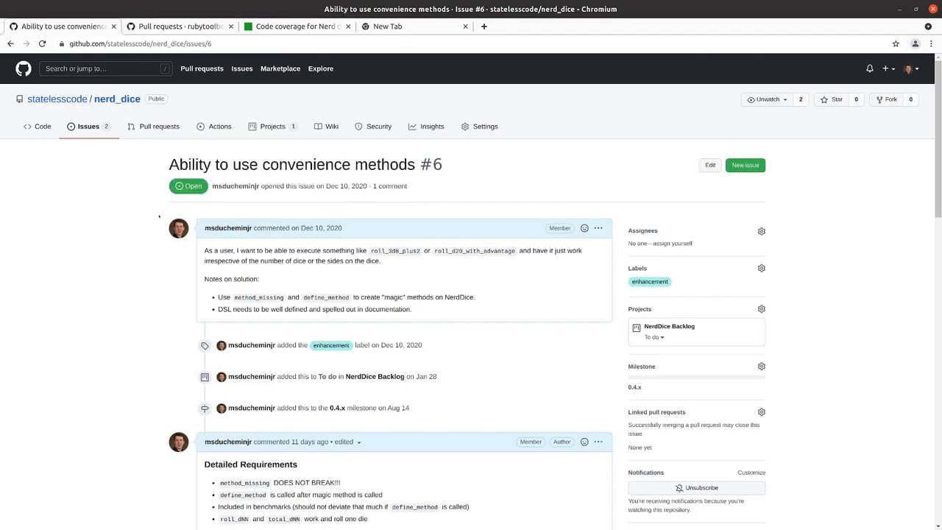
Scroll through issue #6's Detailed Requirements on keyword arguments, bonuses and advantage rolls
scroll(down, 3)
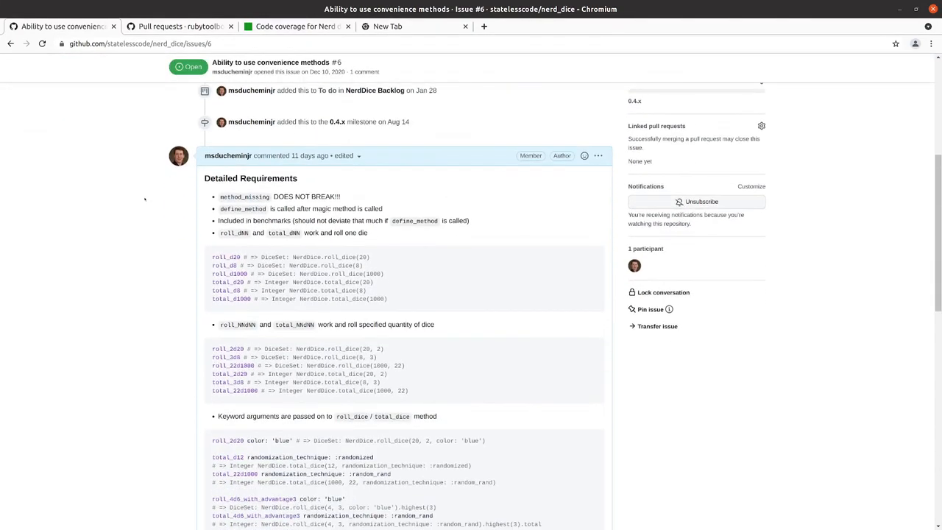
scroll(down, 3)
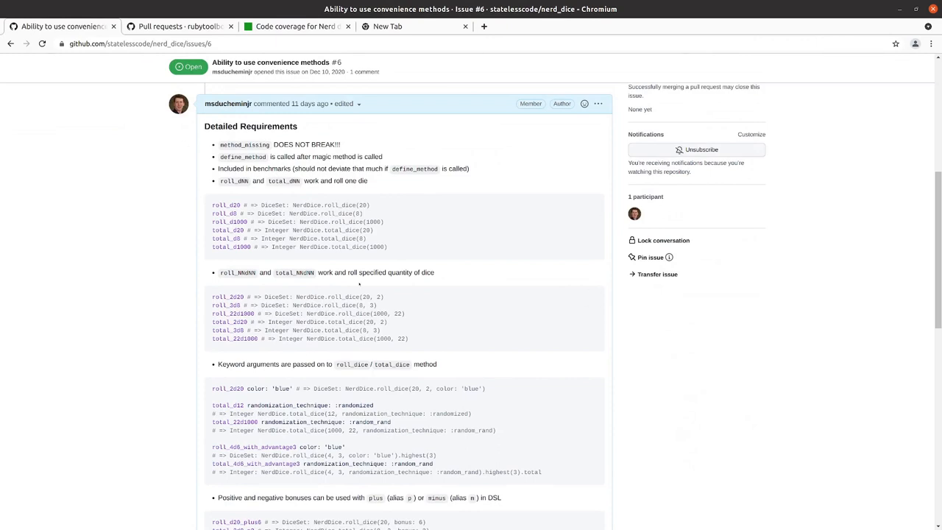
mouse_move(315, 248)
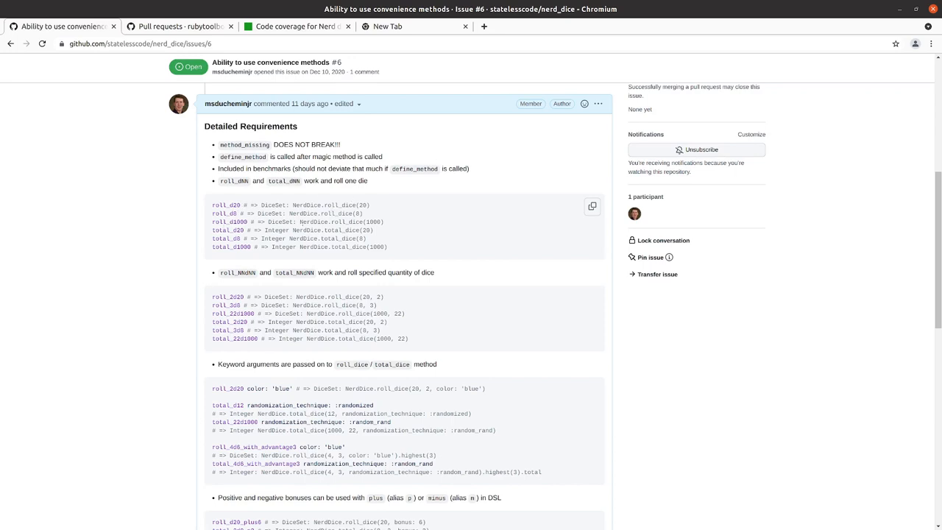
mouse_move(395, 226)
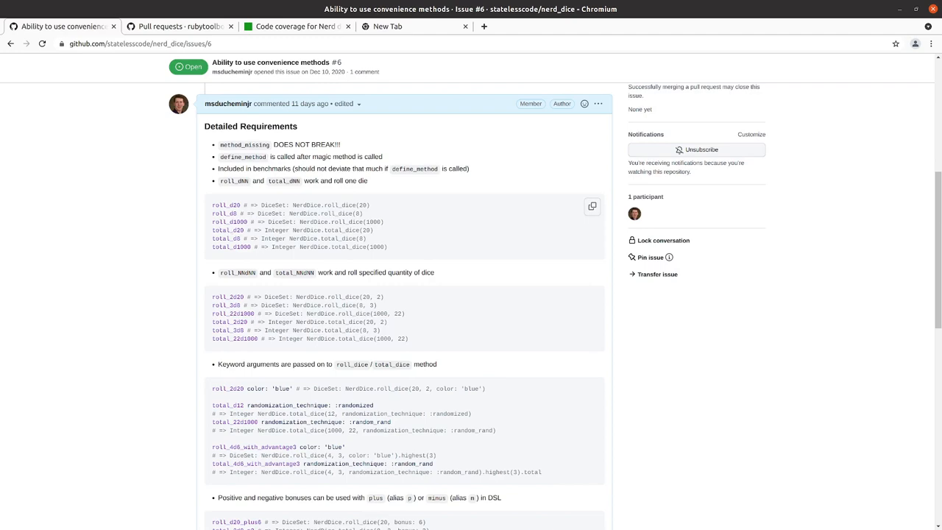
scroll(down, 3)
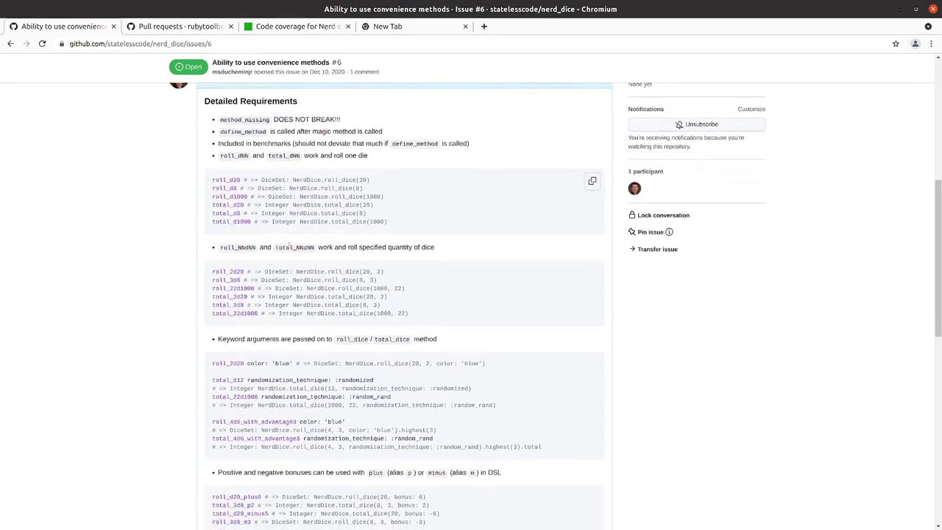
scroll(down, 3)
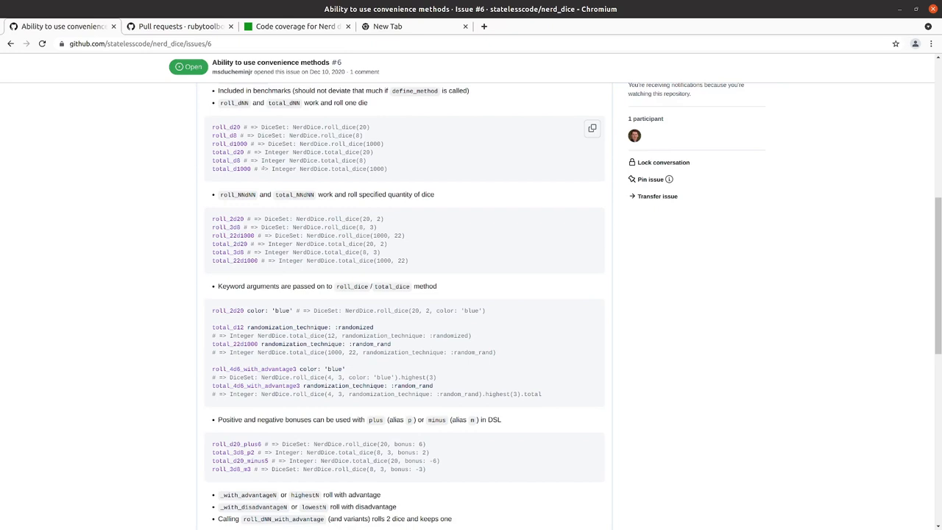
scroll(down, 3)
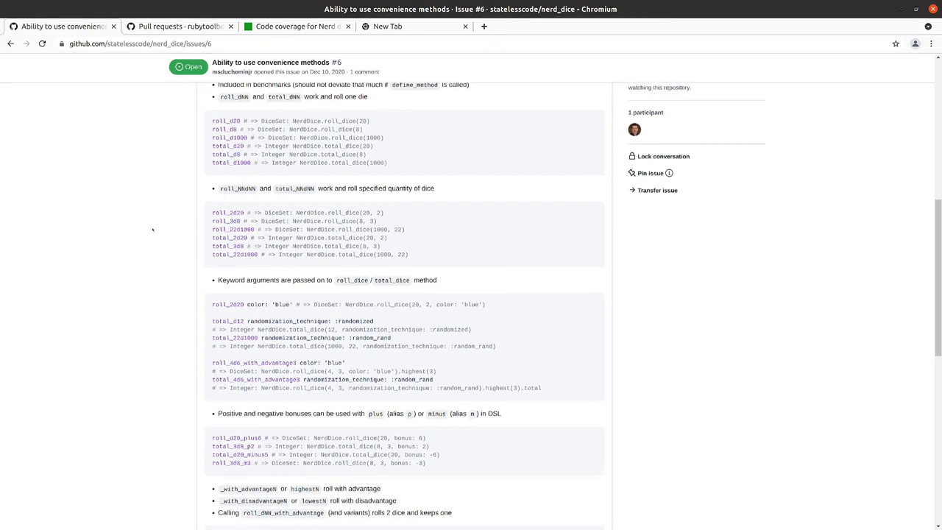
scroll(down, 3)
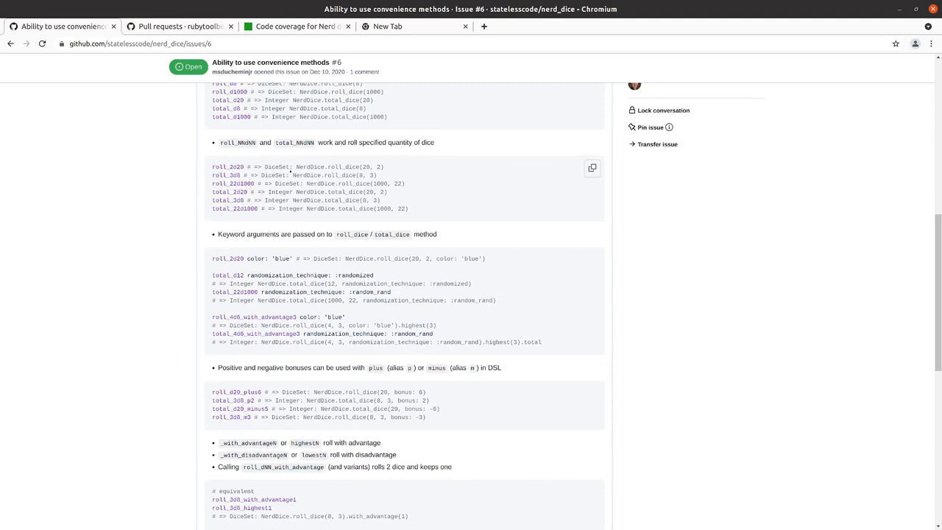
mouse_move(232, 218)
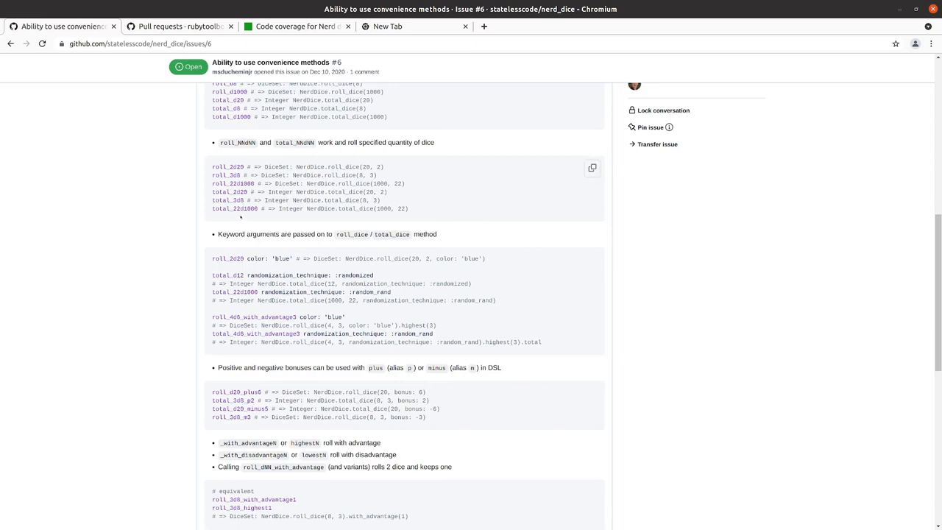
scroll(up, 3)
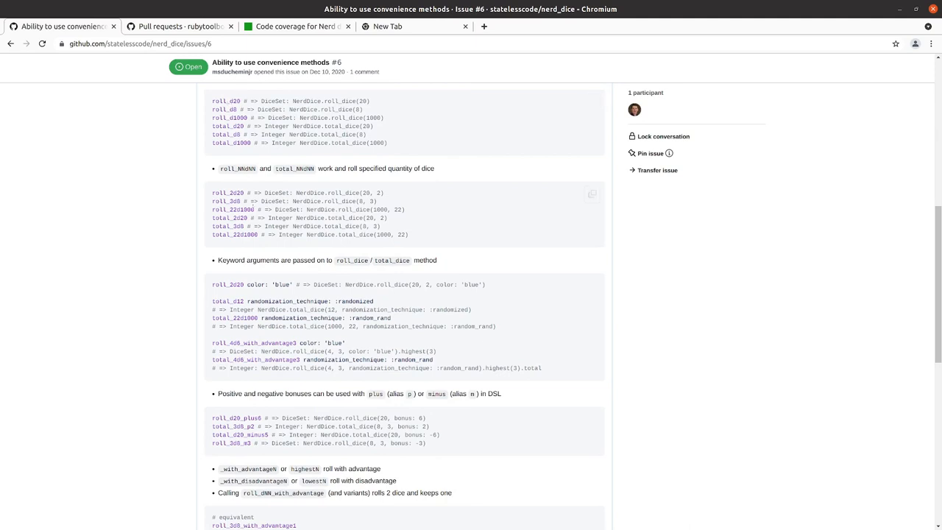
scroll(down, 3)
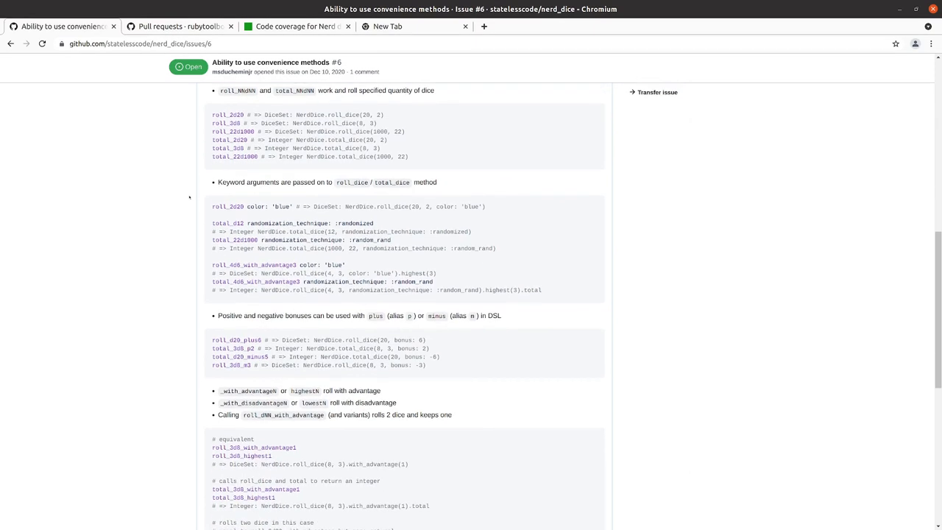
scroll(down, 3)
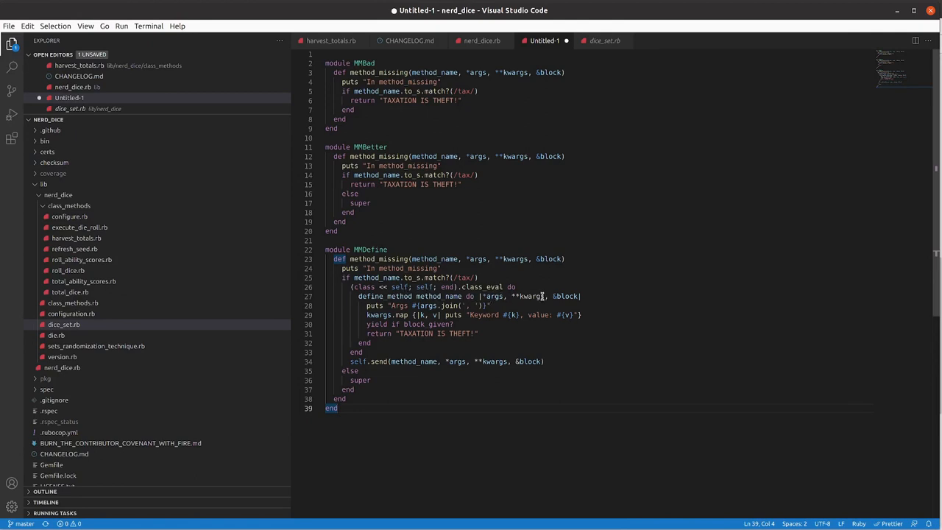
mouse_move(558, 296)
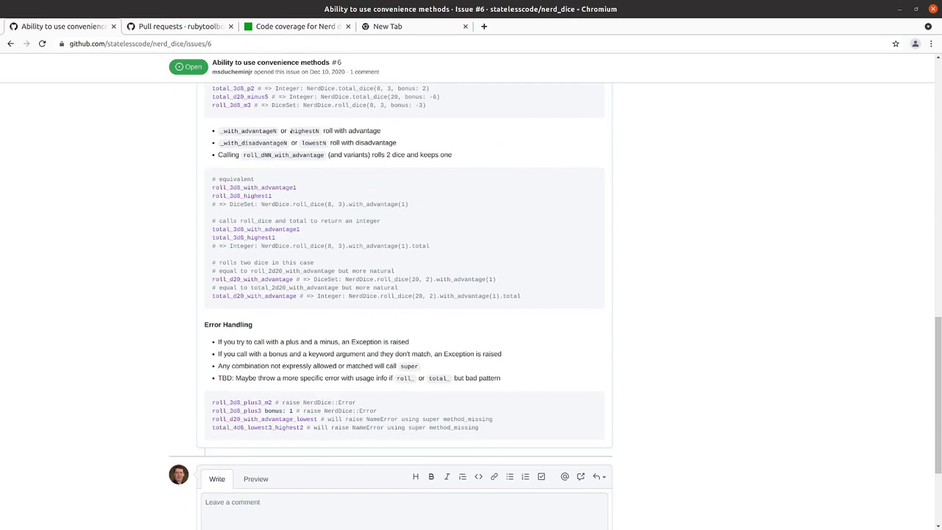
mouse_move(318, 138)
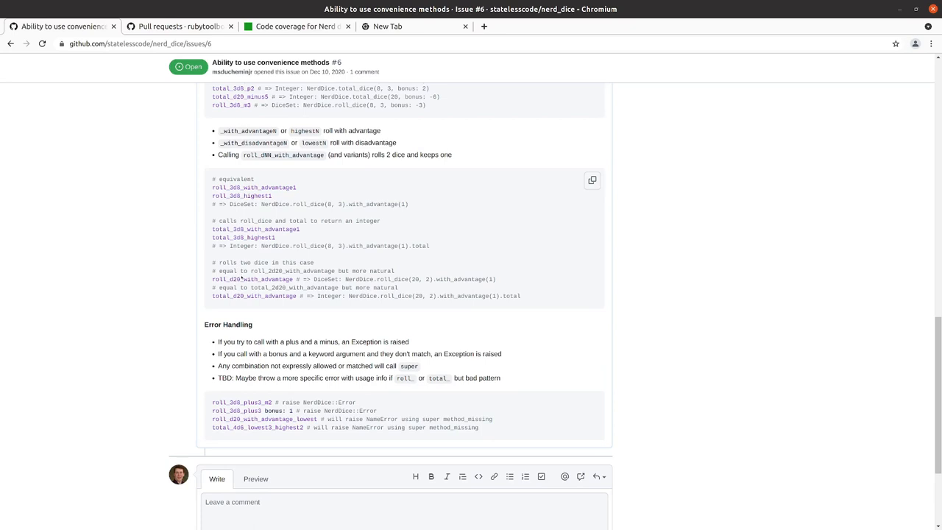
Scroll issue #6 down through its Error Handling requirements section
scroll(down, 3)
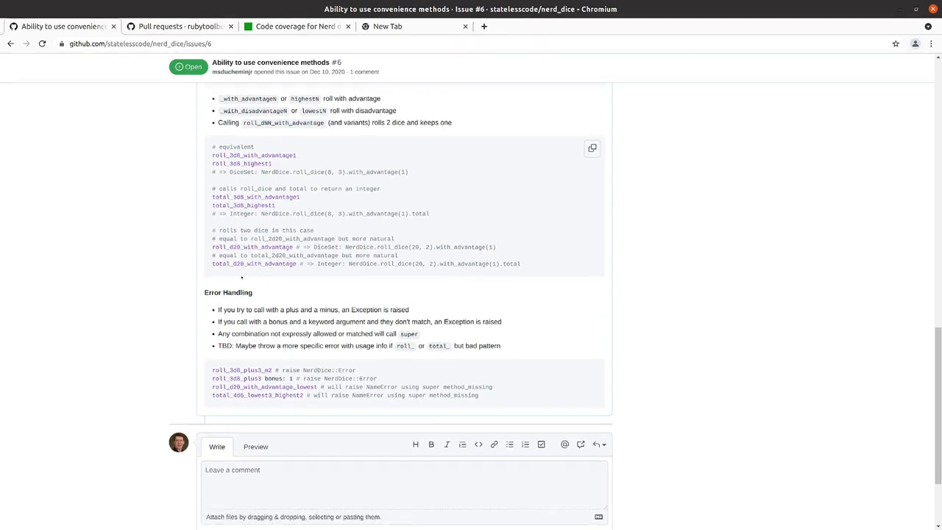
scroll(down, 3)
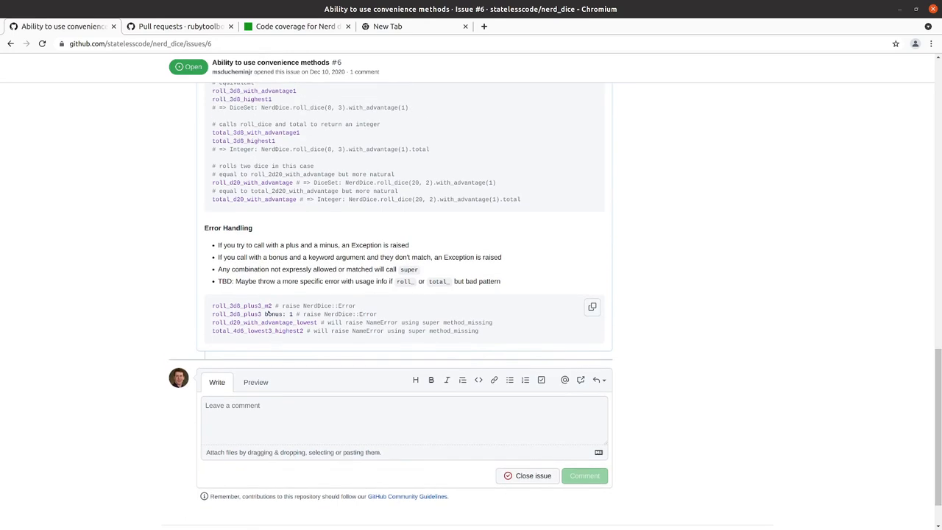
scroll(down, 3)
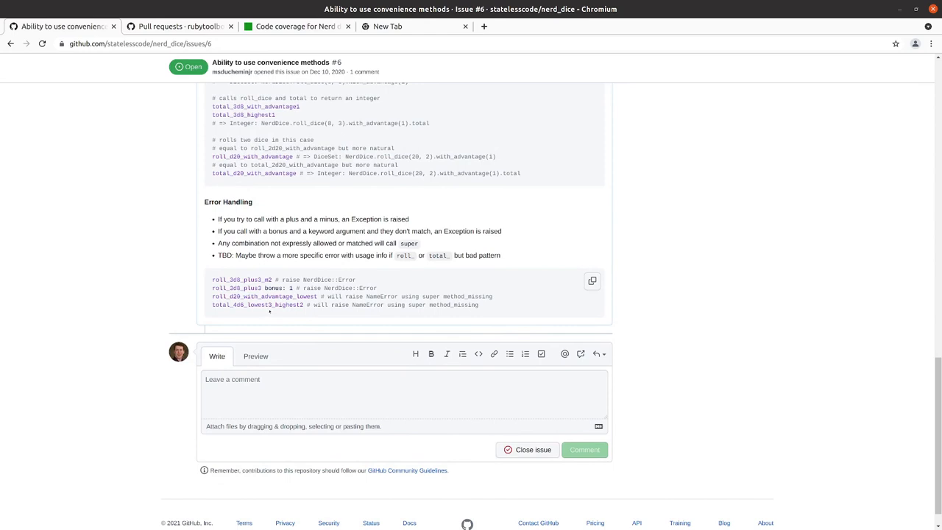
mouse_move(270, 312)
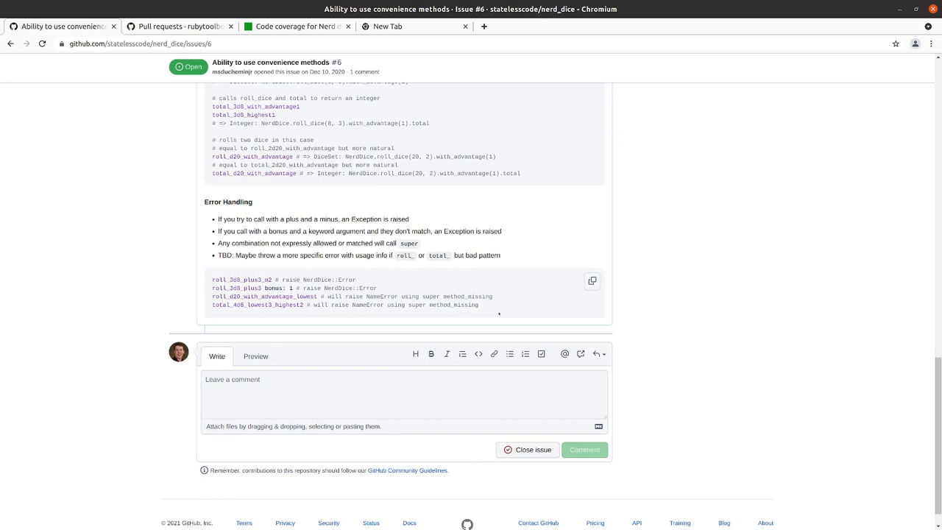
mouse_move(442, 298)
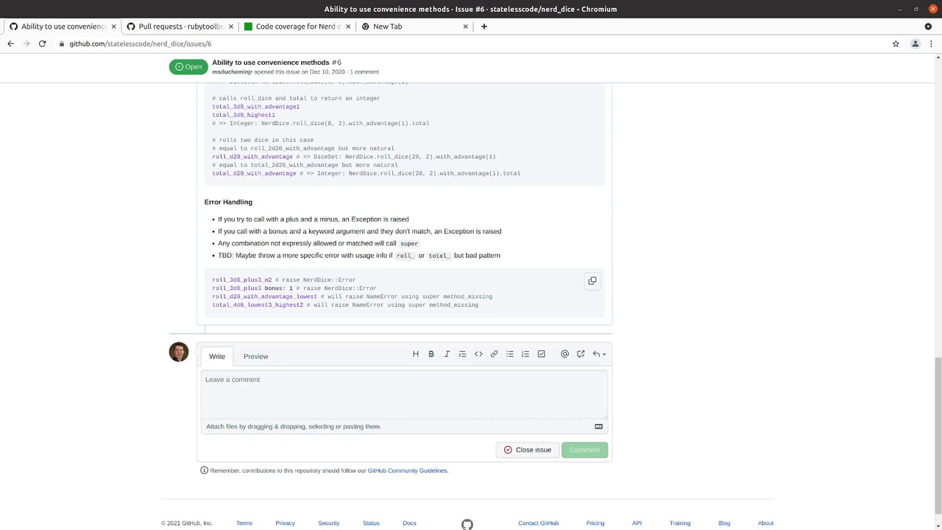
scroll(down, 3)
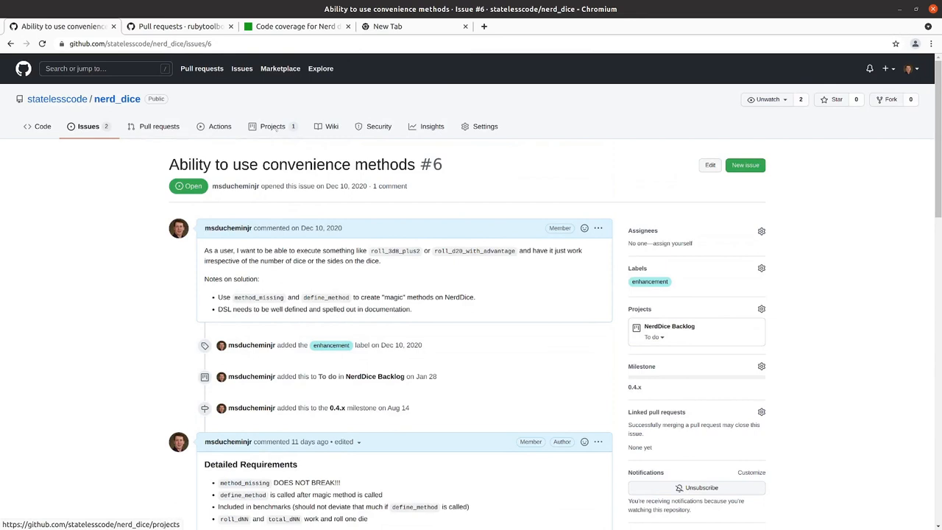
From the Projects tab, open NerdDice Backlog and scroll the To do column to its last cards
click(272, 127)
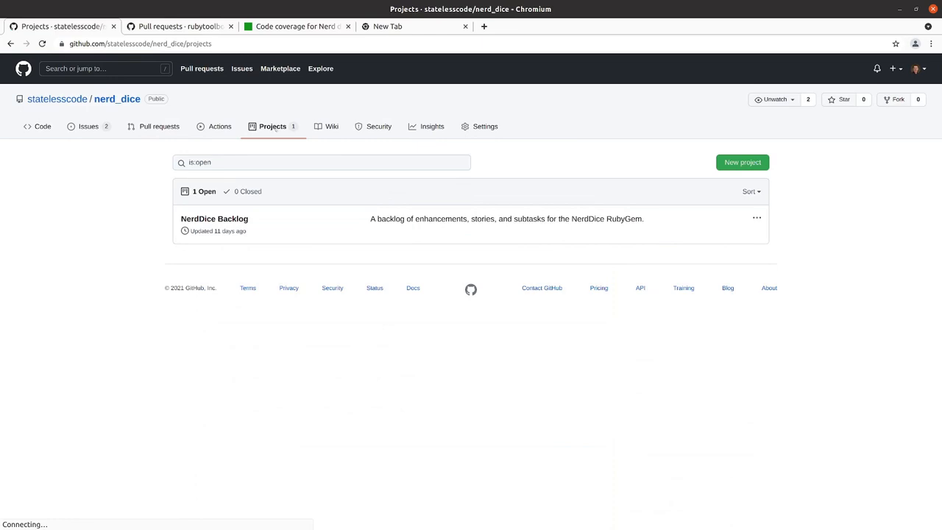
click(215, 218)
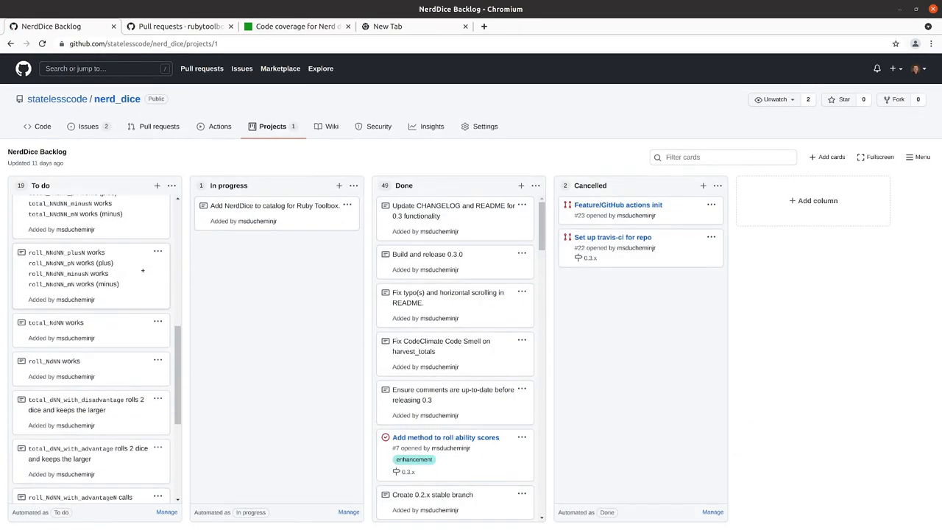
scroll(down, 3)
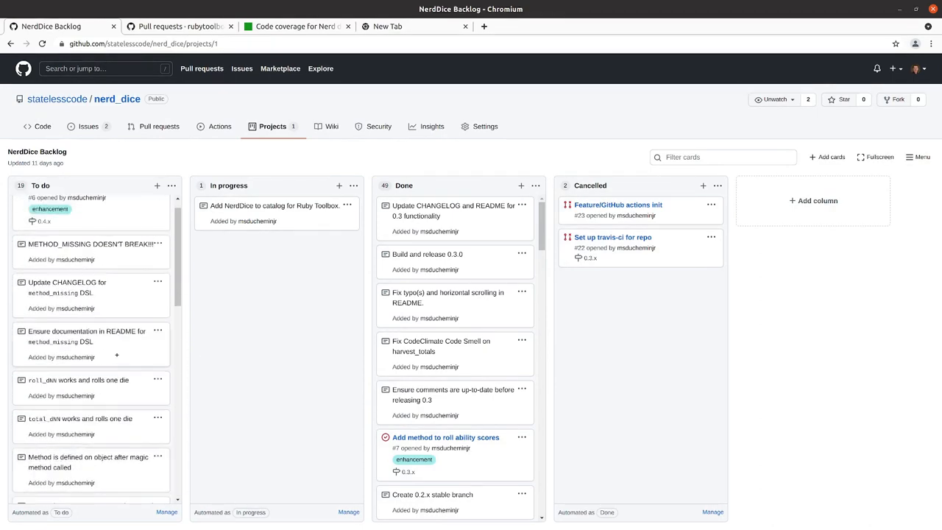
scroll(up, 3)
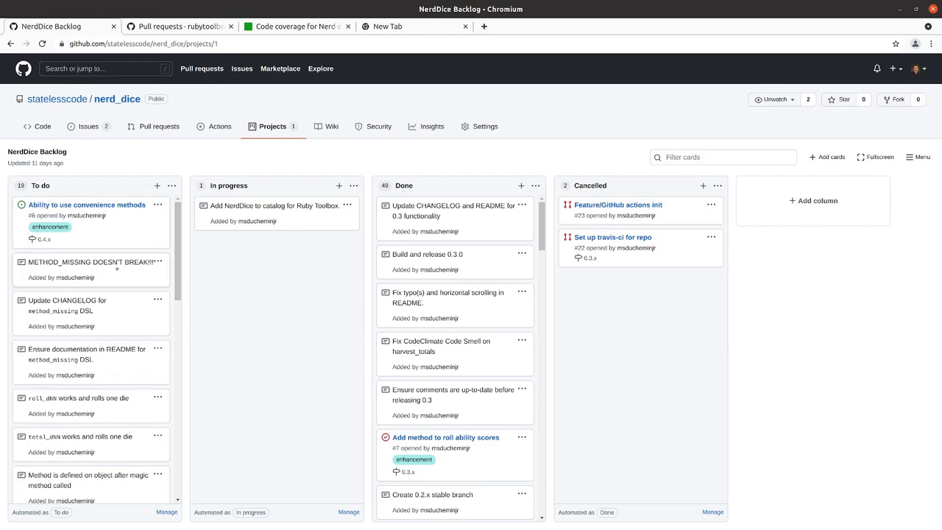
scroll(down, 3)
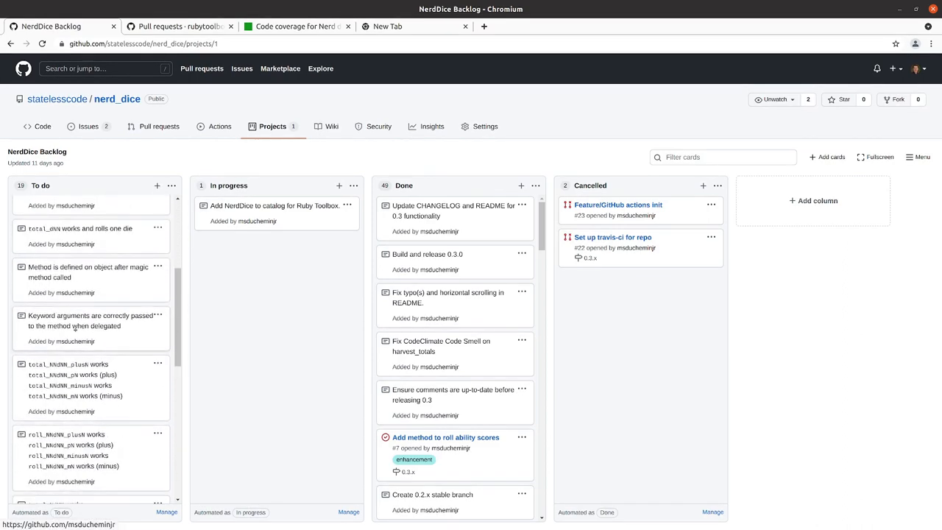
scroll(down, 3)
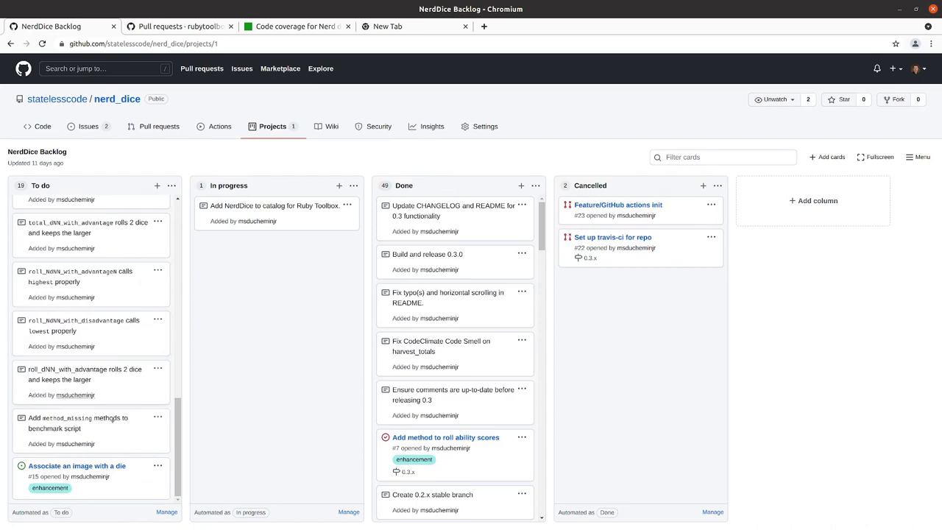